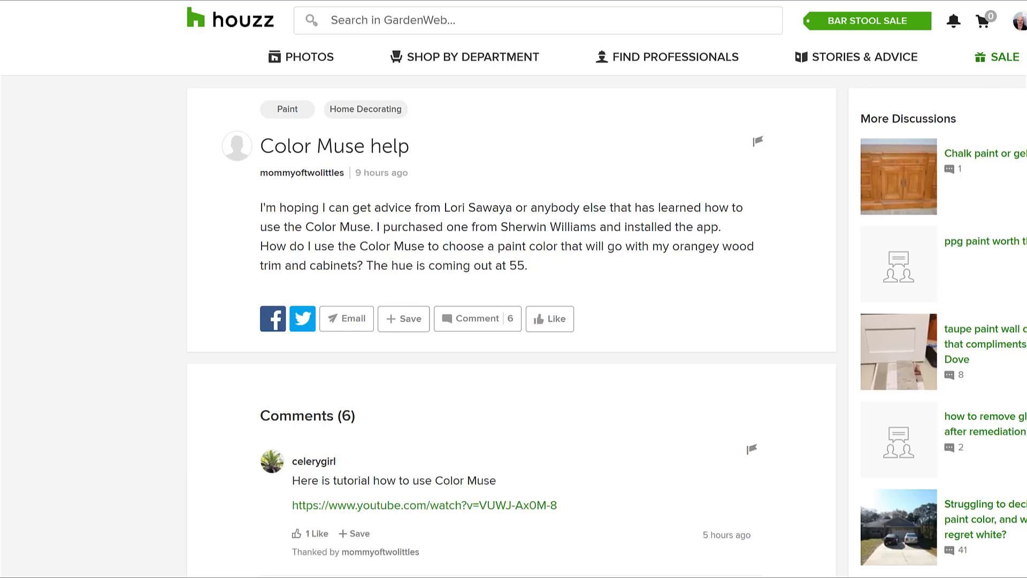
mouse_move(667, 161)
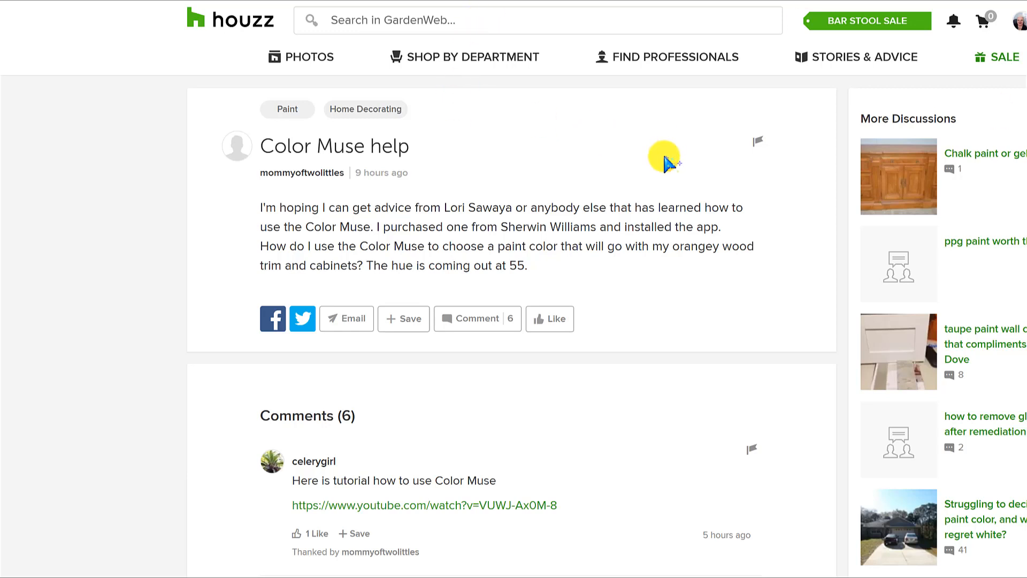
mouse_move(630, 294)
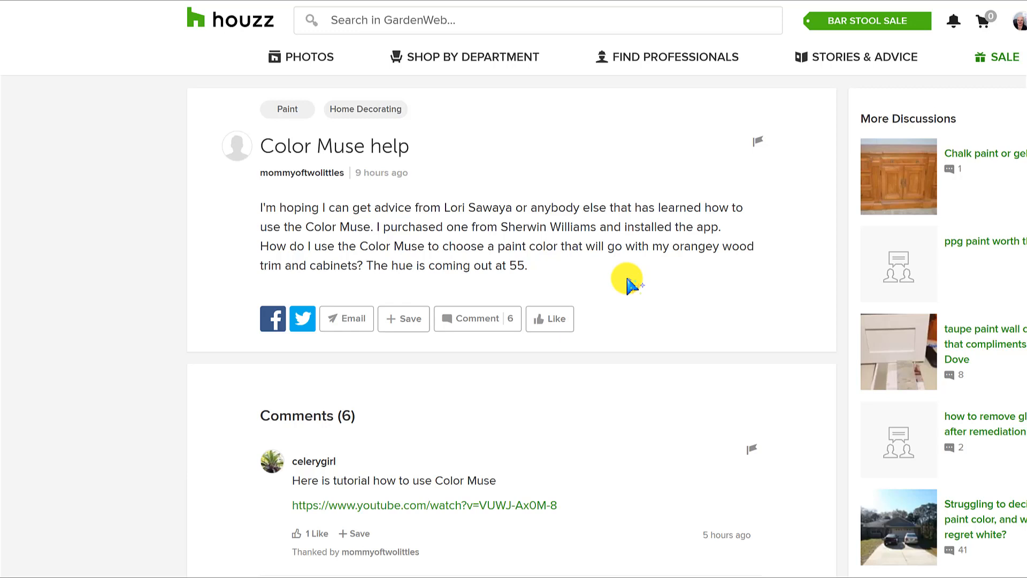
mouse_move(537, 278)
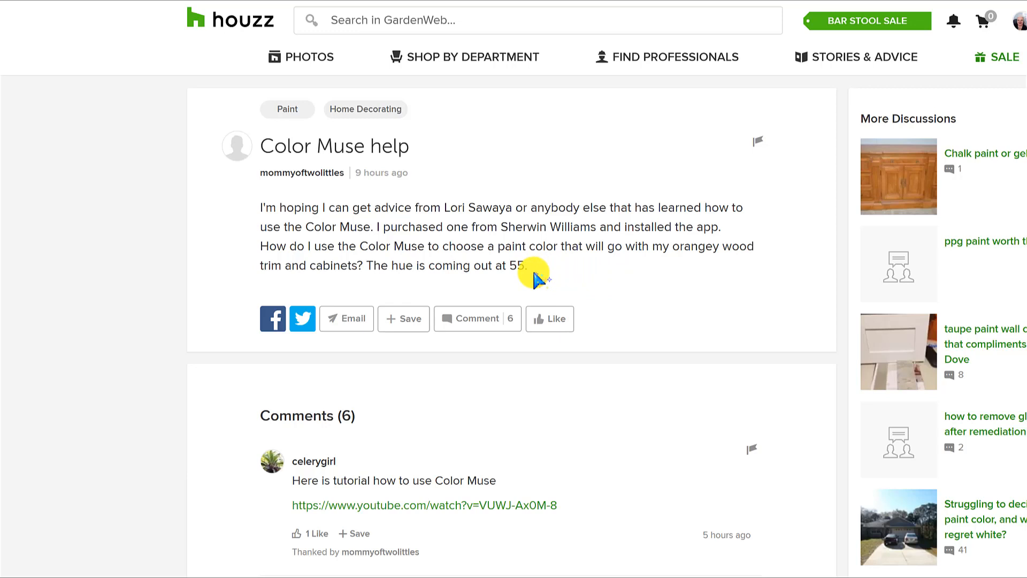
mouse_move(44, 250)
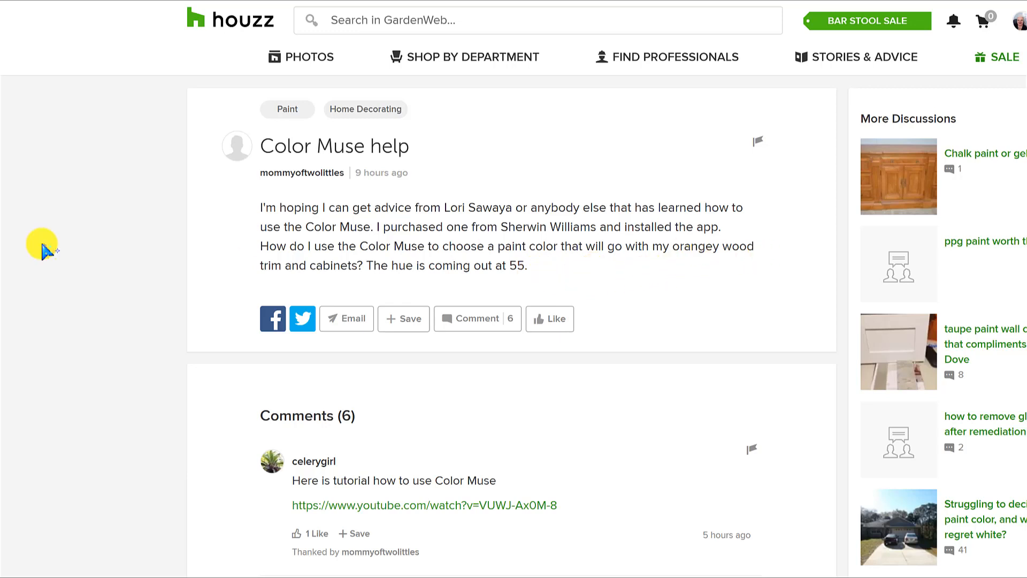
mouse_move(517, 278)
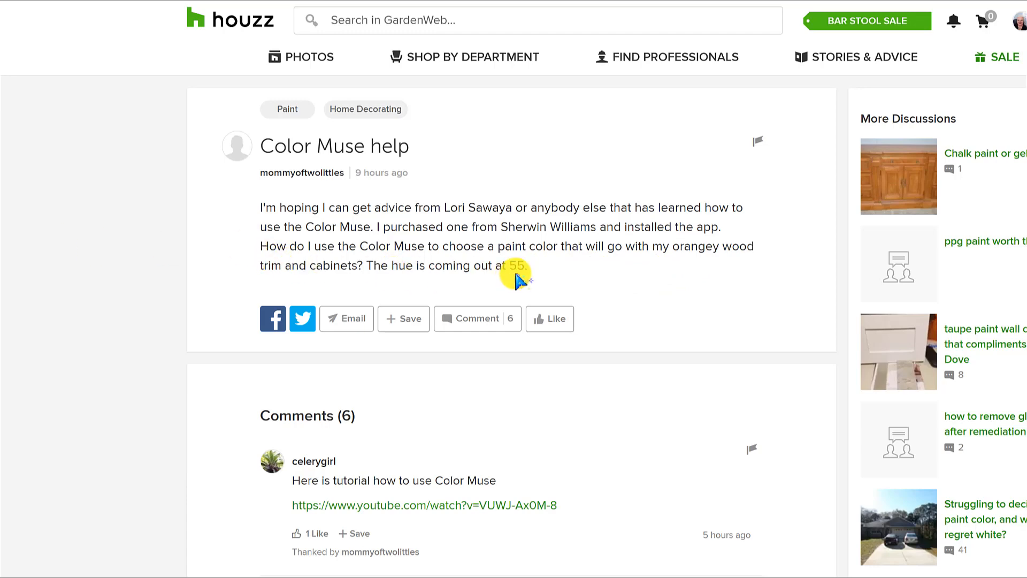
Scroll the Houzz thread down to the Color Strategist wheel marked at 55°
scroll("down", 3)
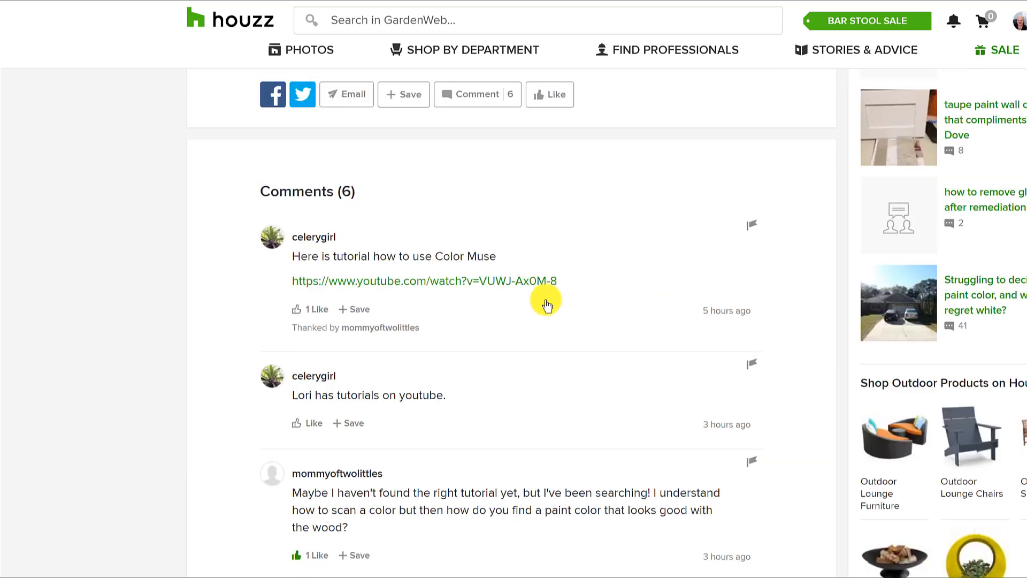
scroll("down", 3)
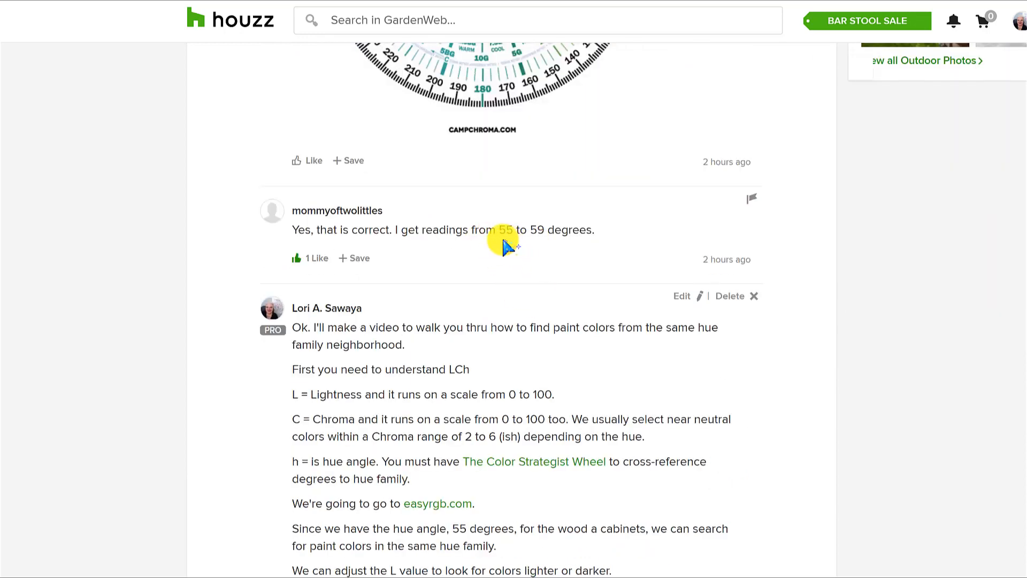
mouse_move(610, 243)
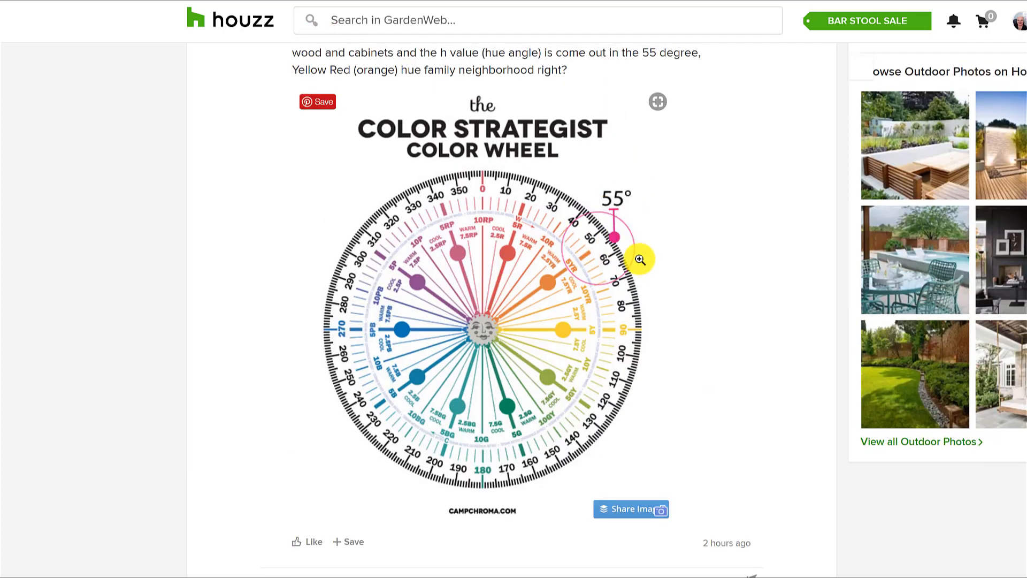
mouse_move(681, 242)
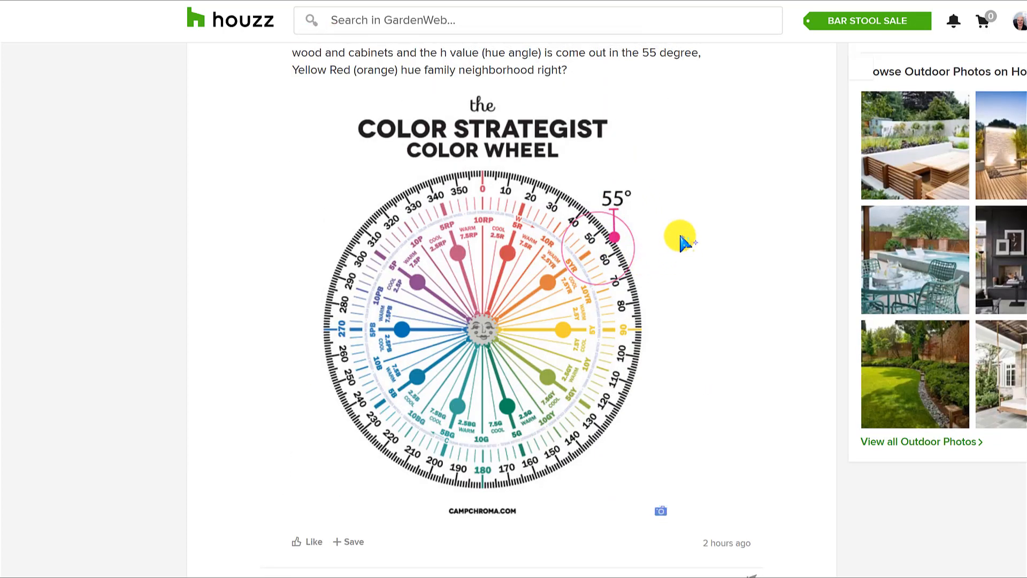
mouse_move(675, 245)
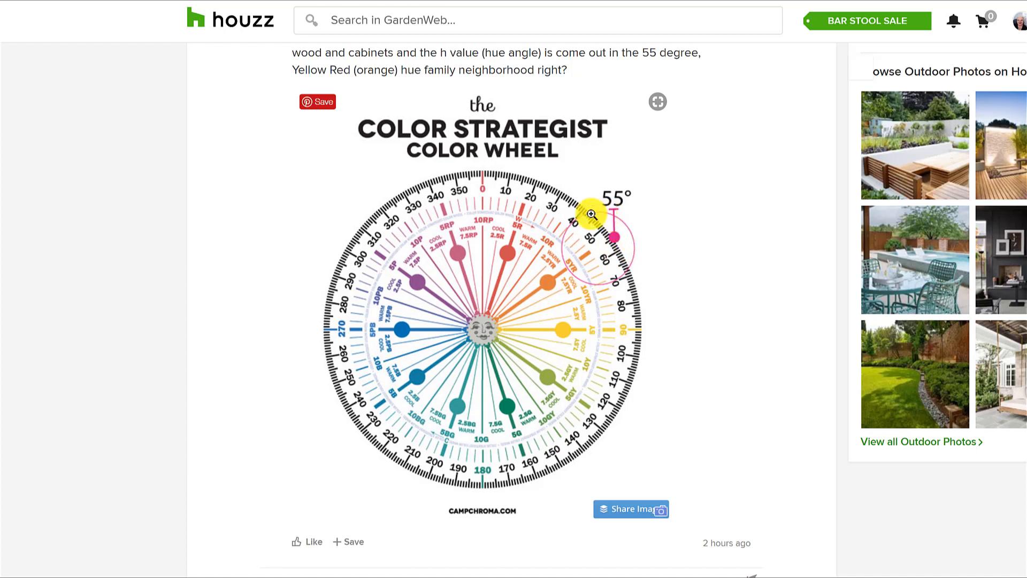
mouse_move(586, 289)
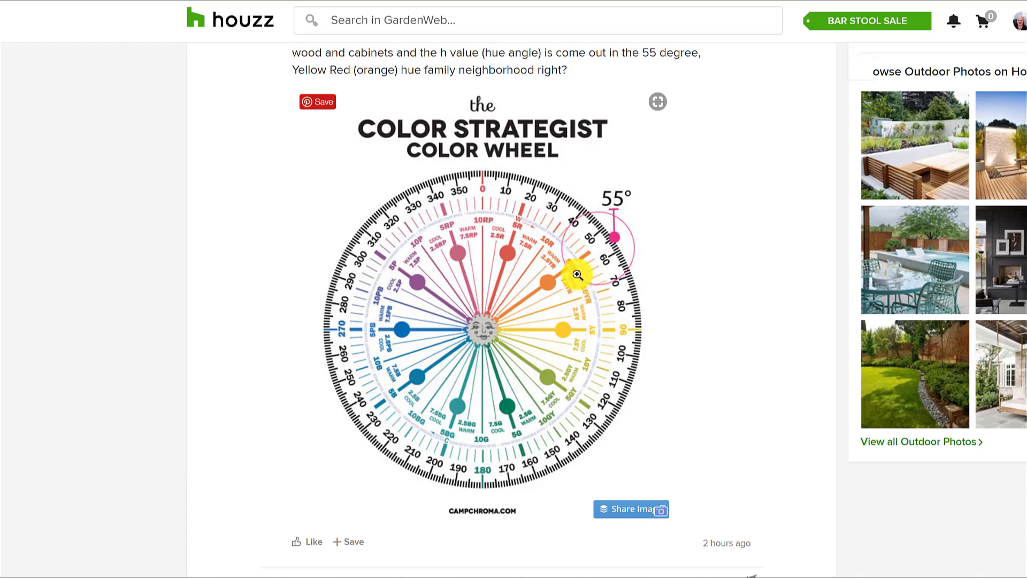
mouse_move(568, 273)
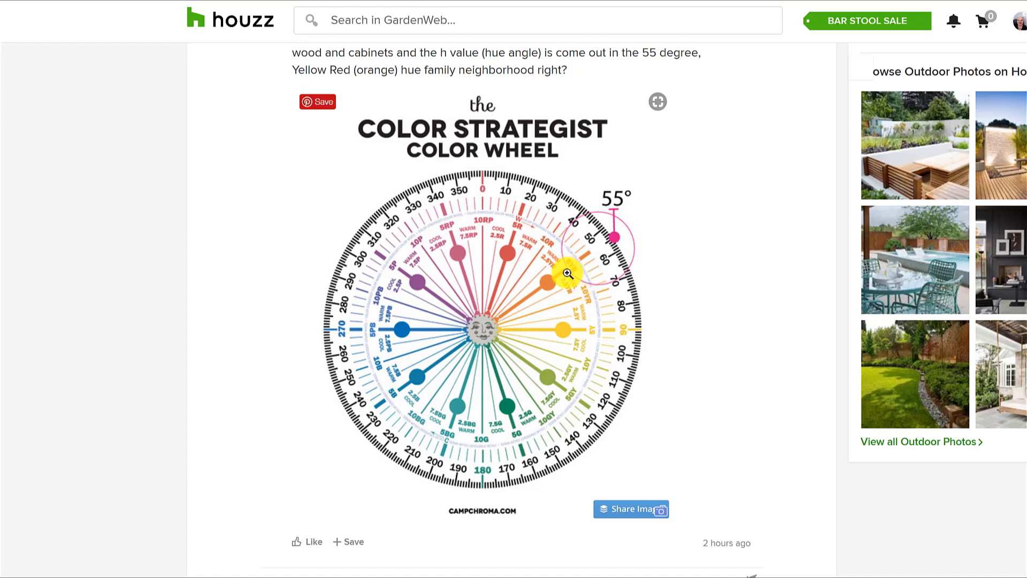
mouse_move(643, 251)
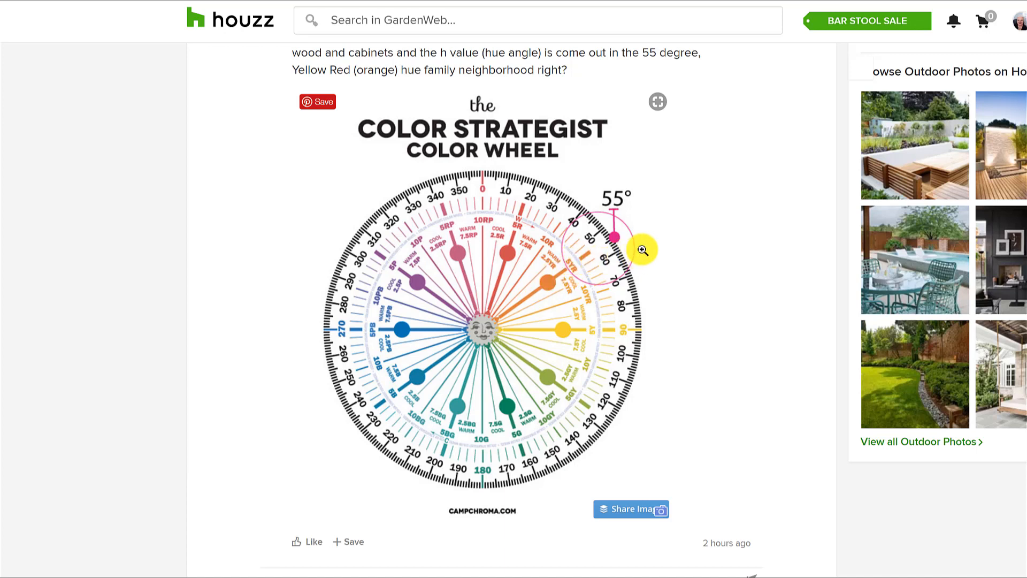
mouse_move(609, 279)
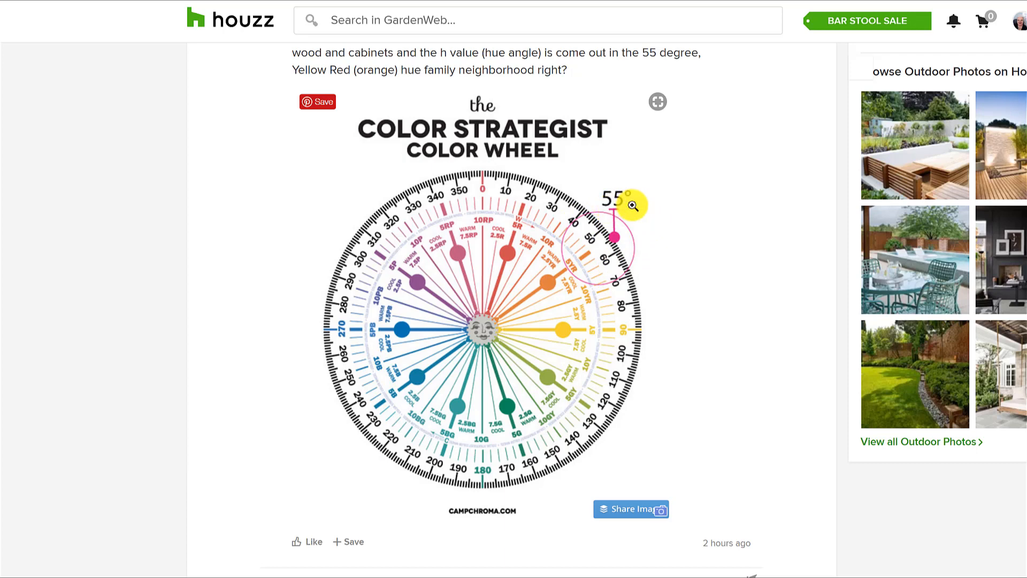
mouse_move(524, 550)
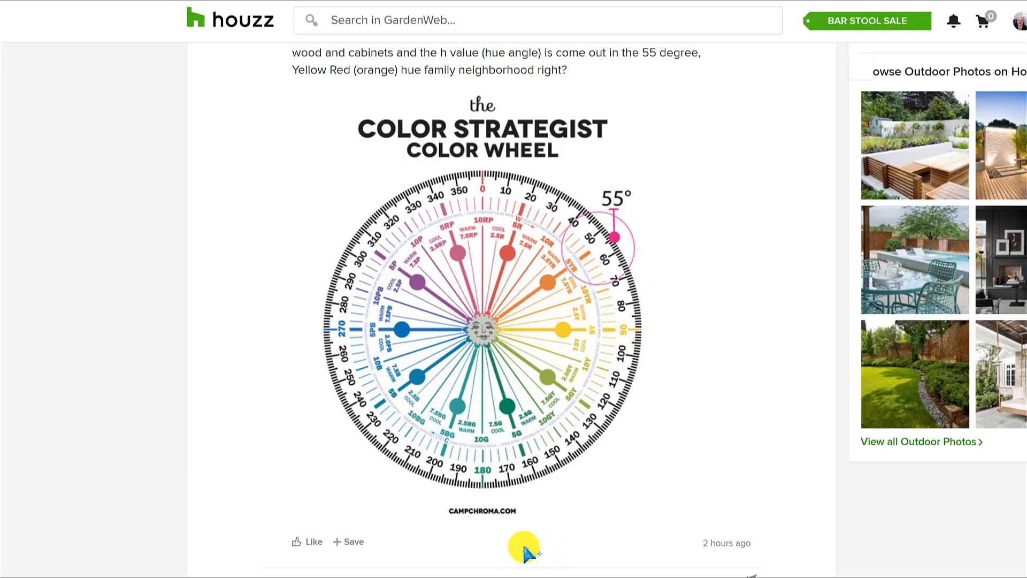
Scroll further to Lori Sawaya's LCh reply with the easyrgb.com link
scroll("down", 3)
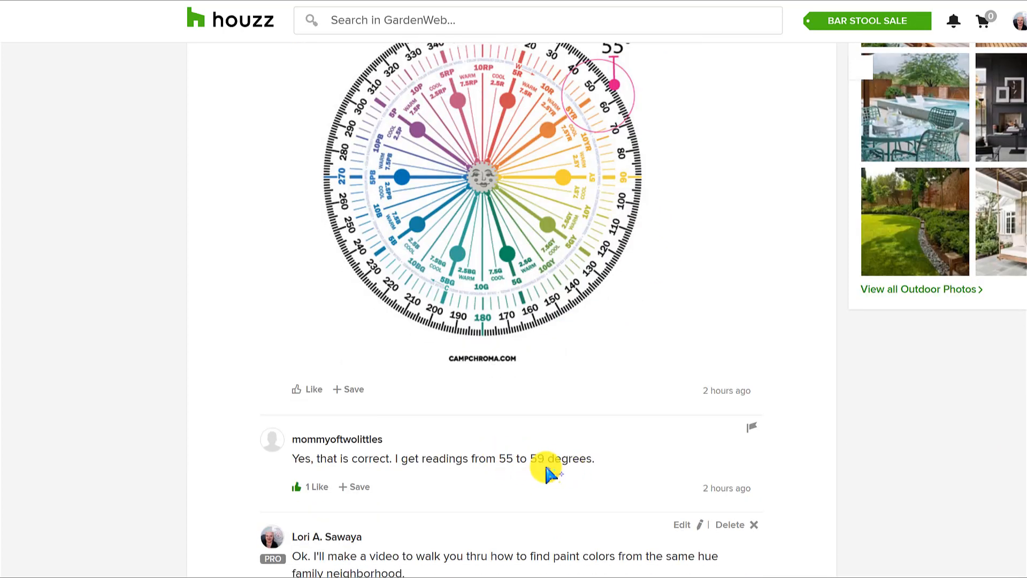
mouse_move(556, 465)
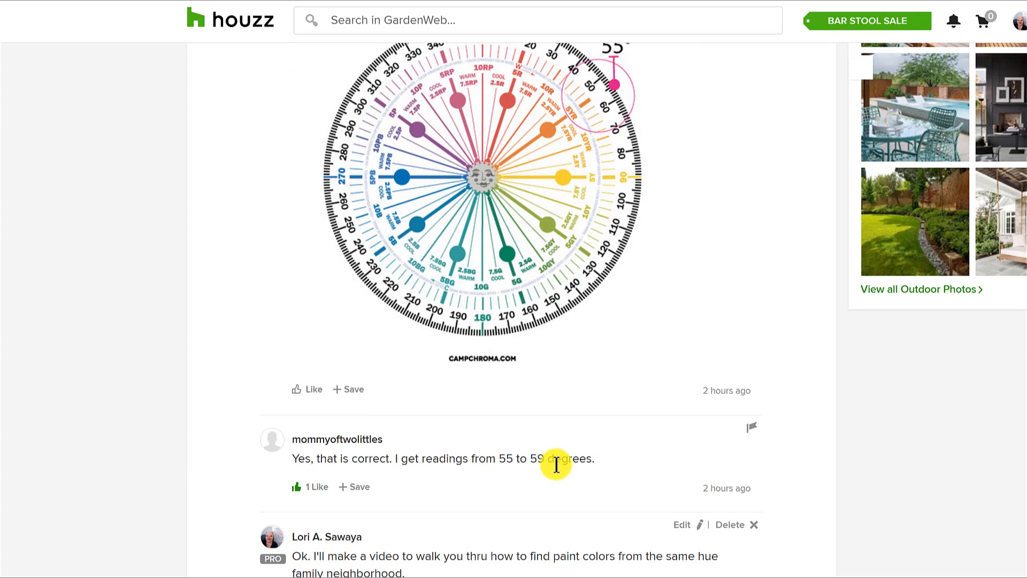
scroll("down", 3)
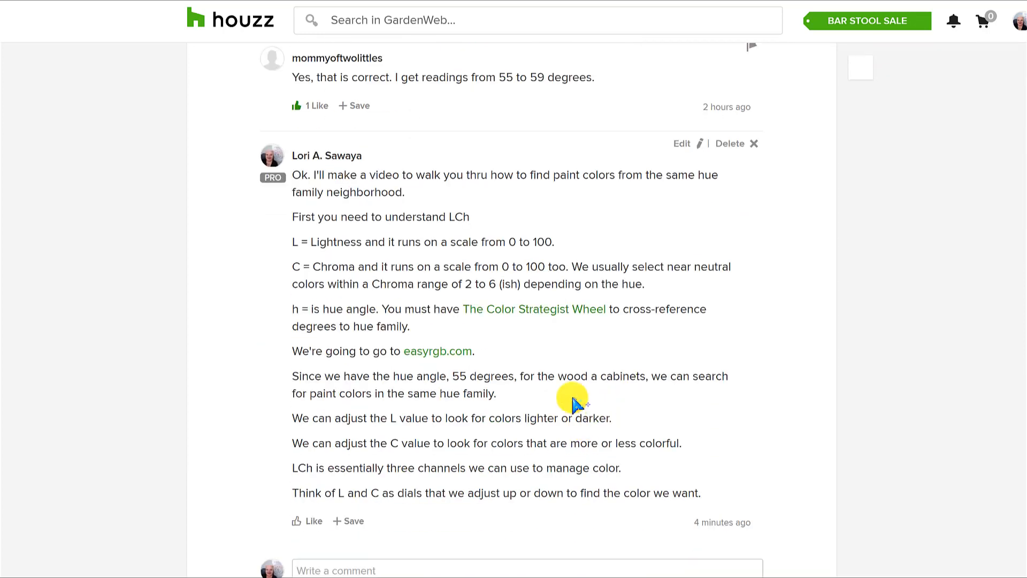
mouse_move(513, 493)
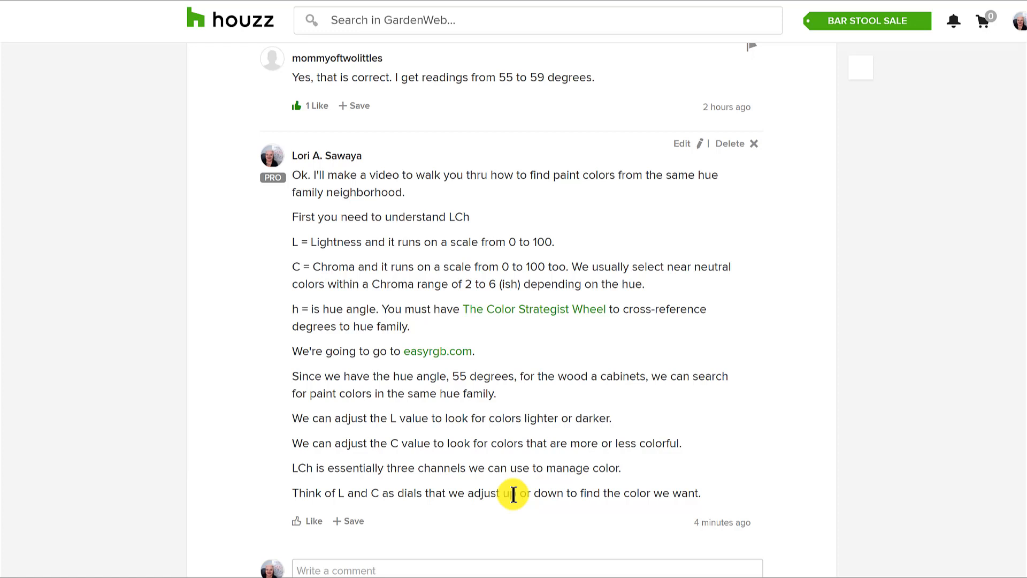
mouse_move(513, 393)
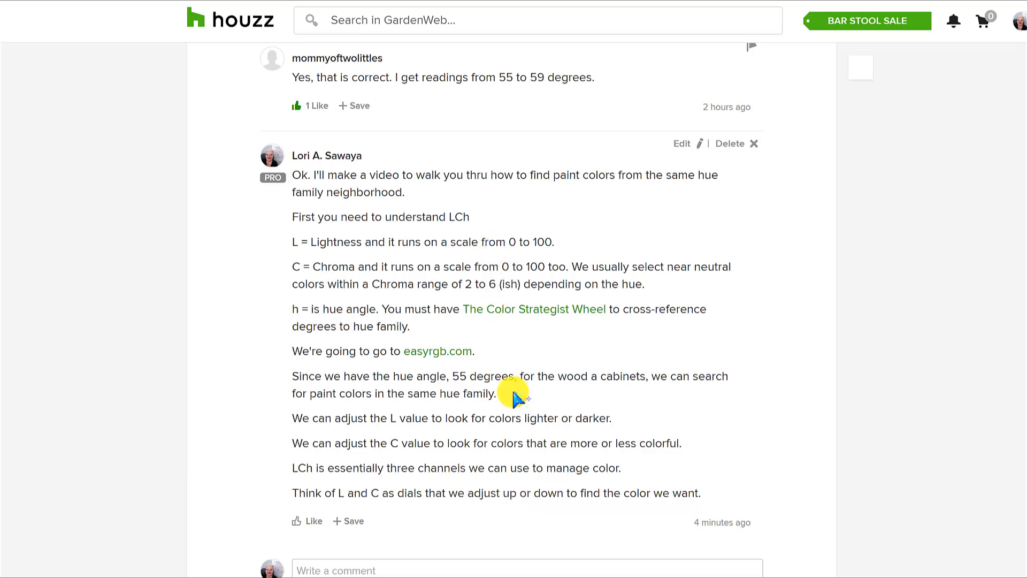
mouse_move(502, 223)
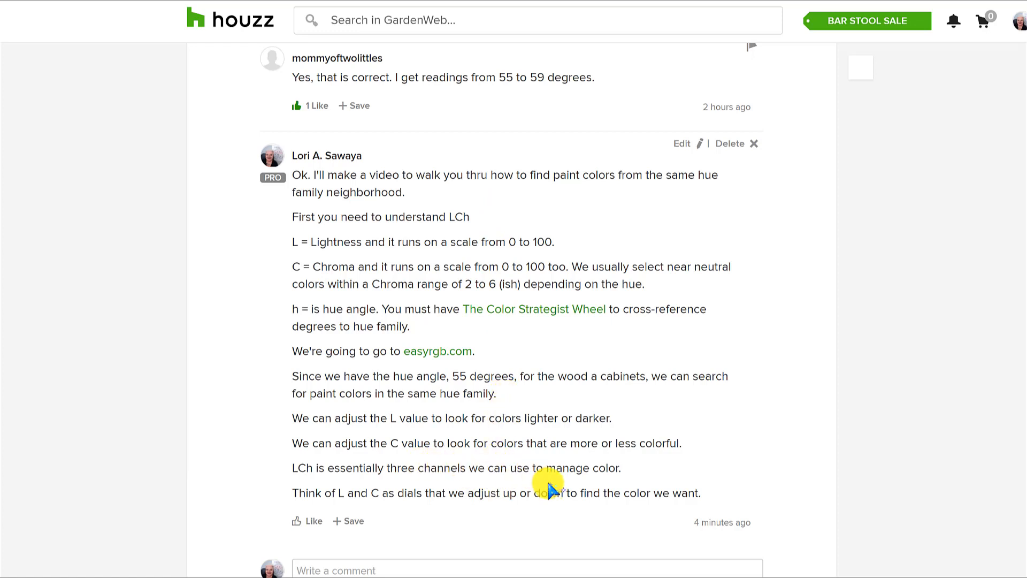
mouse_move(534, 452)
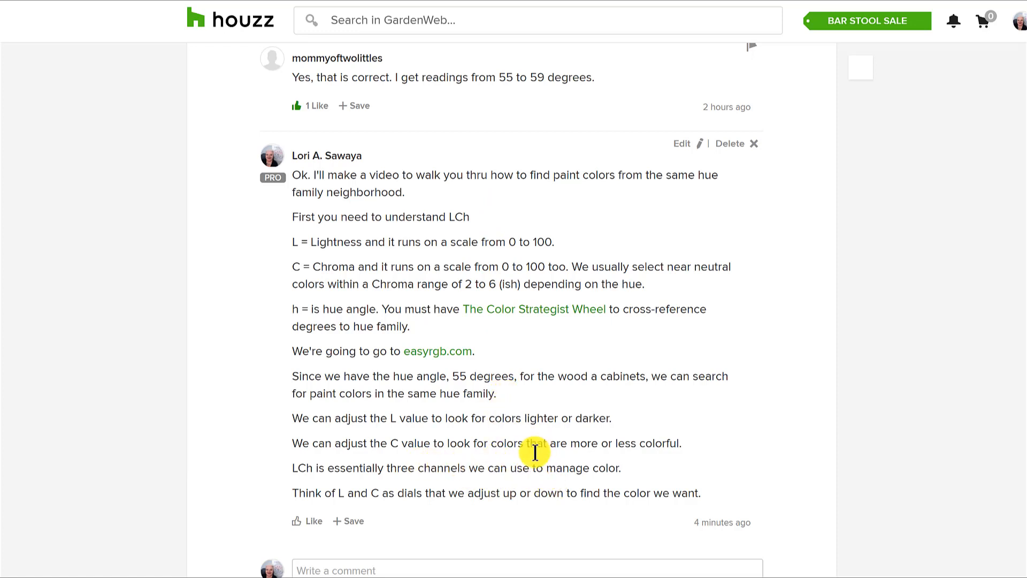
mouse_move(518, 445)
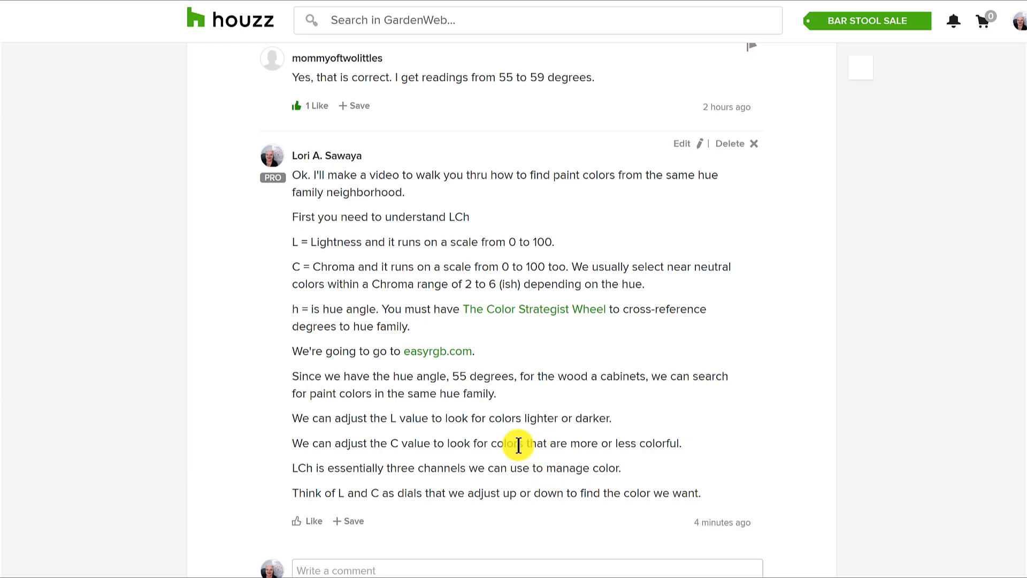
mouse_move(463, 437)
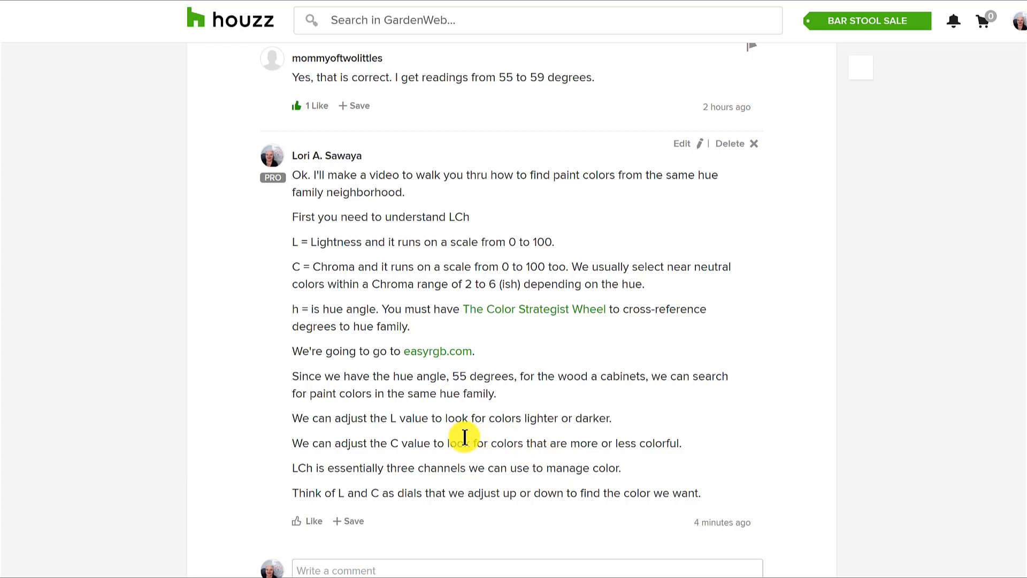
mouse_move(491, 484)
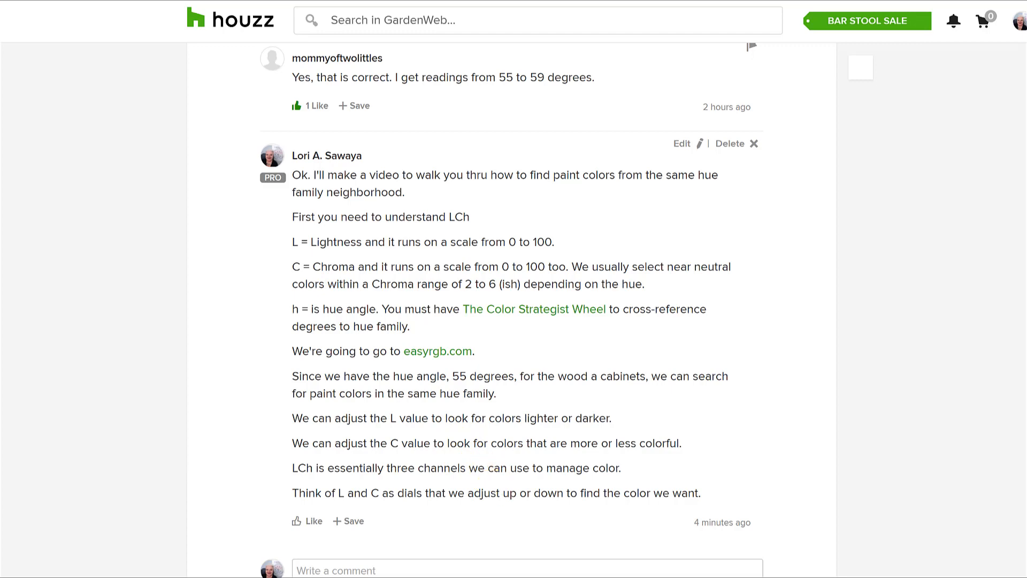
Follow the easyrgb.com link to the 'Find similar colors in different collections' page
left_click(437, 351)
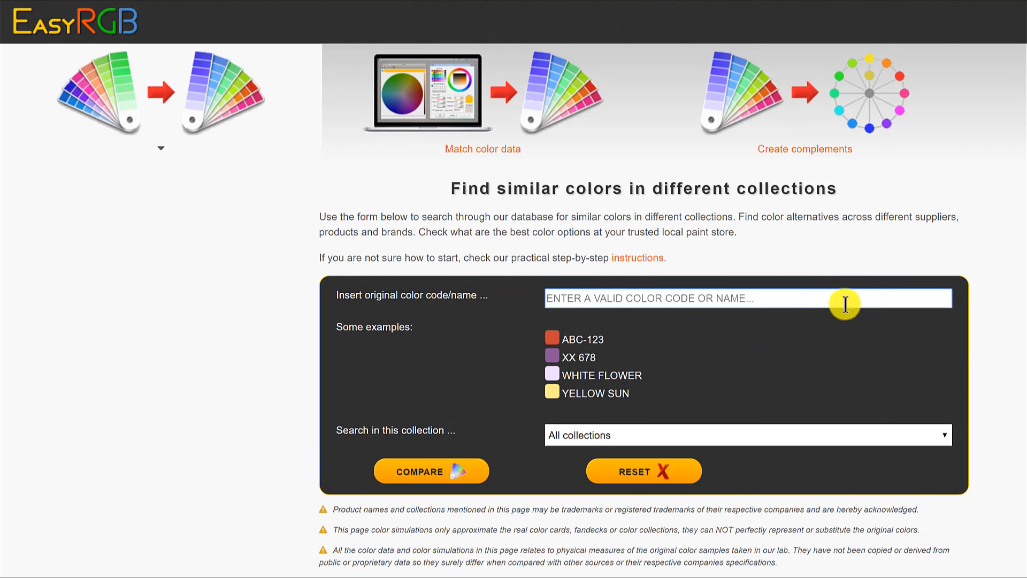
left_click(430, 470)
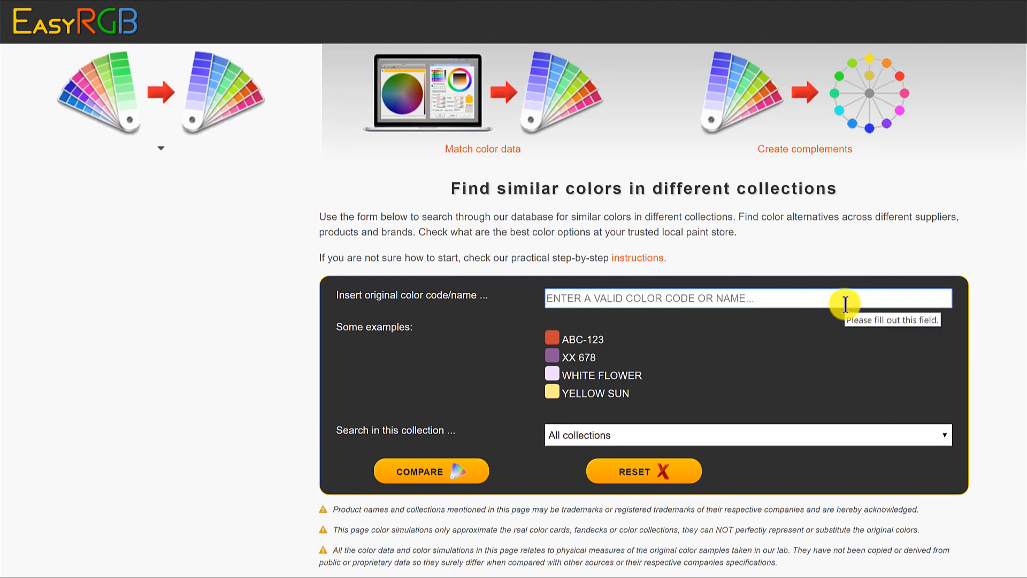
mouse_move(469, 151)
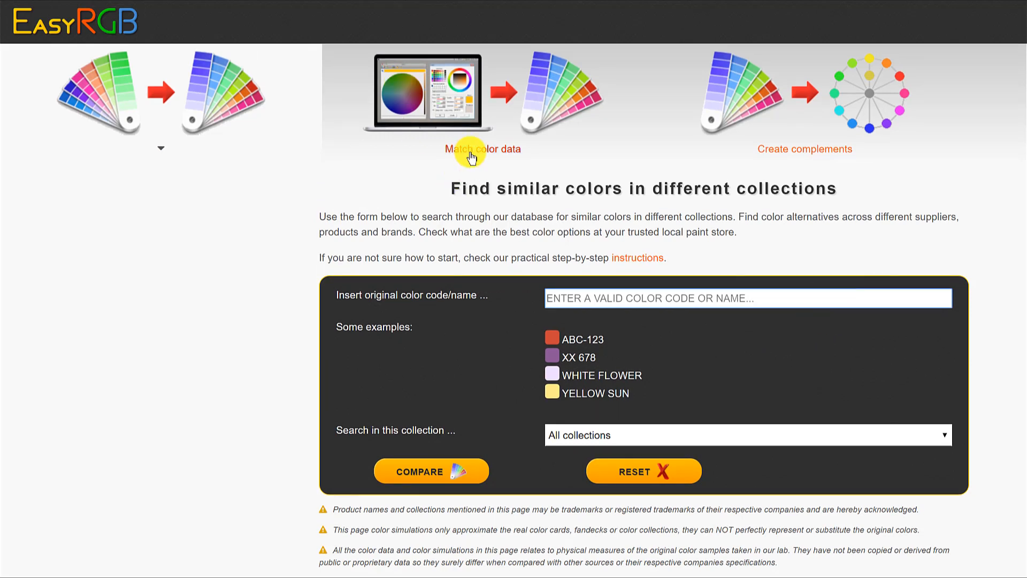
Switch to color-data matching and set the data type to CIE-L*Ch°(ab)
left_click(483, 149)
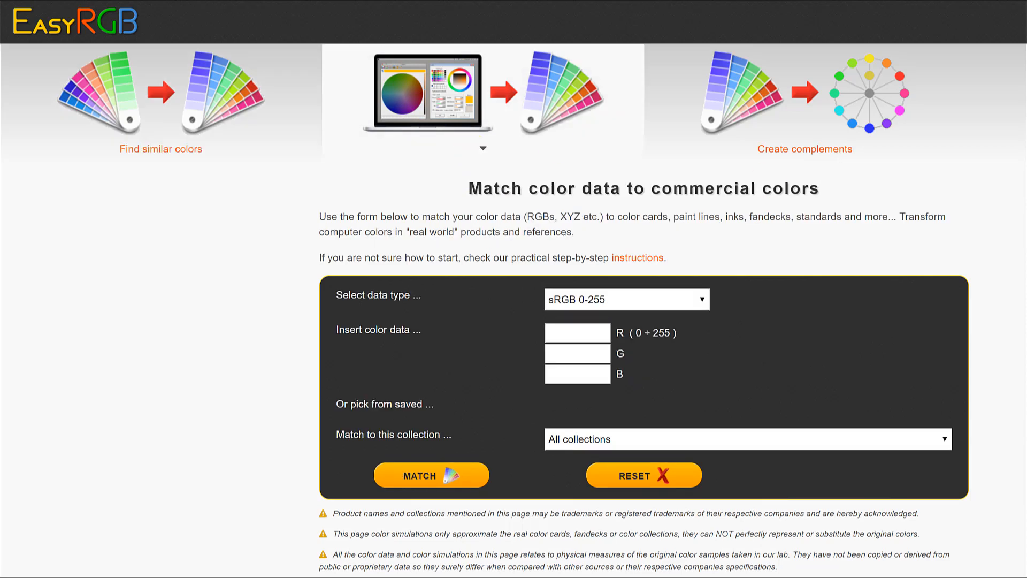
left_click(701, 299)
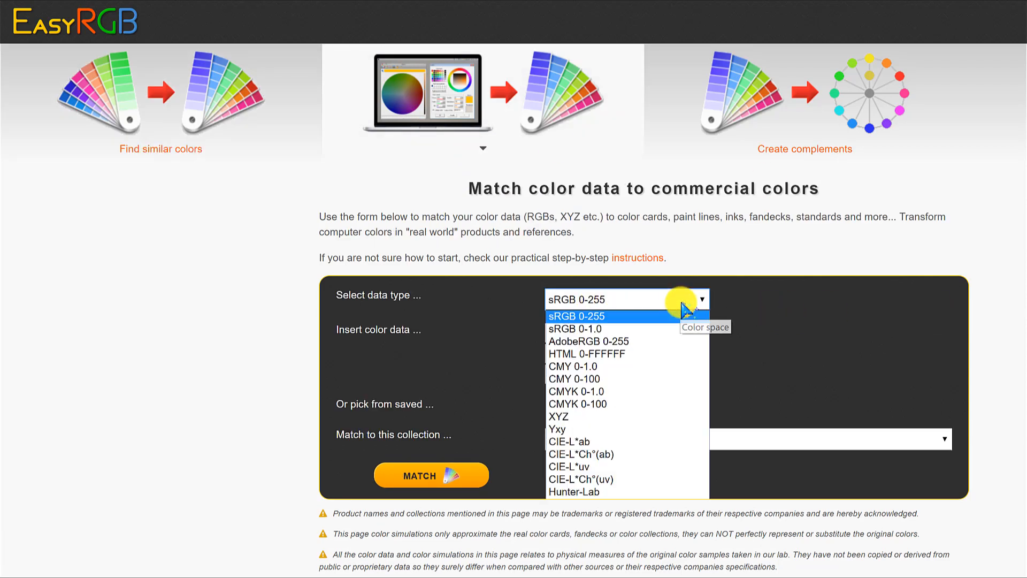
mouse_move(612, 454)
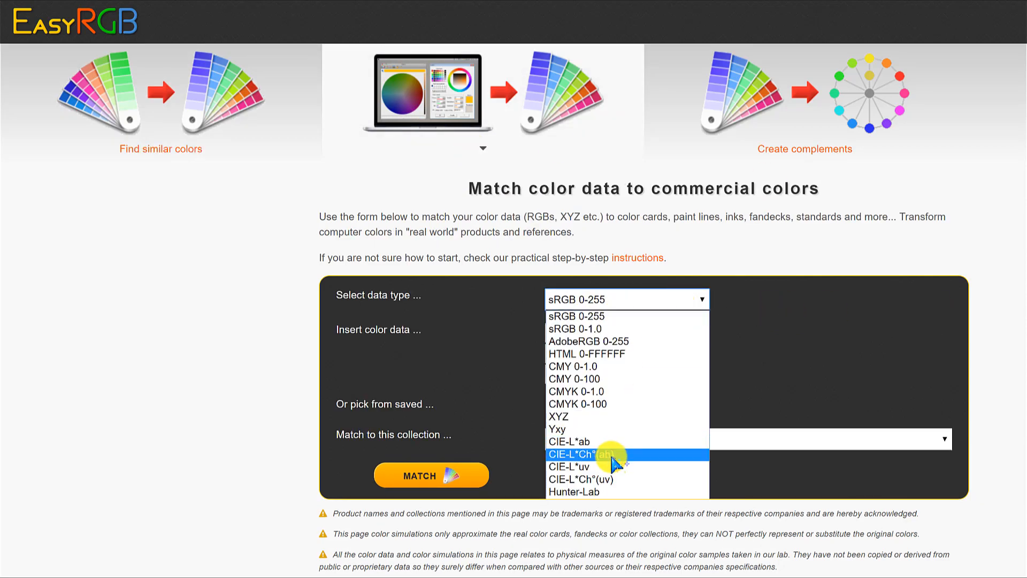
left_click(595, 454)
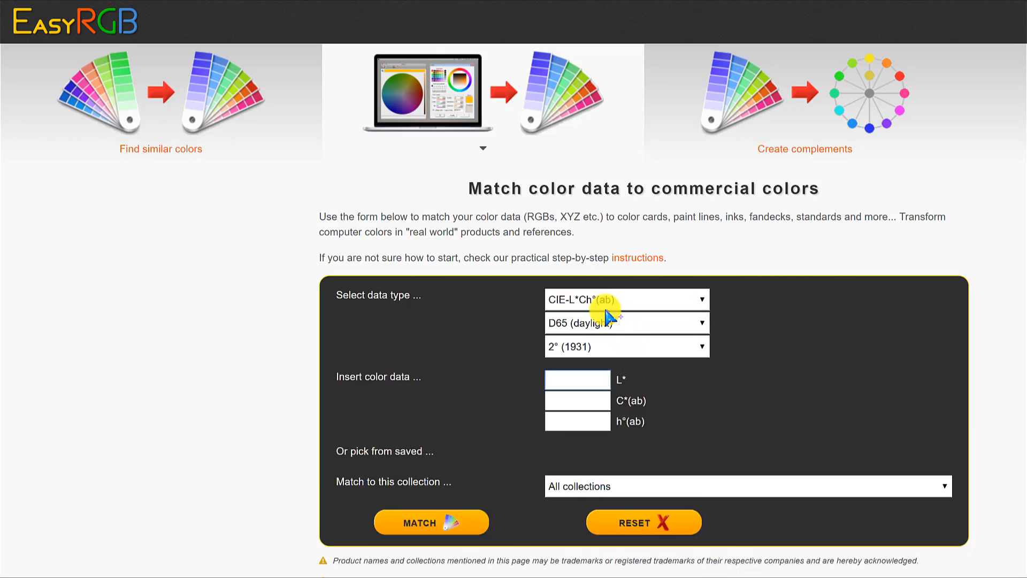
mouse_move(603, 308)
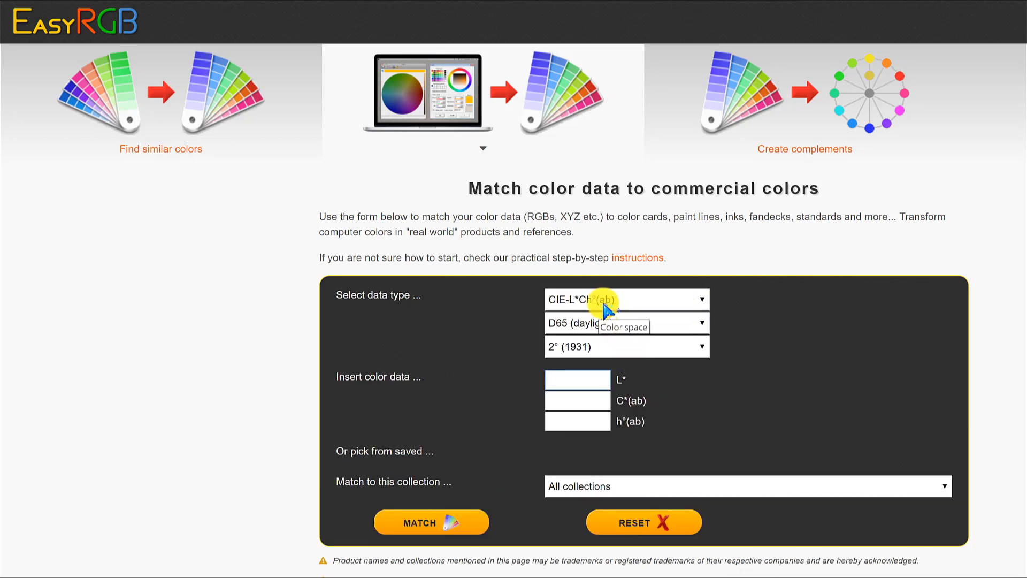
mouse_move(625, 304)
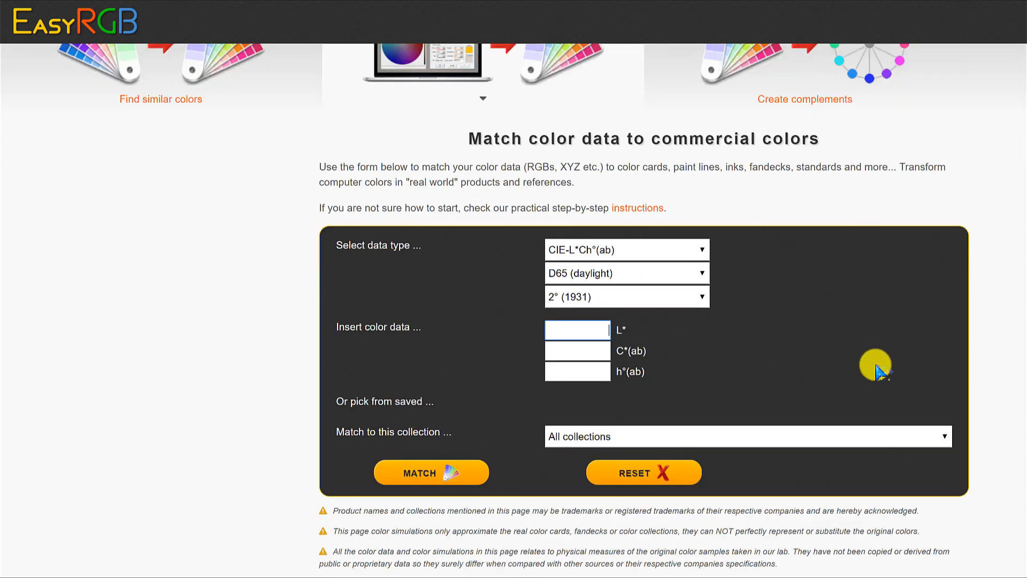
scroll("down", 3)
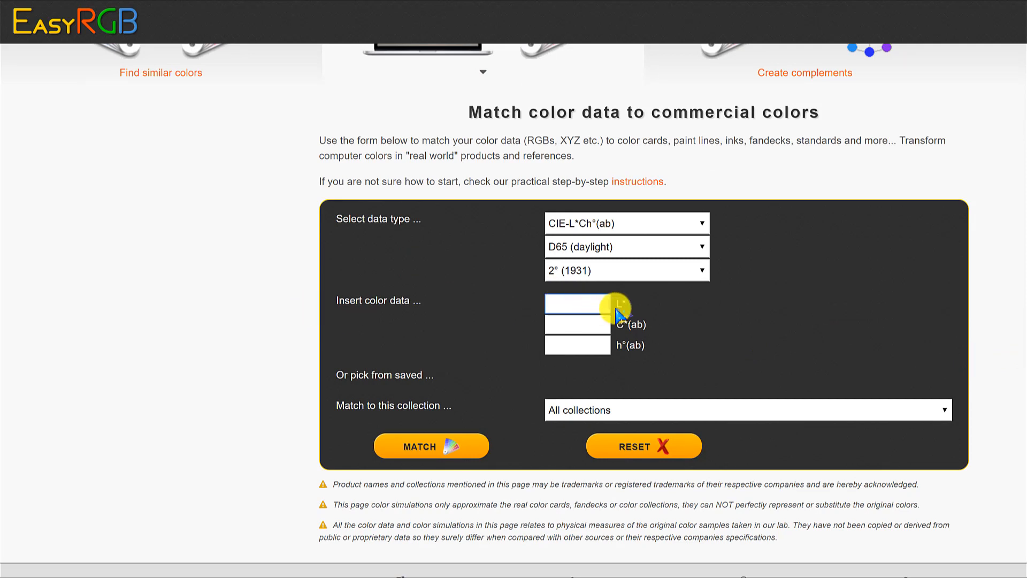
mouse_move(663, 315)
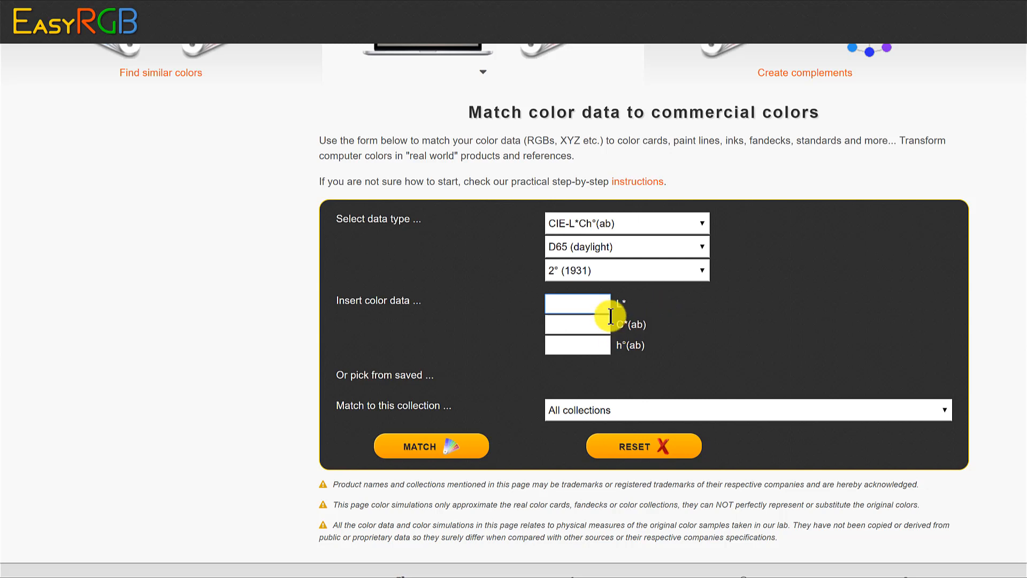
mouse_move(625, 336)
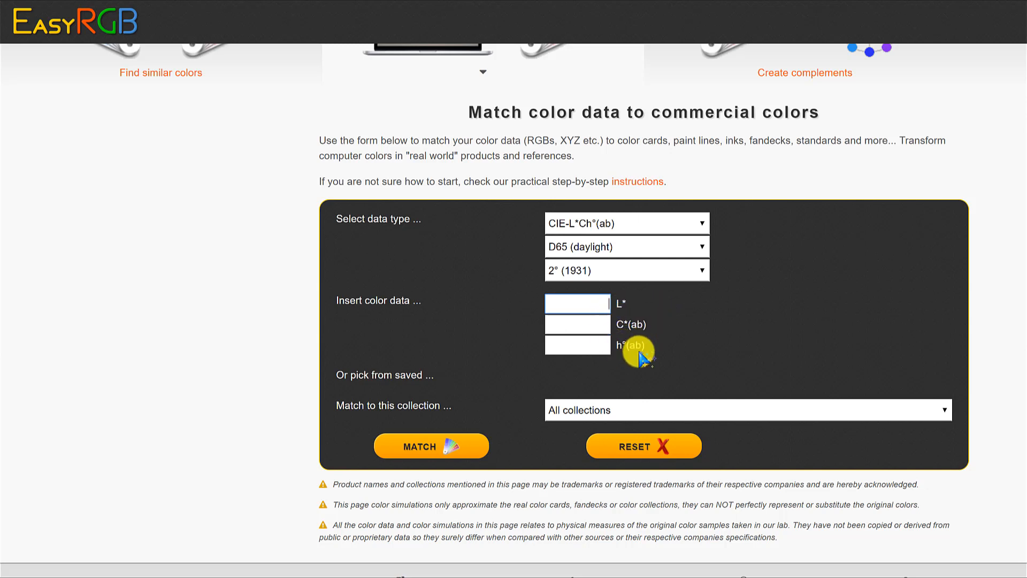
Fill the h° field with 55, L* with 75, and select the C* field
left_click(577, 345)
type("55")
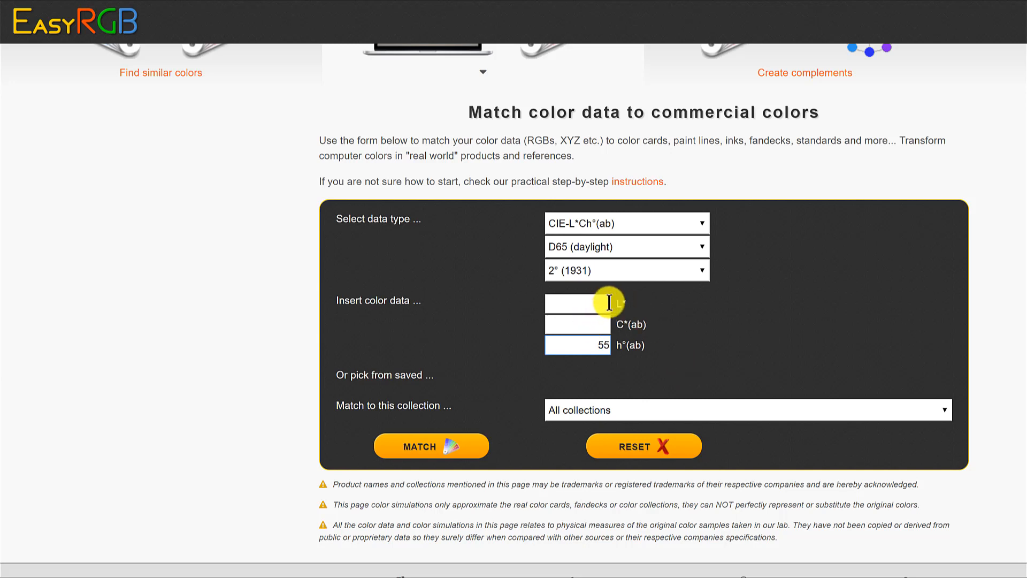
left_click(577, 303)
type("75")
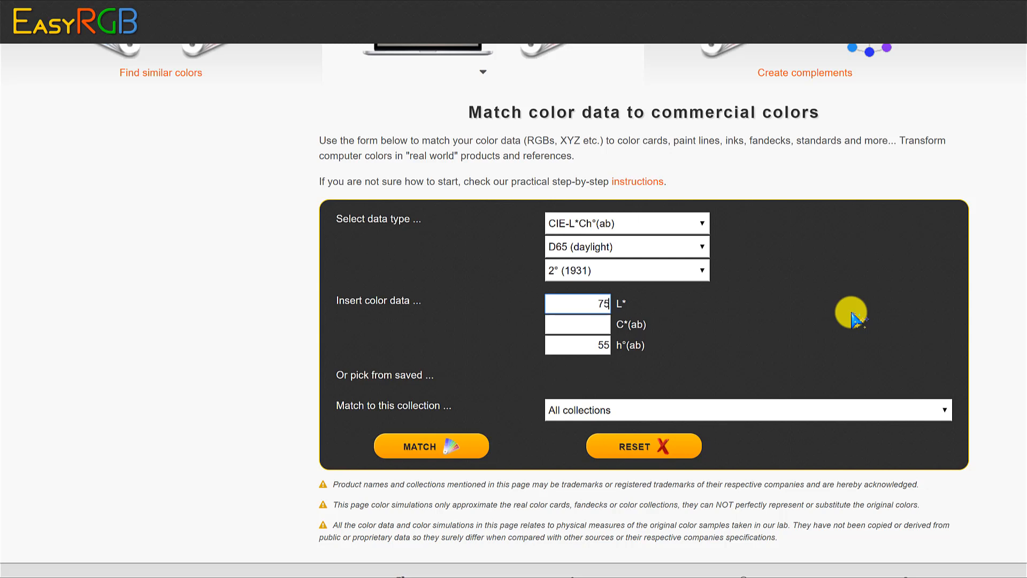
mouse_move(577, 324)
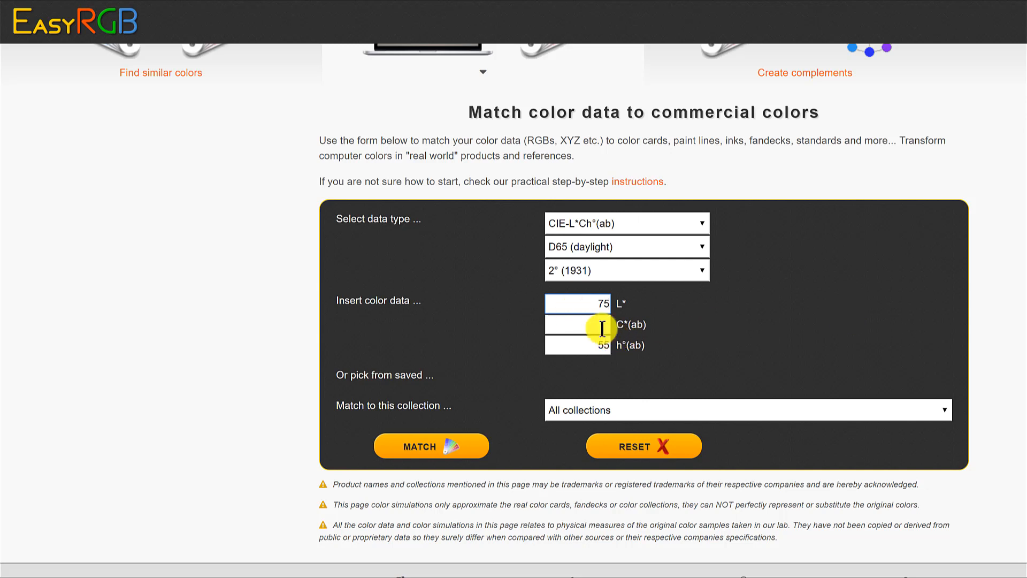
left_click(577, 324)
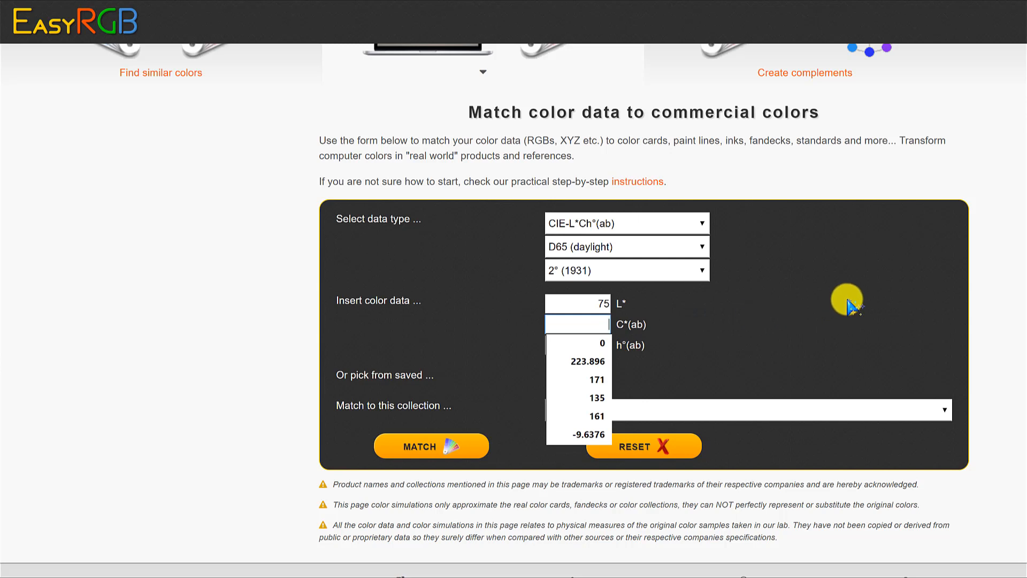
mouse_move(956, 341)
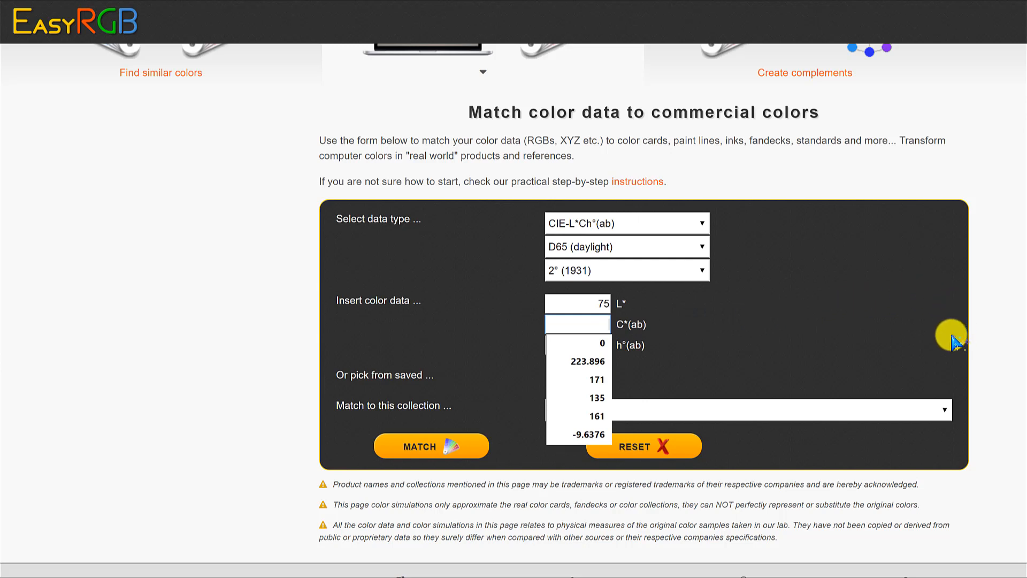
mouse_move(845, 339)
type("2")
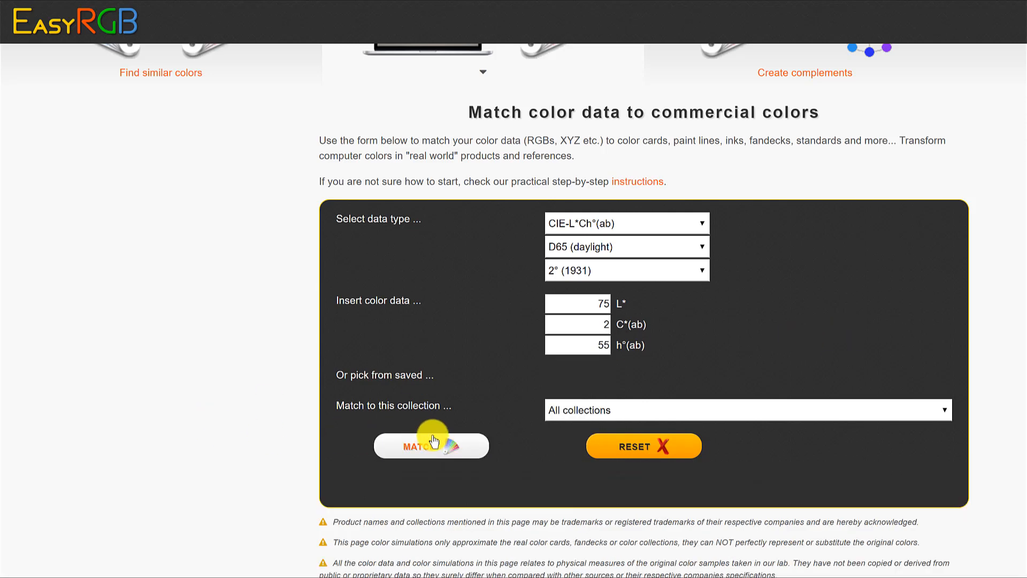
left_click(430, 445)
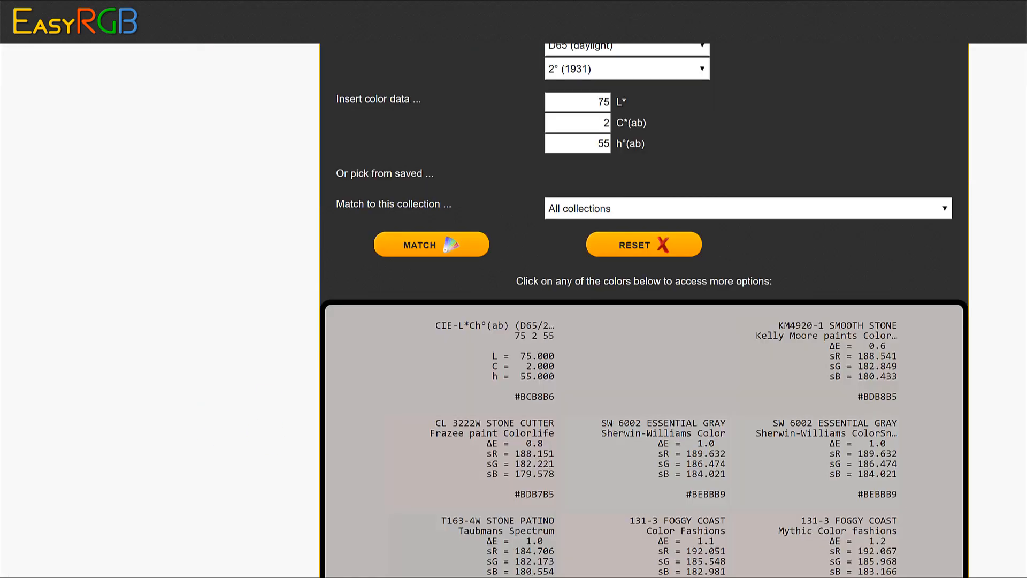
scroll("down", 3)
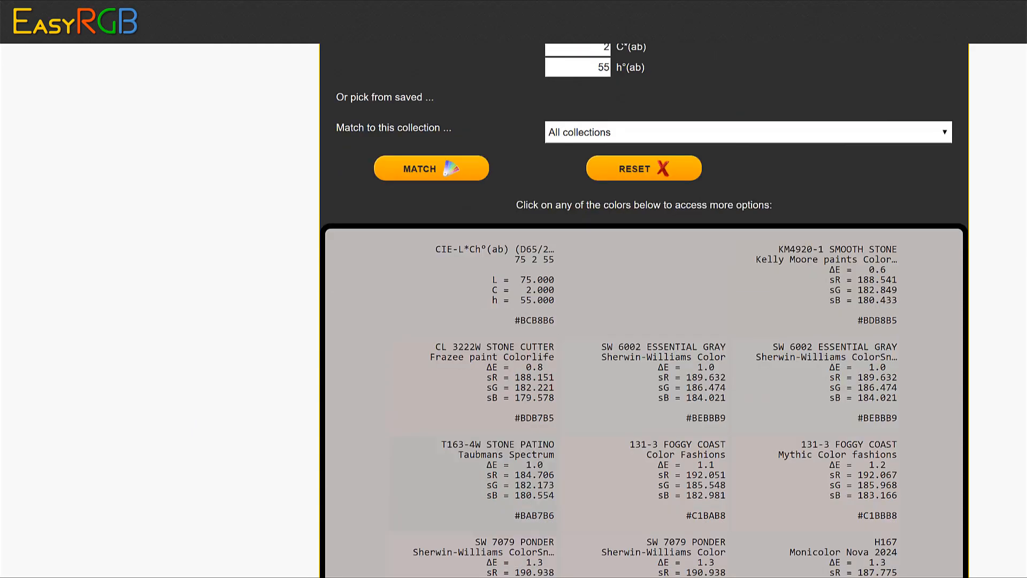
scroll("up", 3)
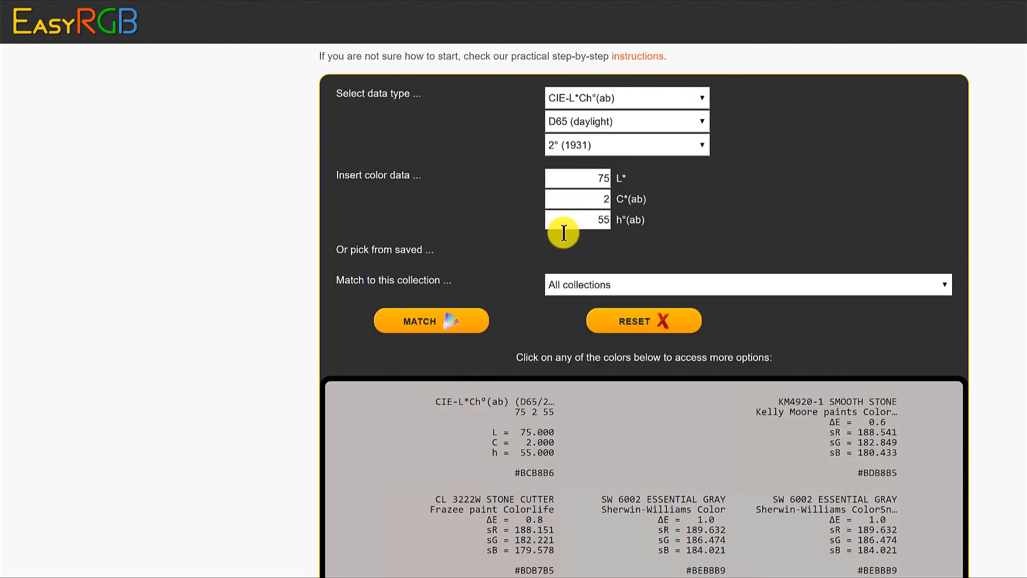
mouse_move(635, 216)
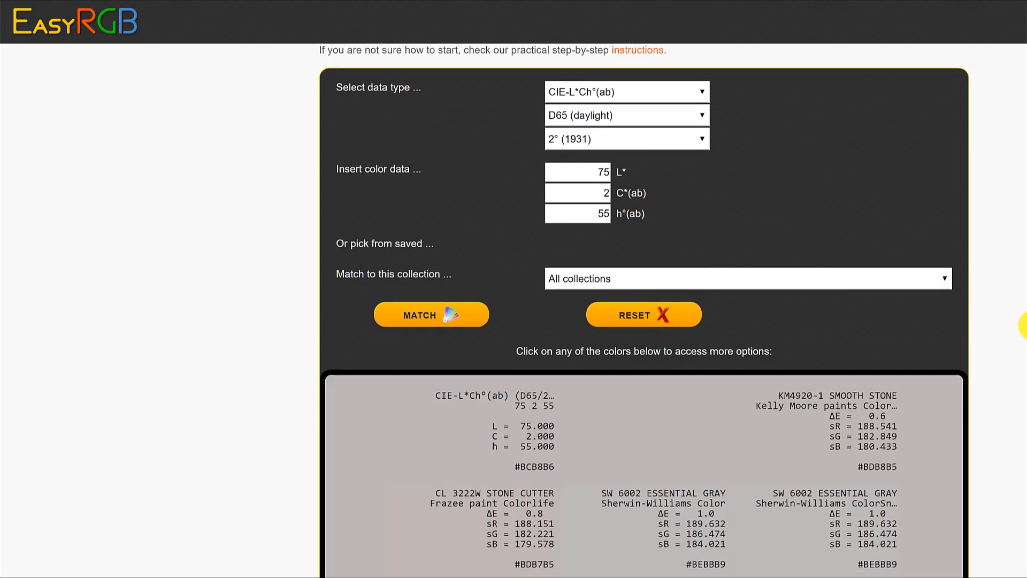
scroll("down", 3)
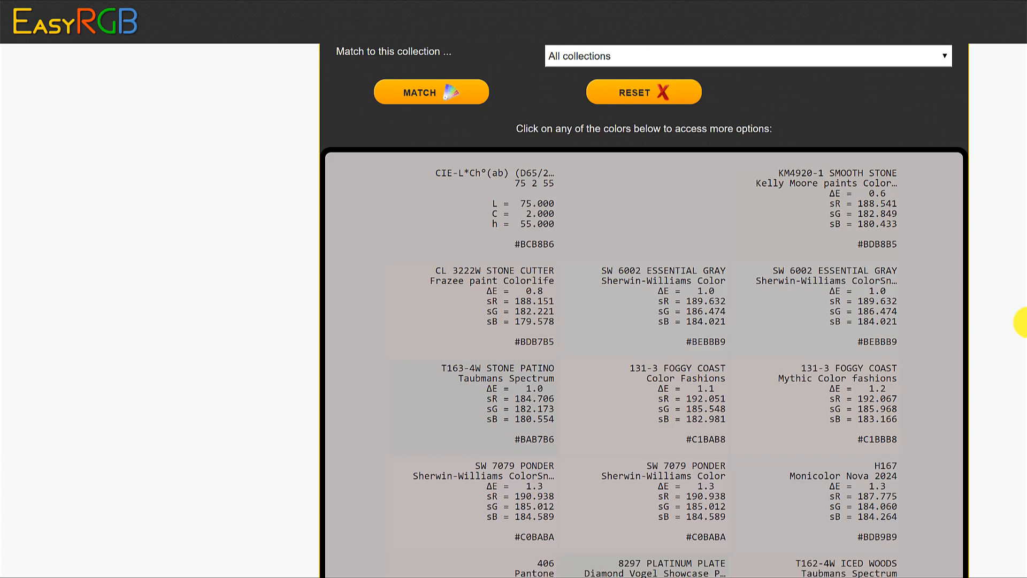
mouse_move(1020, 321)
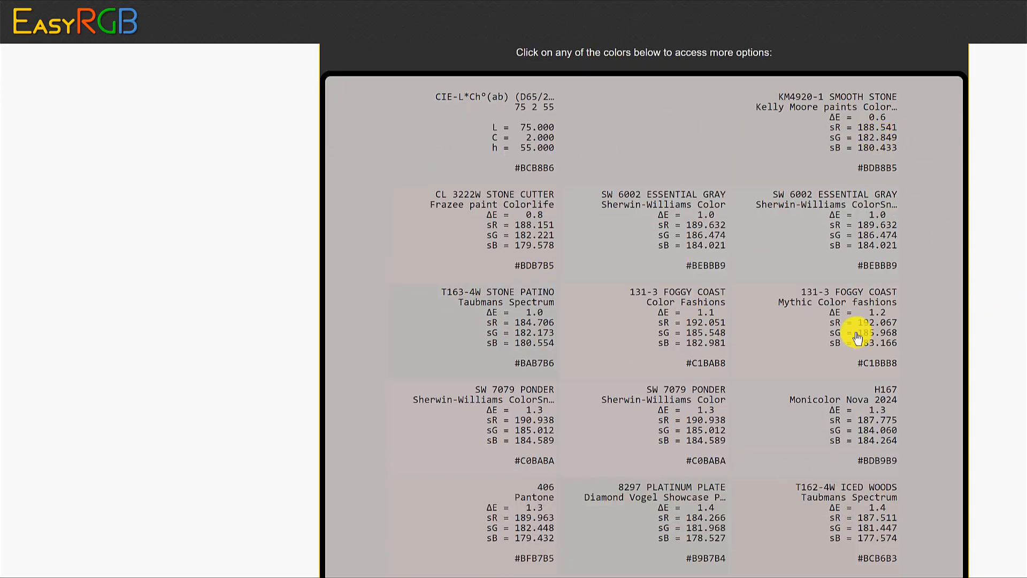
mouse_move(804, 339)
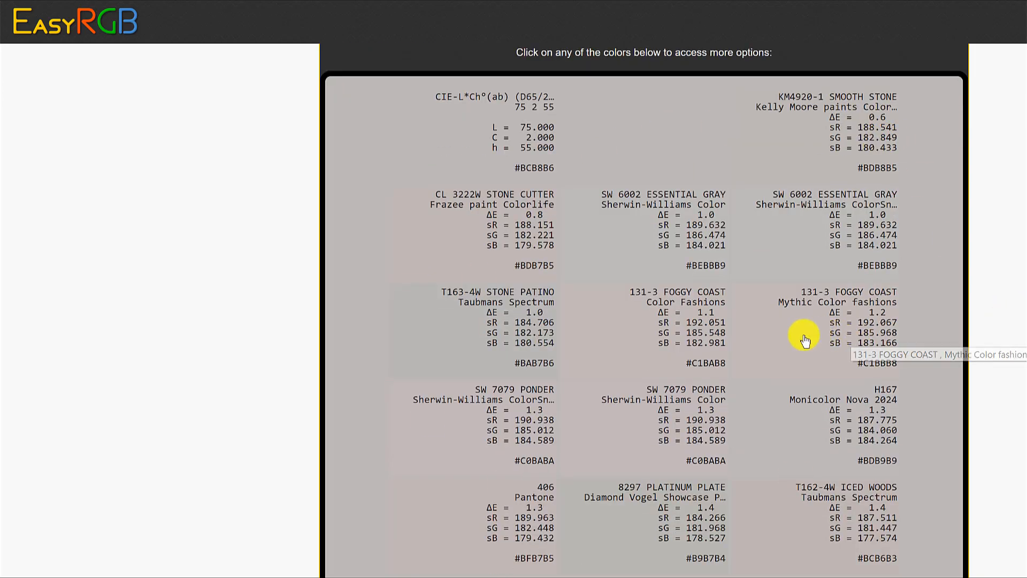
scroll("up", 3)
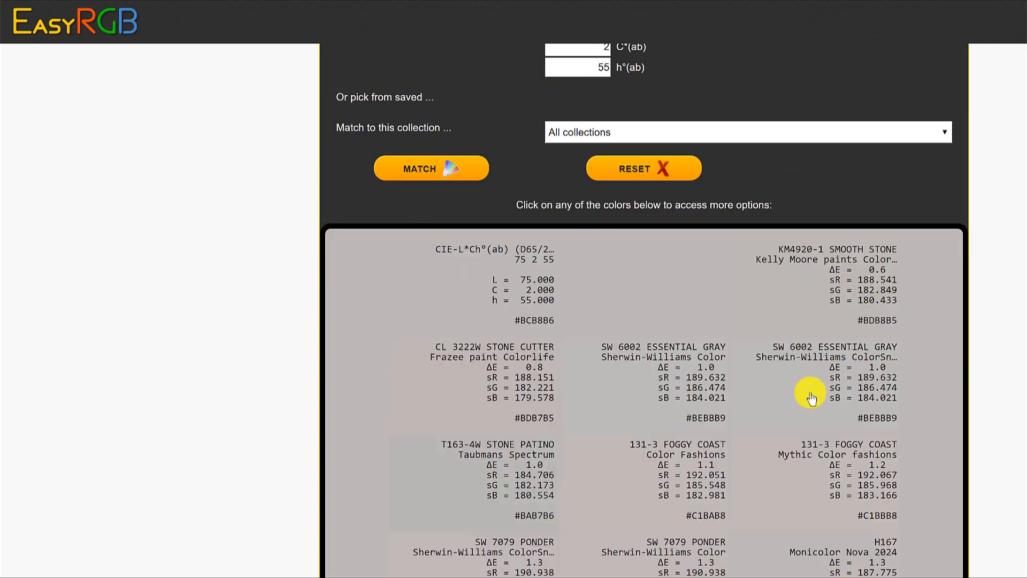
mouse_move(852, 252)
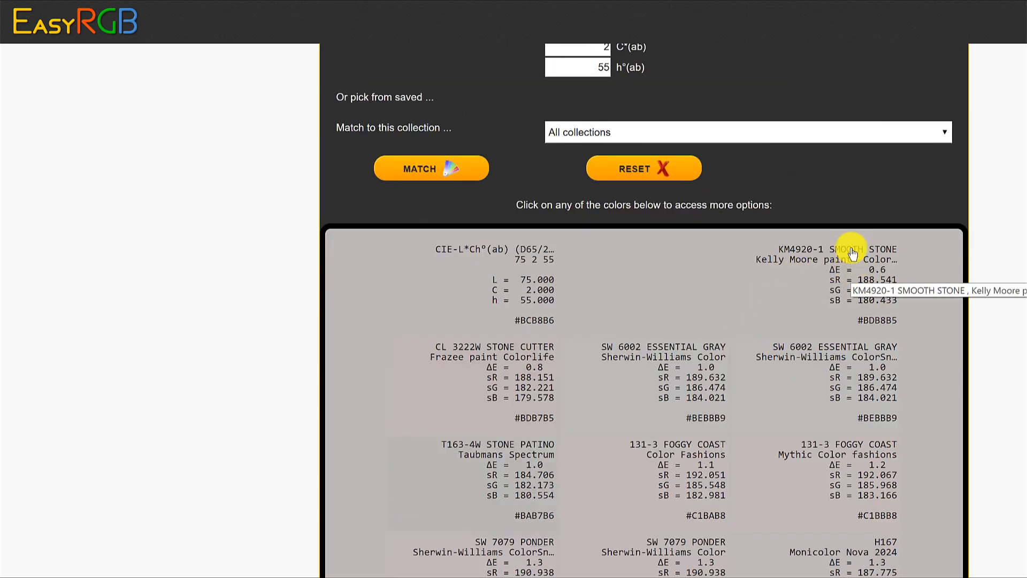
mouse_move(880, 250)
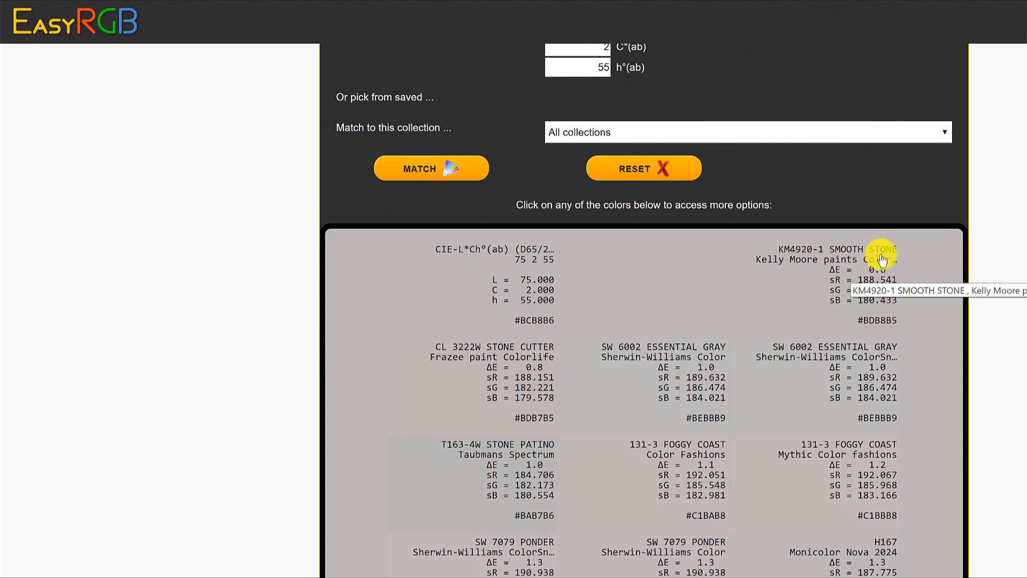
mouse_move(898, 307)
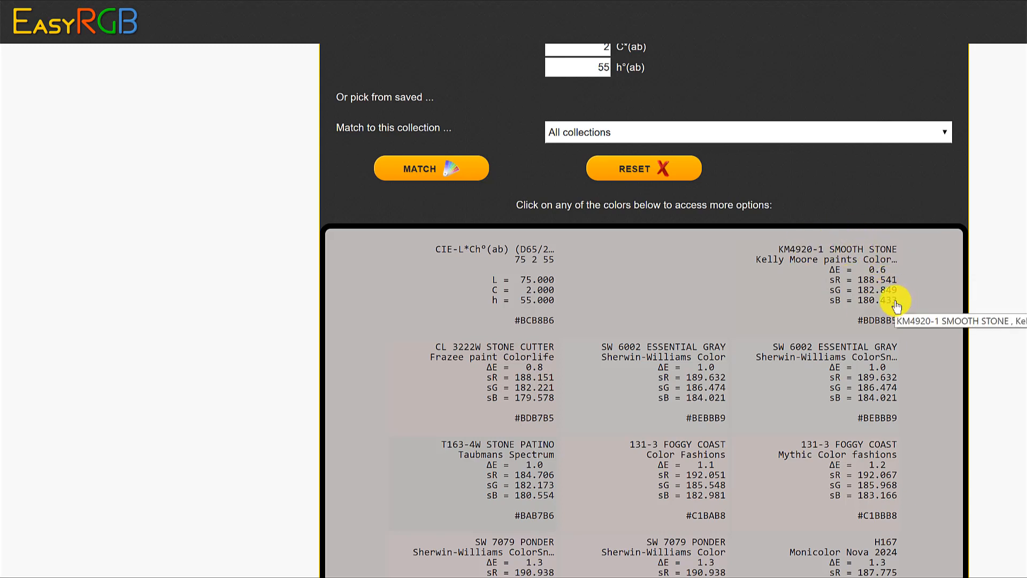
mouse_move(871, 256)
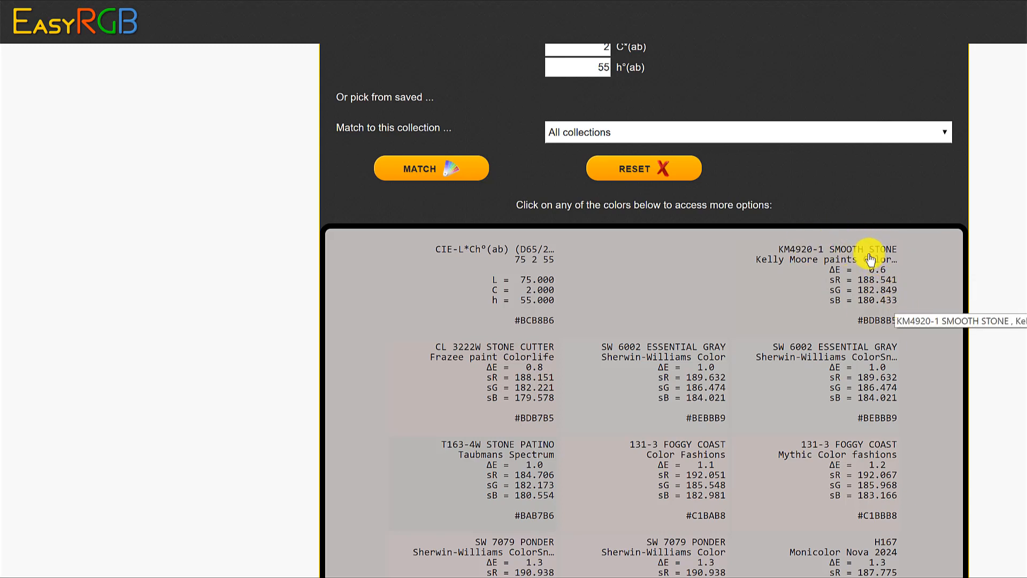
mouse_move(871, 274)
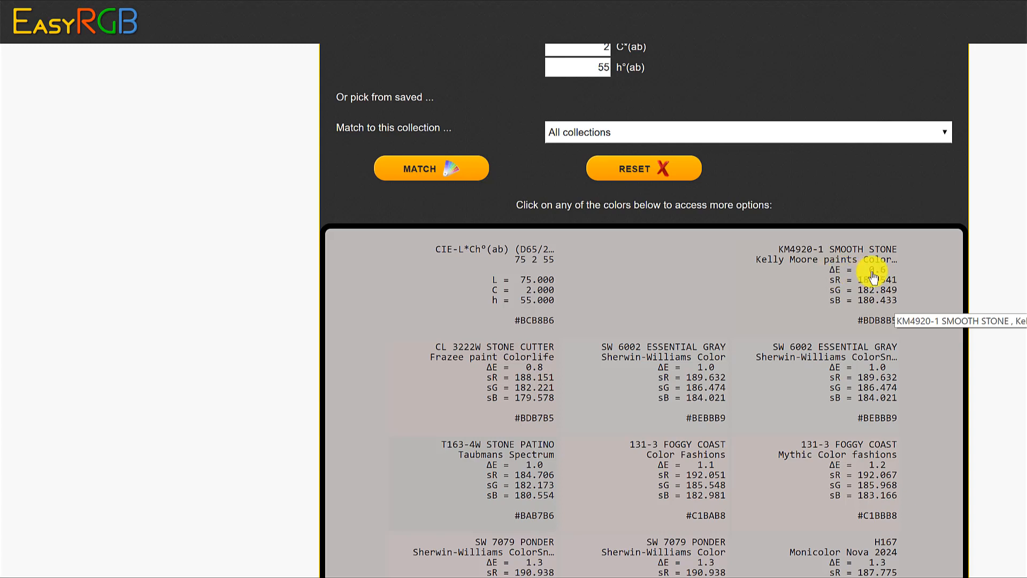
mouse_move(700, 412)
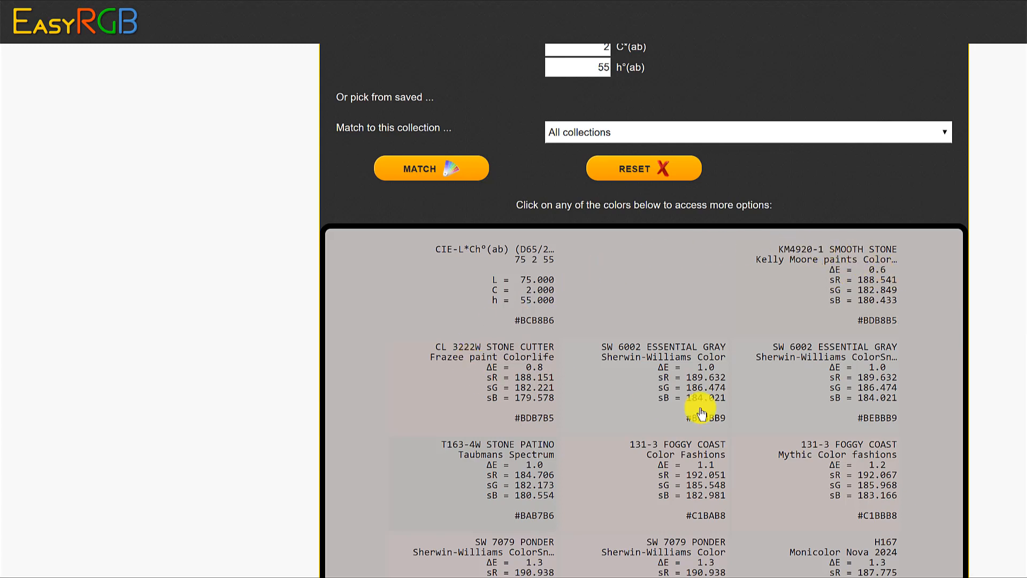
mouse_move(700, 383)
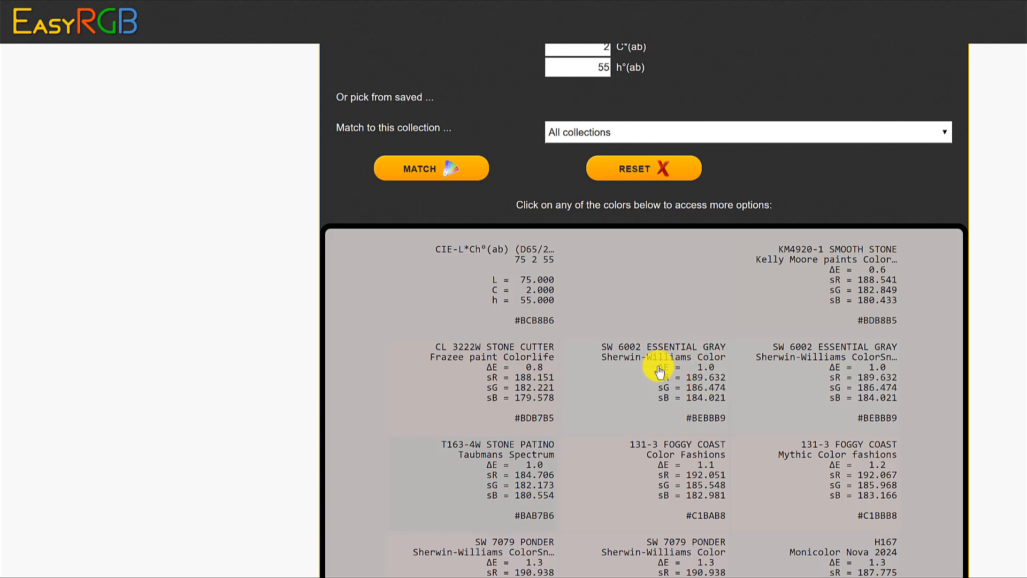
mouse_move(720, 376)
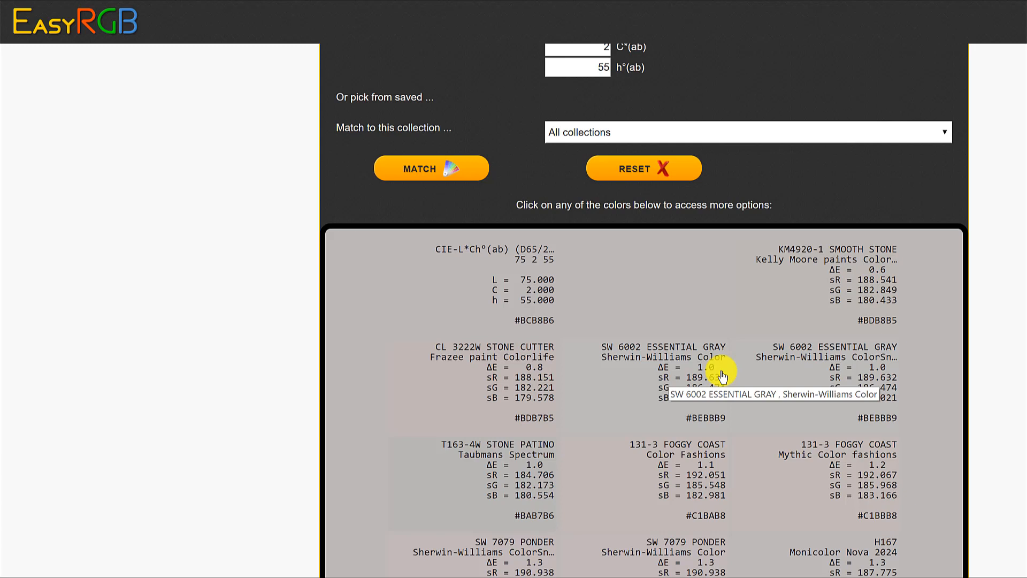
mouse_move(704, 374)
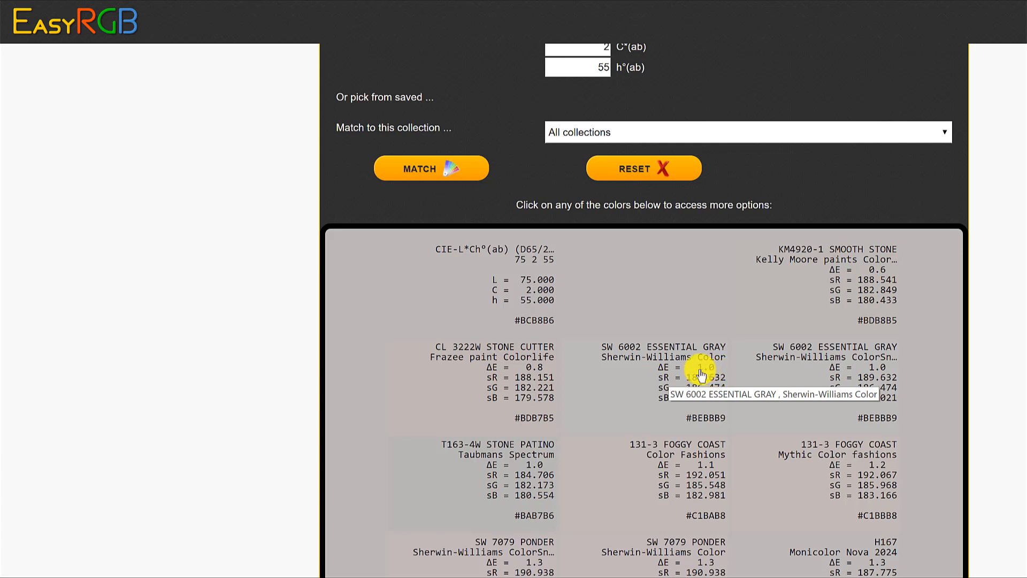
mouse_move(828, 300)
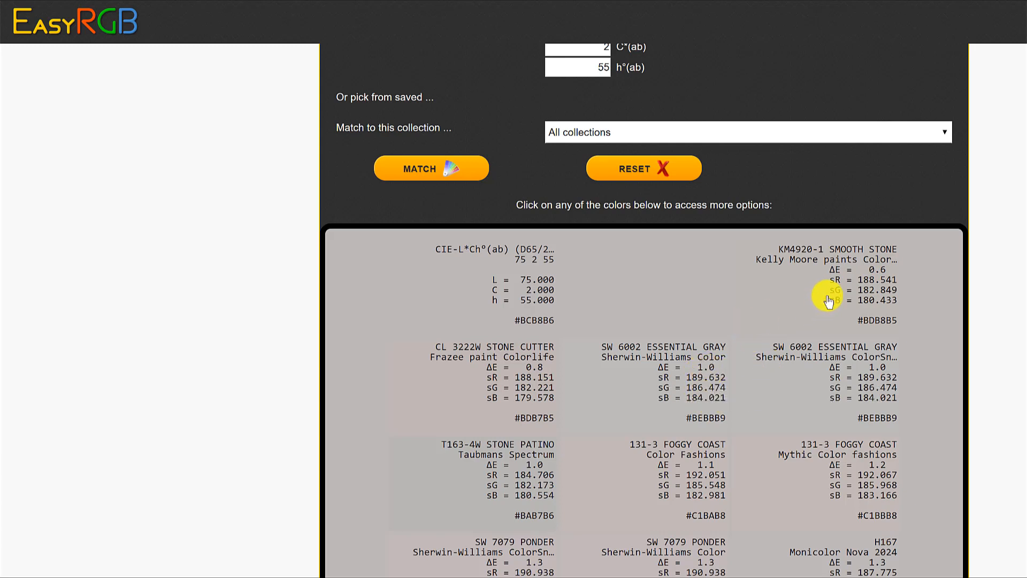
mouse_move(877, 292)
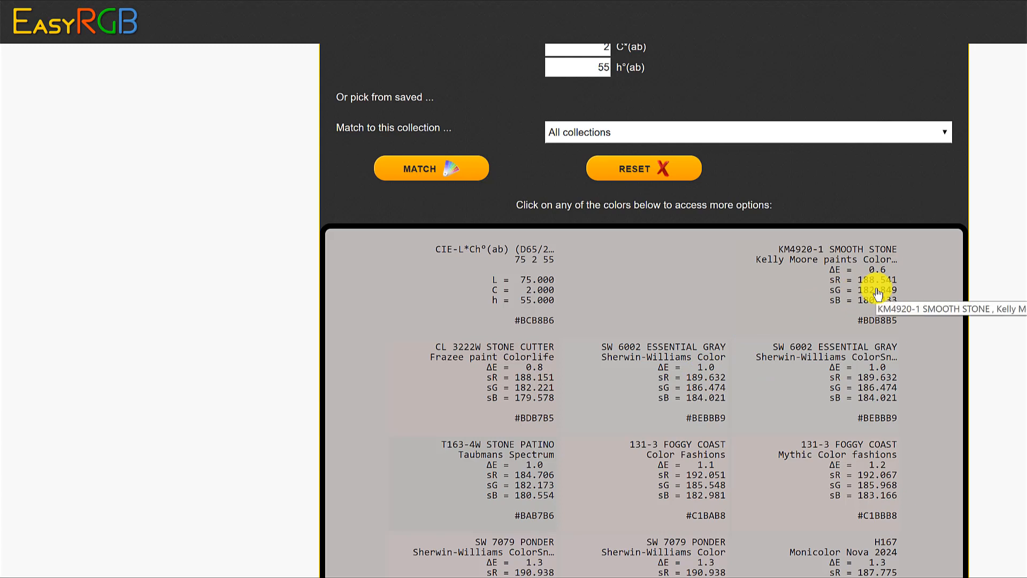
mouse_move(819, 313)
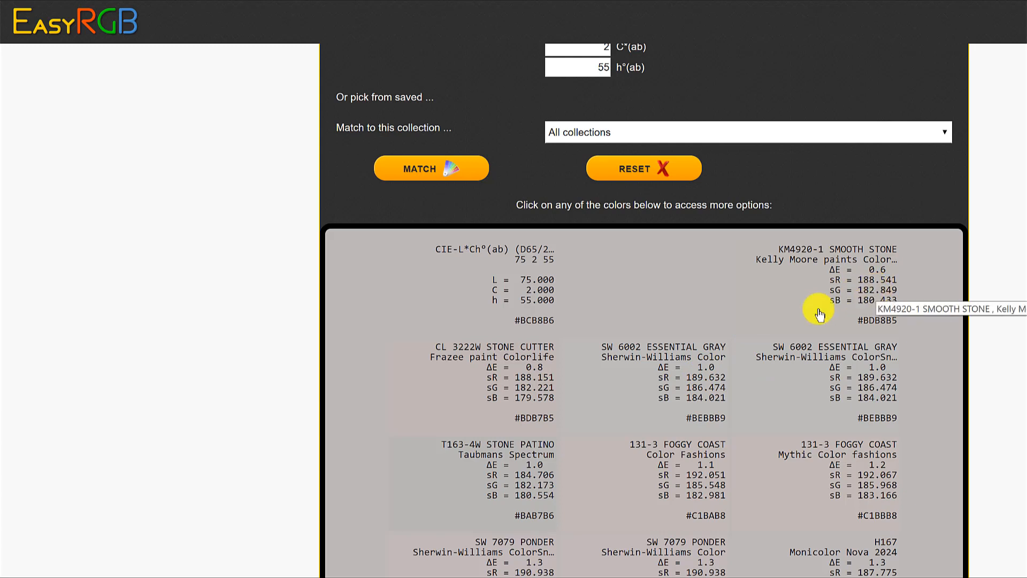
mouse_move(707, 372)
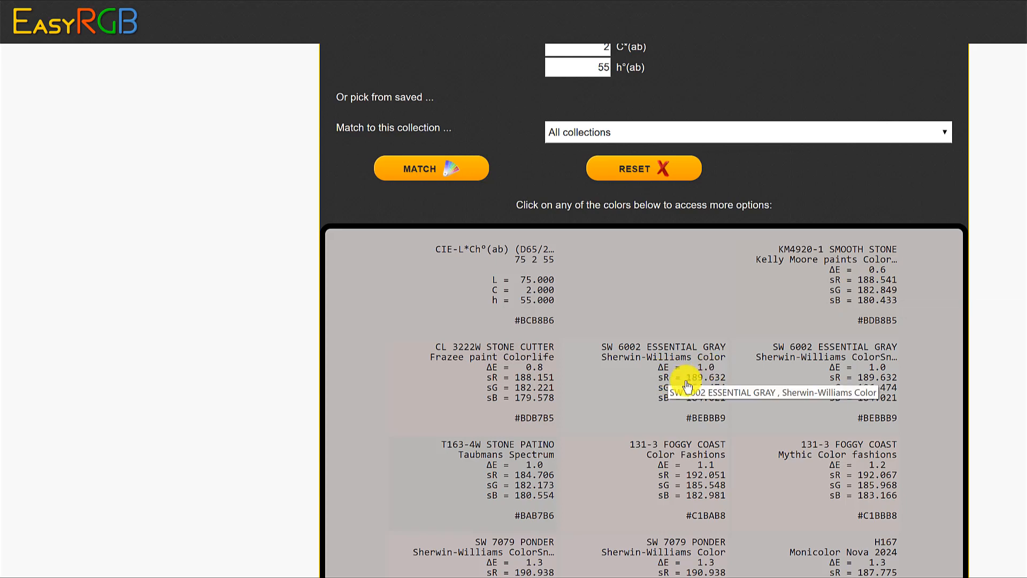
scroll("up", 3)
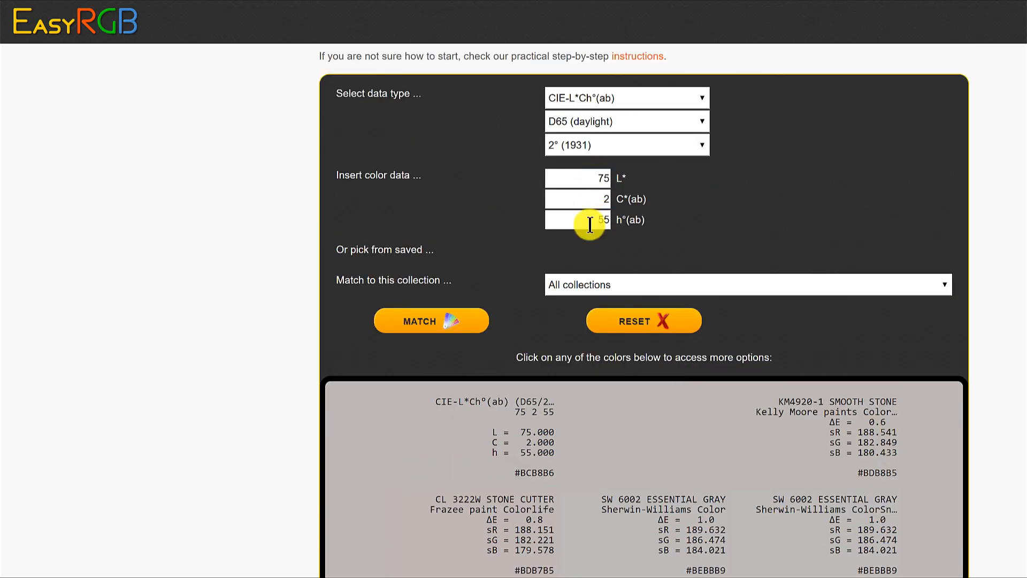
scroll("down", 3)
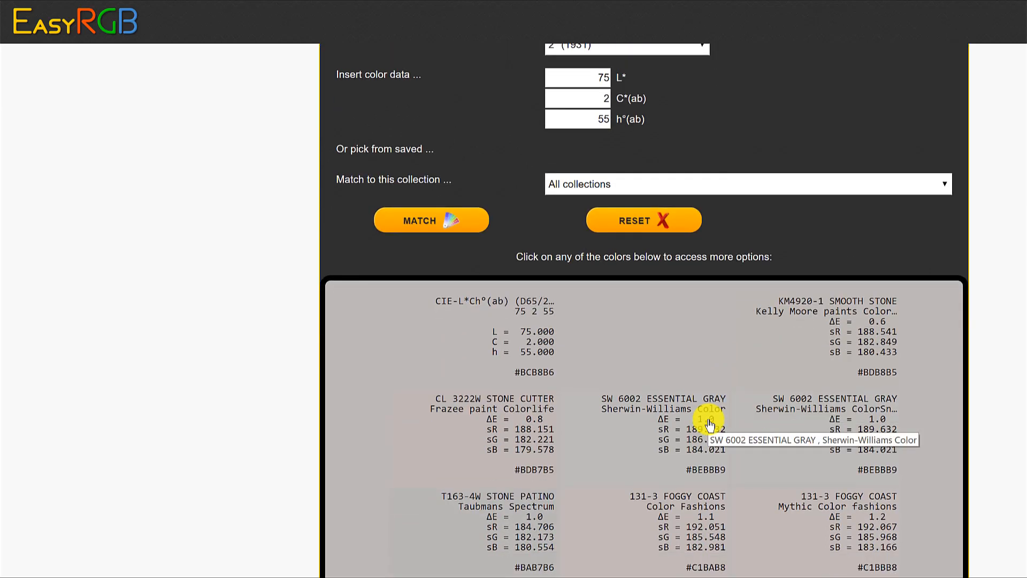
scroll("down", 3)
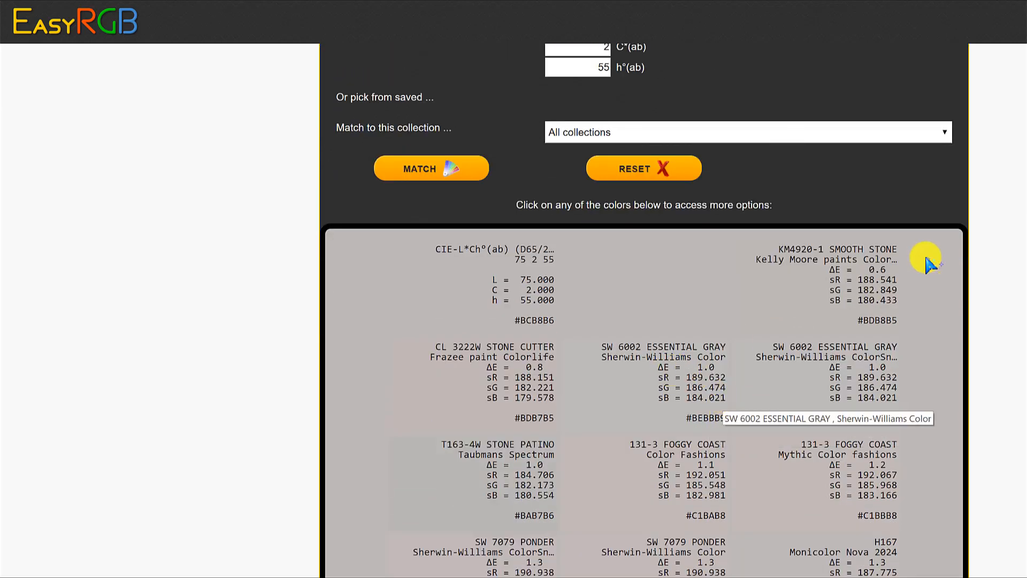
mouse_move(738, 367)
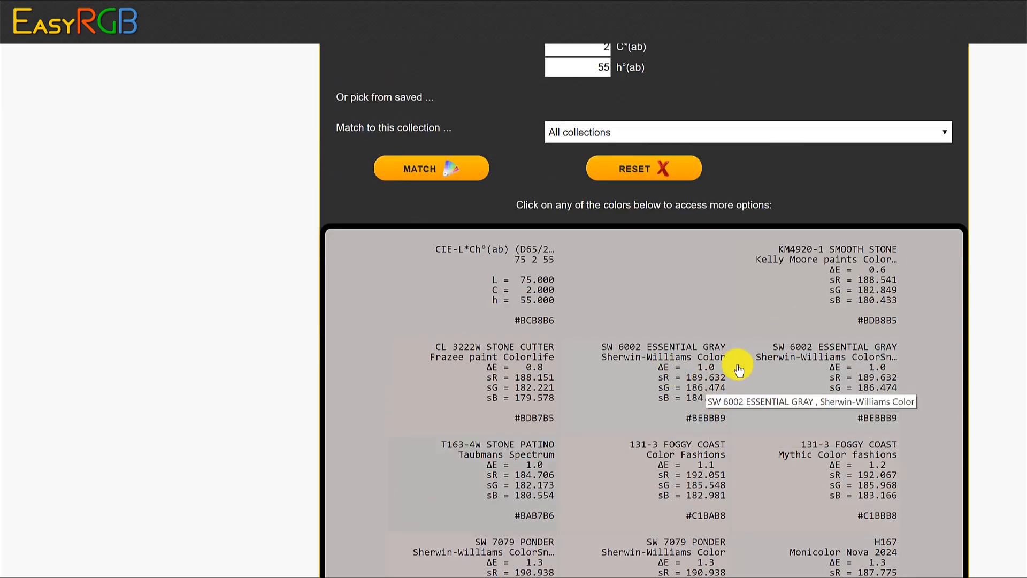
mouse_move(863, 278)
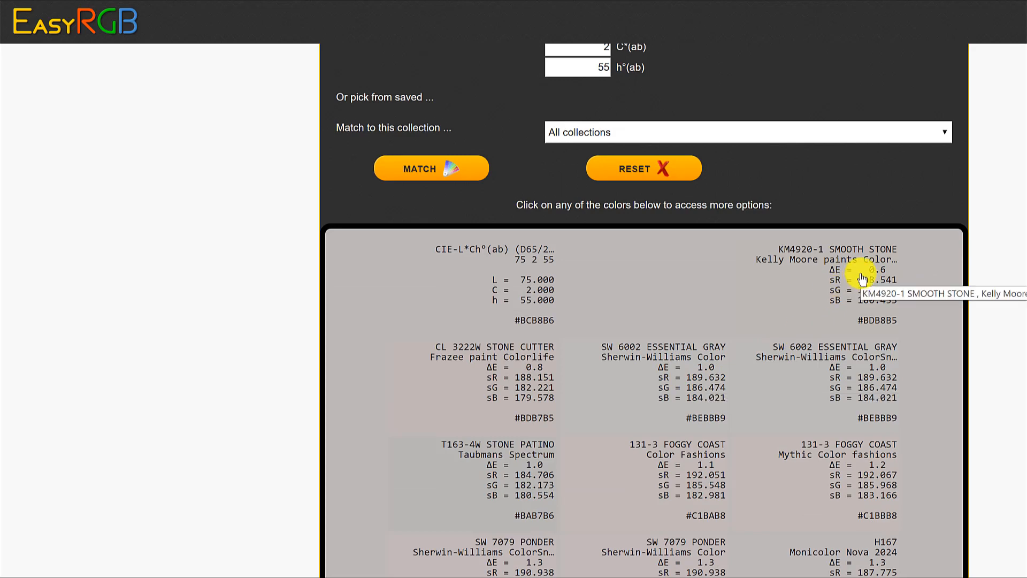
mouse_move(716, 362)
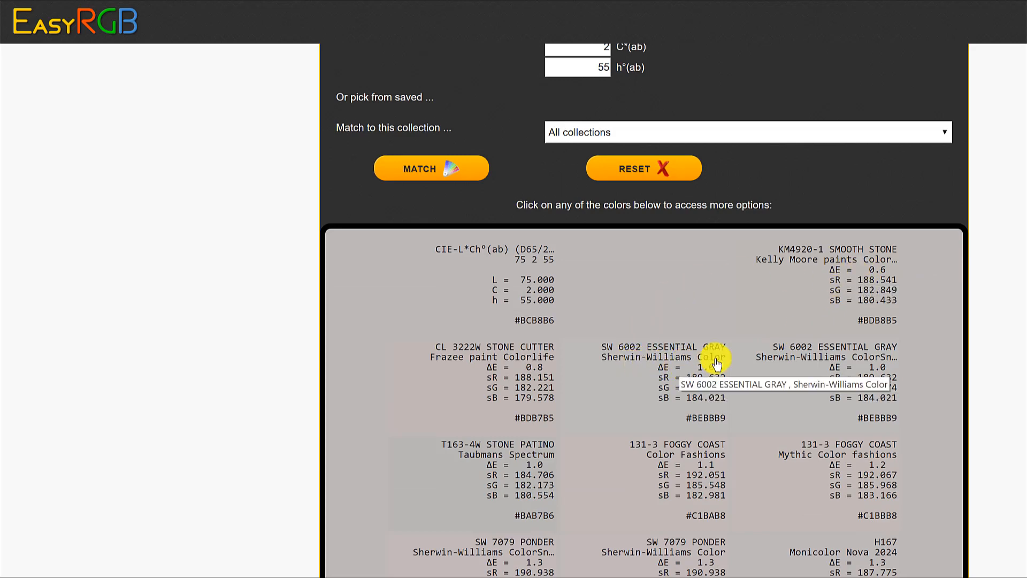
scroll("down", 3)
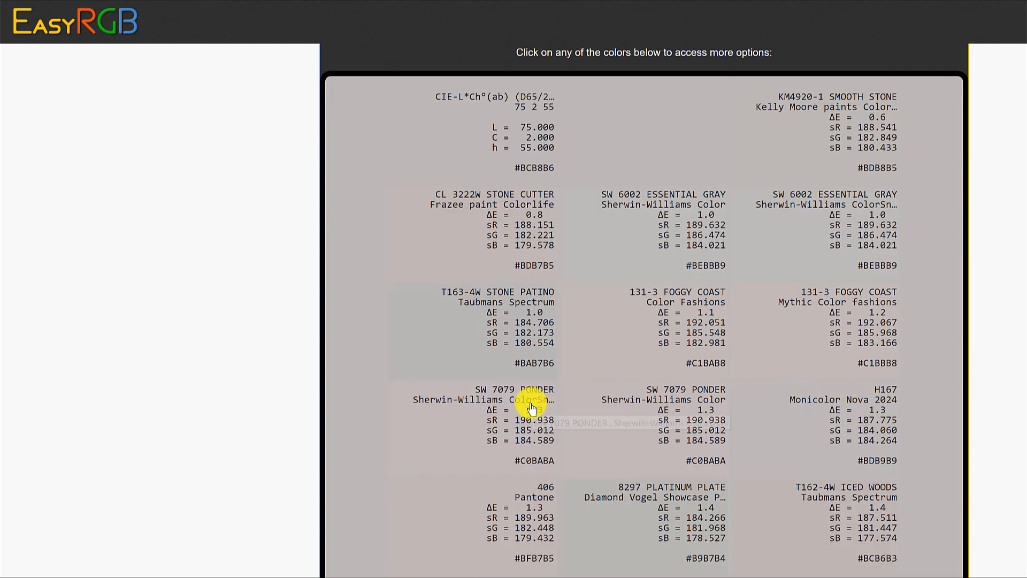
mouse_move(508, 402)
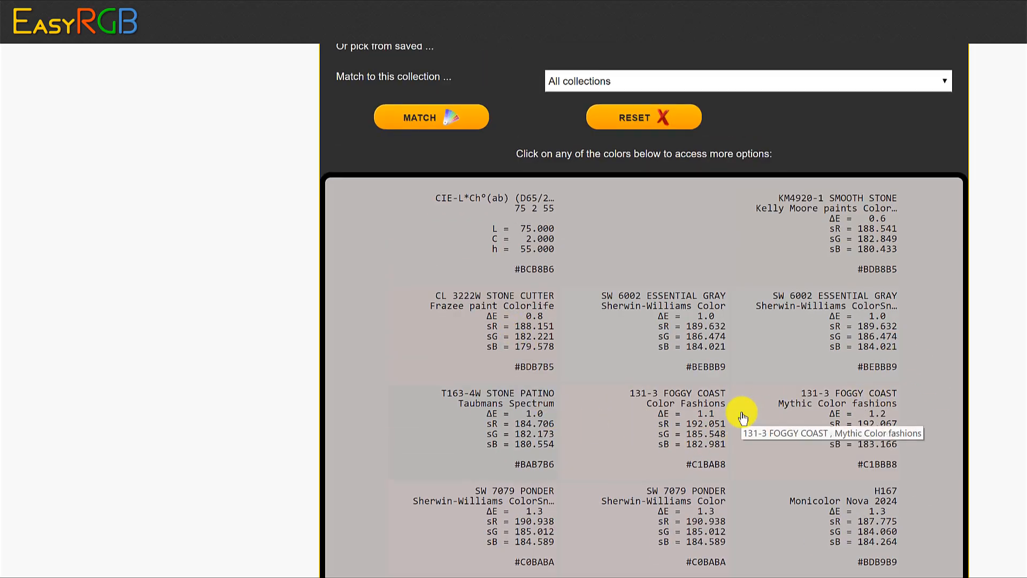
scroll("up", 3)
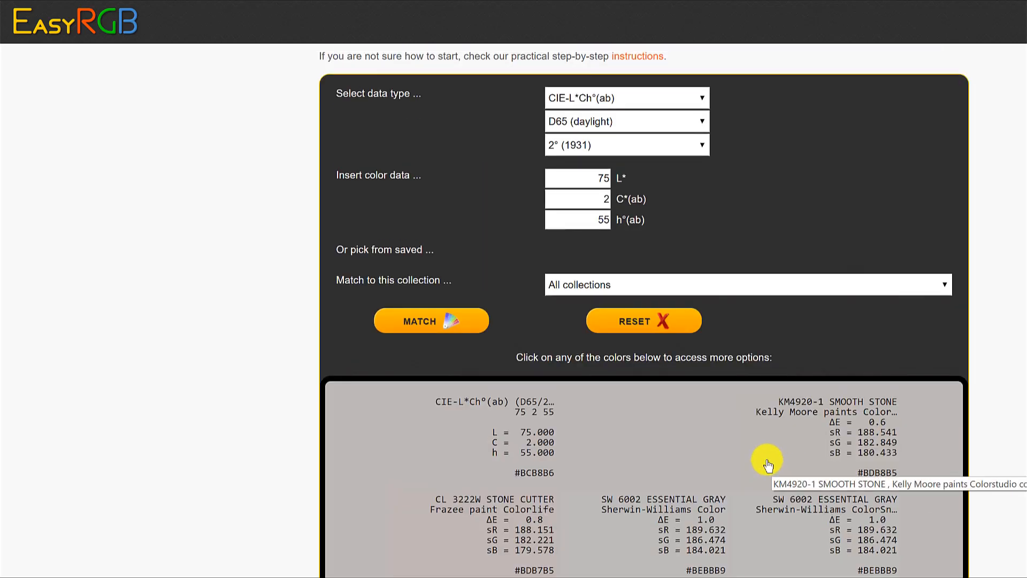
scroll("up", 3)
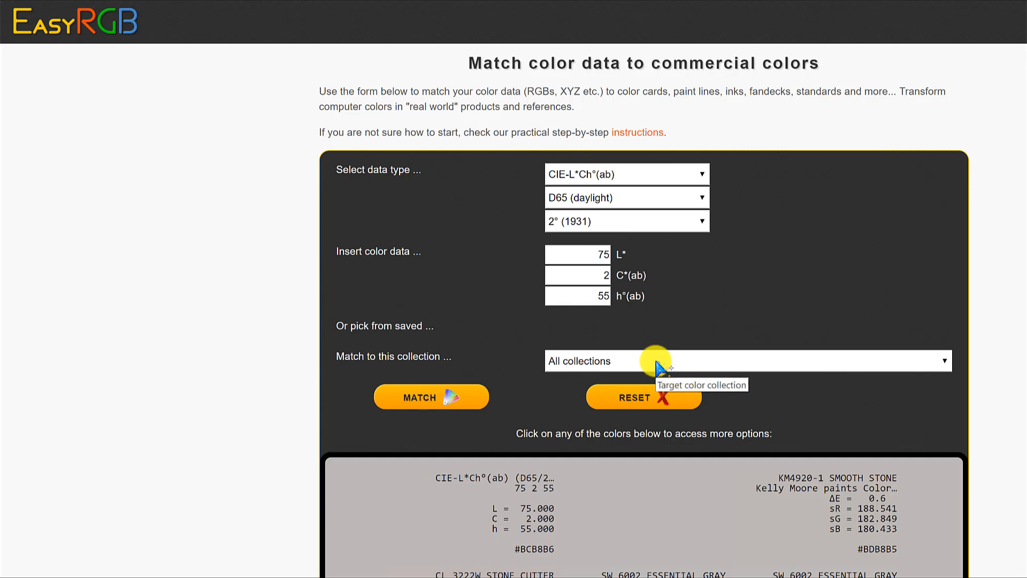
Match 75/2/55 to Benjamin Moore (All collections), getting Baltic Gray first
left_click(745, 360)
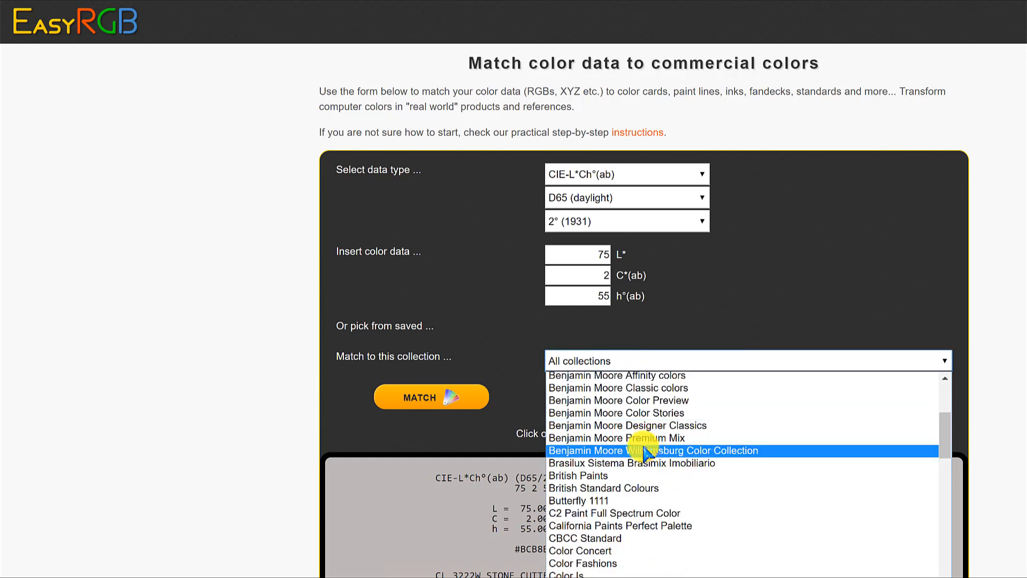
scroll("up", 3)
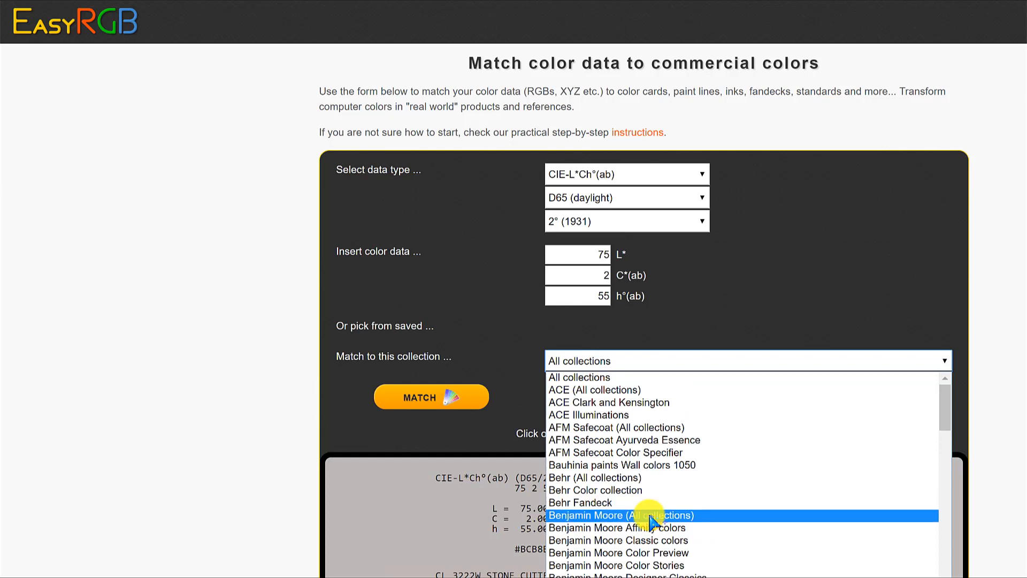
left_click(620, 514)
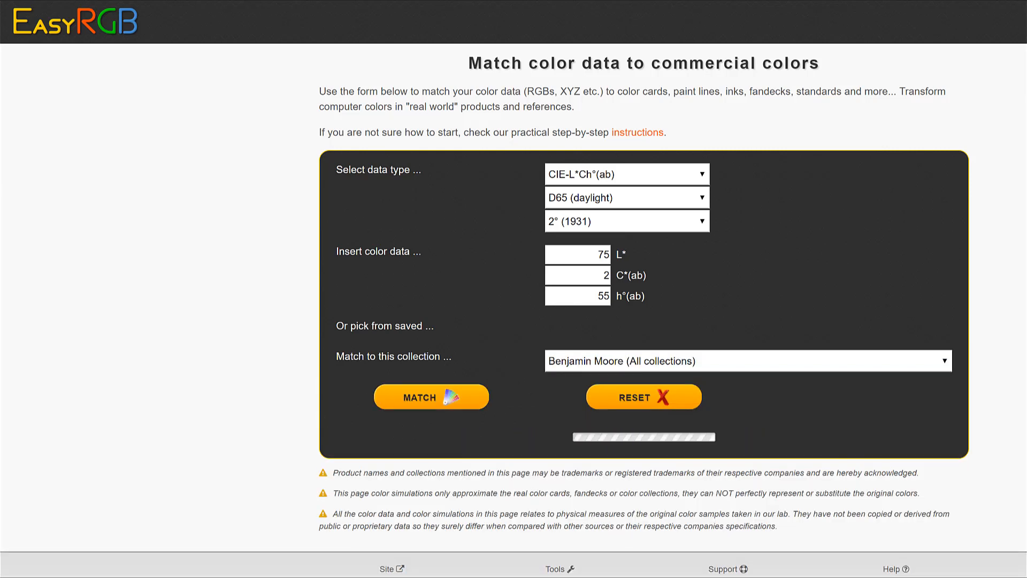
left_click(430, 396)
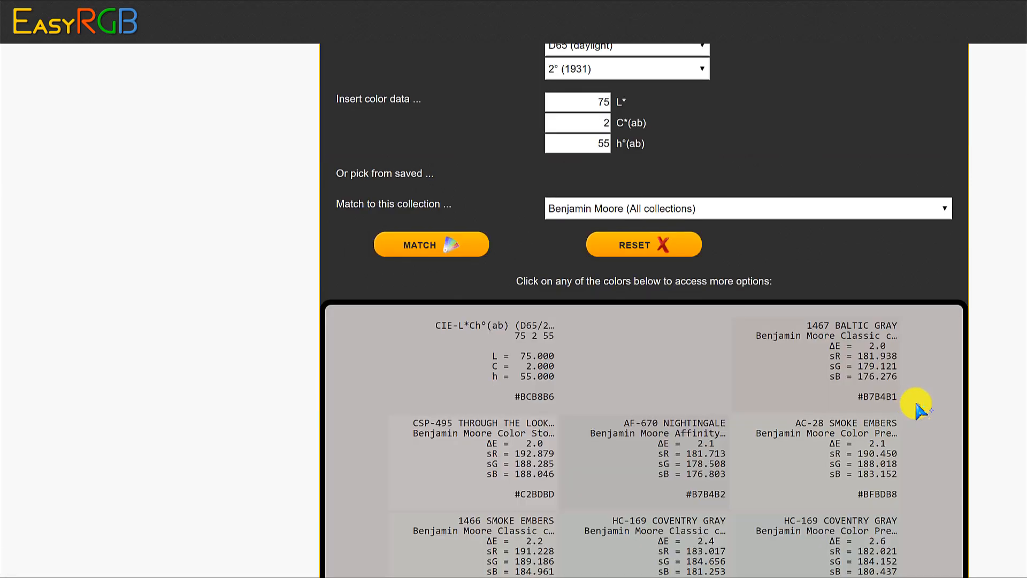
mouse_move(861, 431)
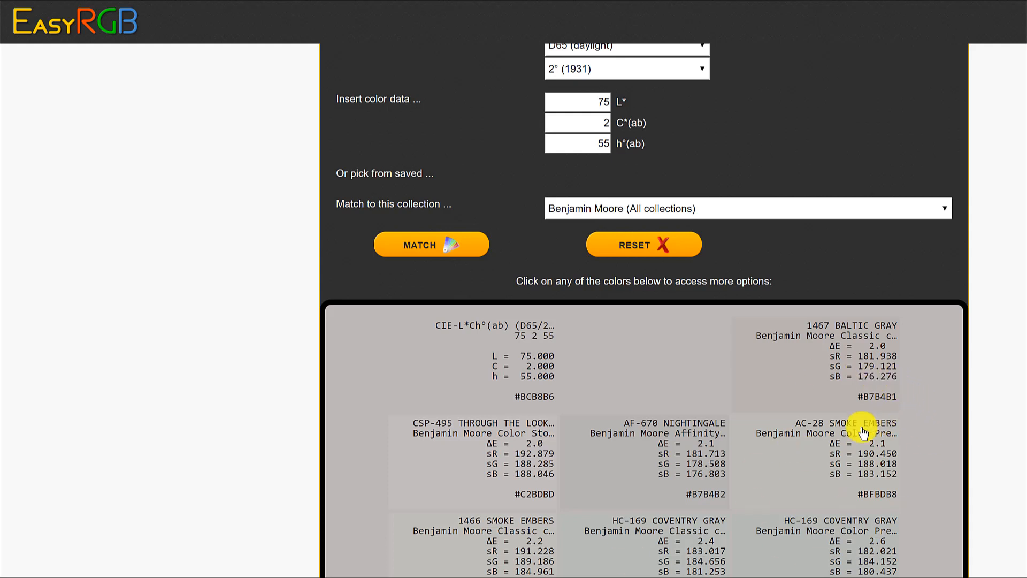
mouse_move(657, 143)
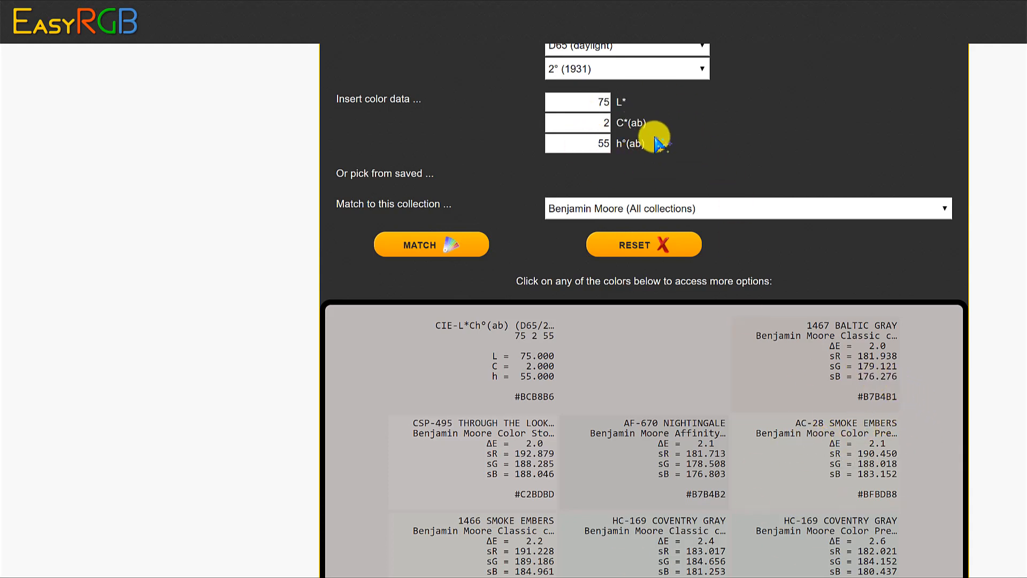
mouse_move(832, 328)
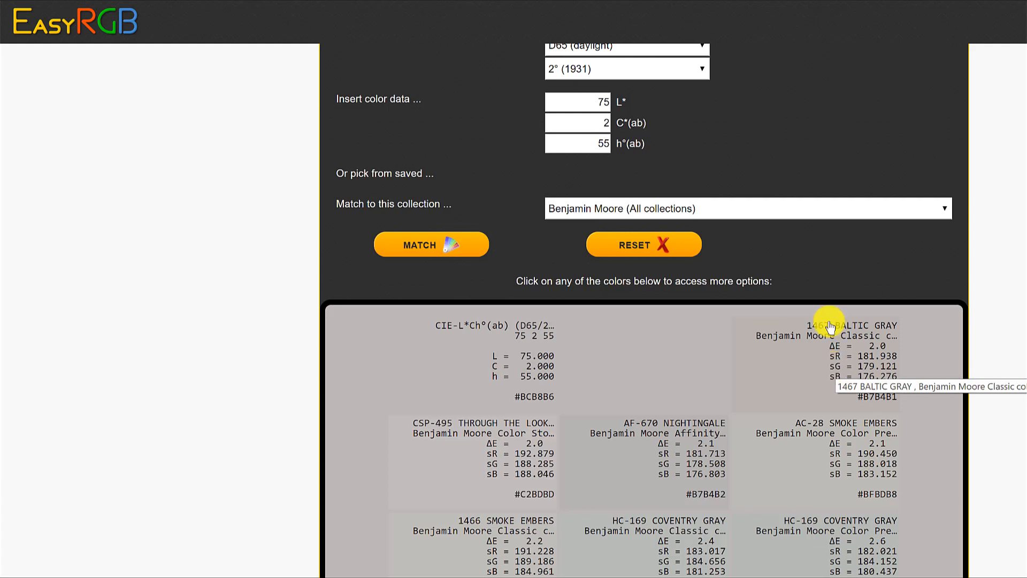
mouse_move(884, 357)
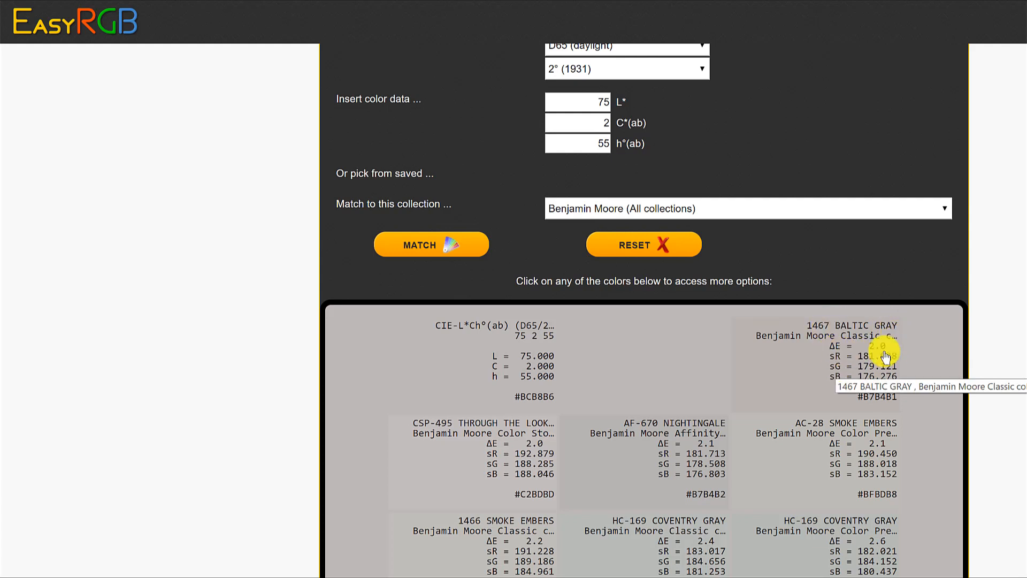
mouse_move(887, 347)
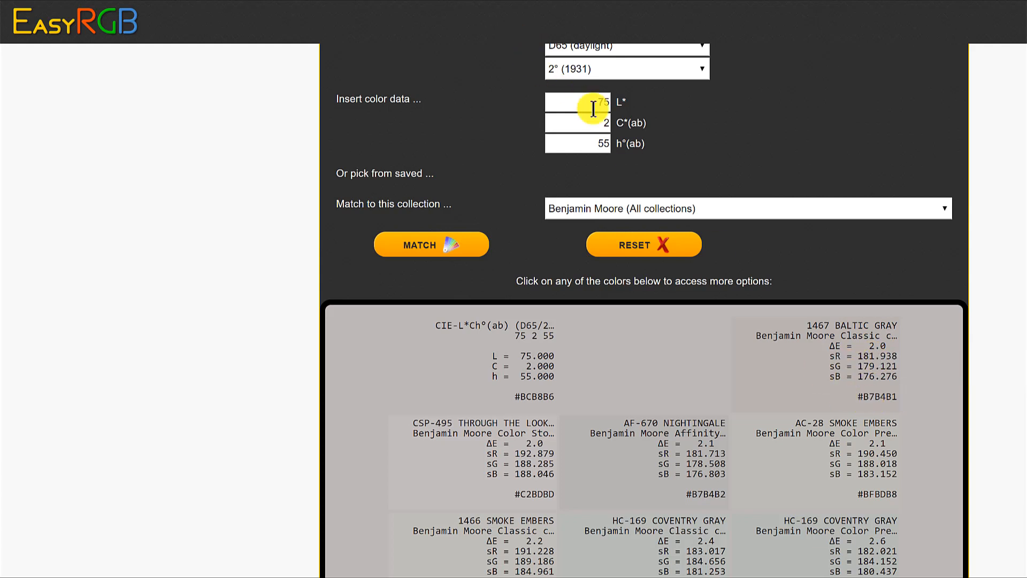
mouse_move(834, 360)
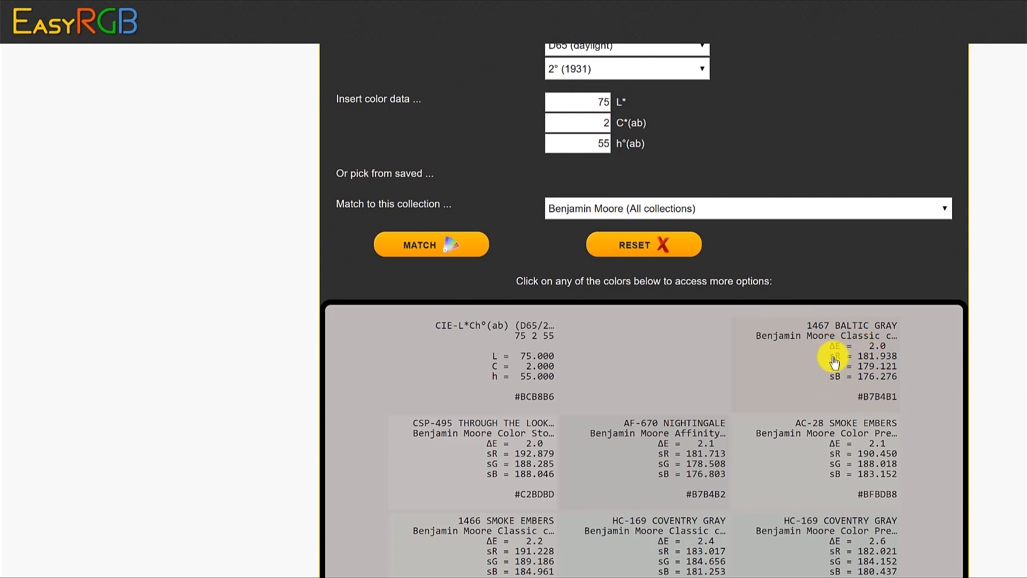
mouse_move(700, 380)
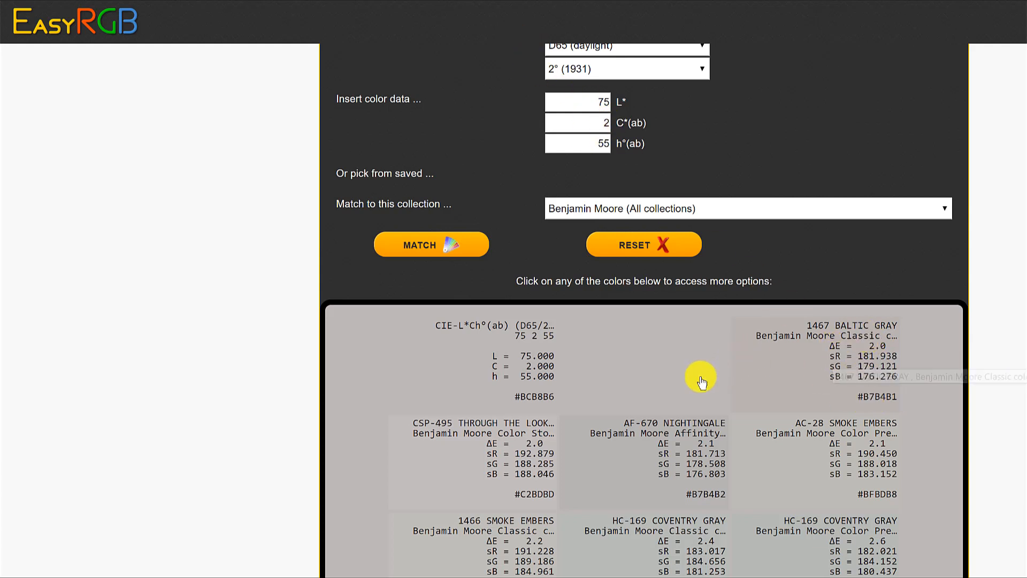
scroll("up", 3)
type("85")
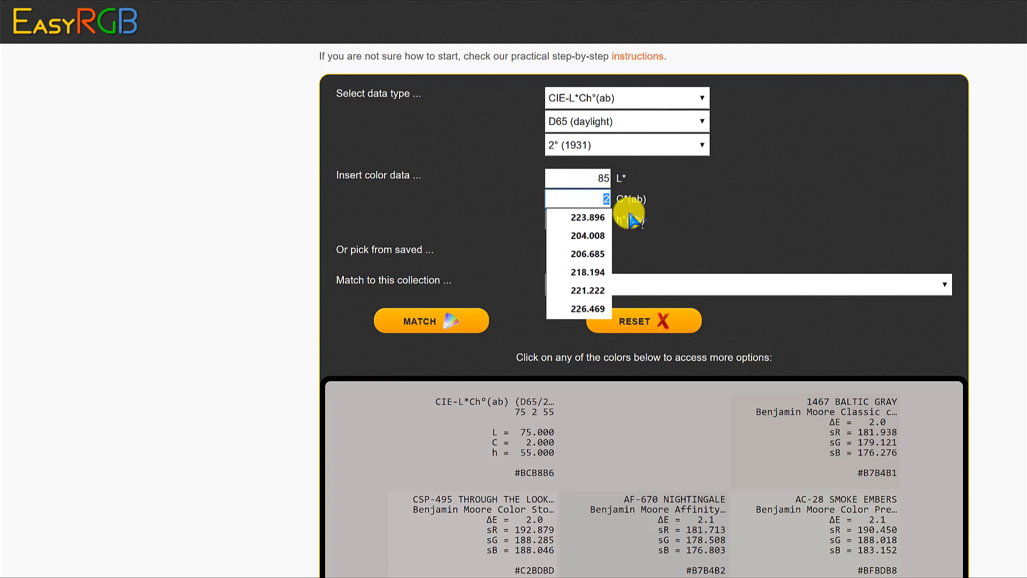
mouse_move(631, 420)
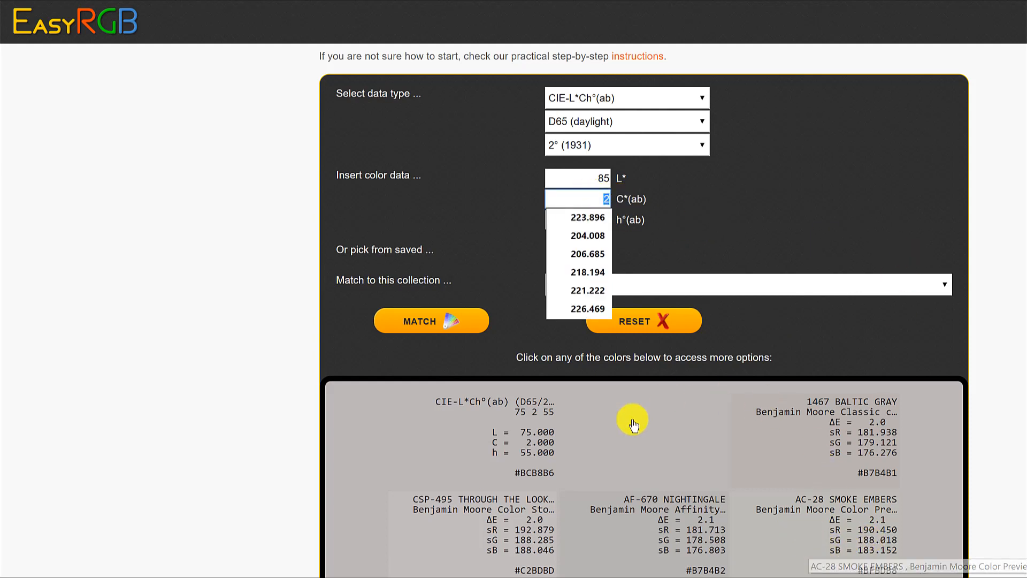
mouse_move(633, 419)
type("5")
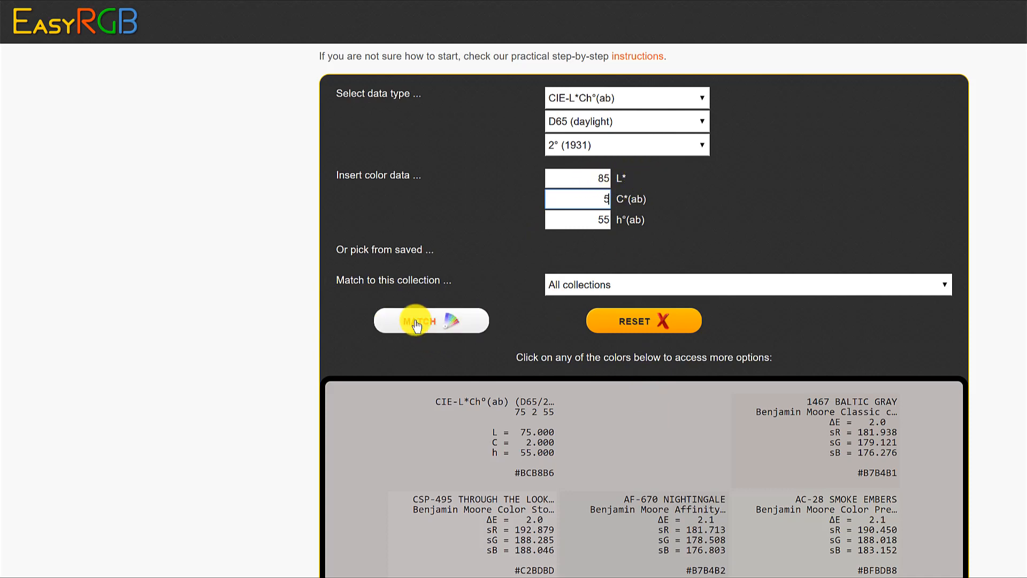
left_click(430, 320)
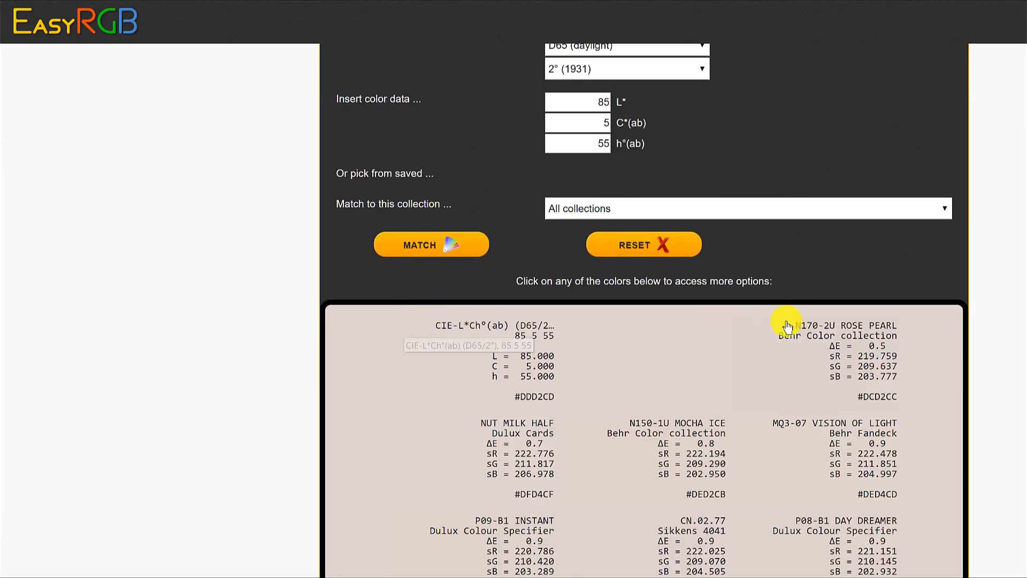
scroll("down", 3)
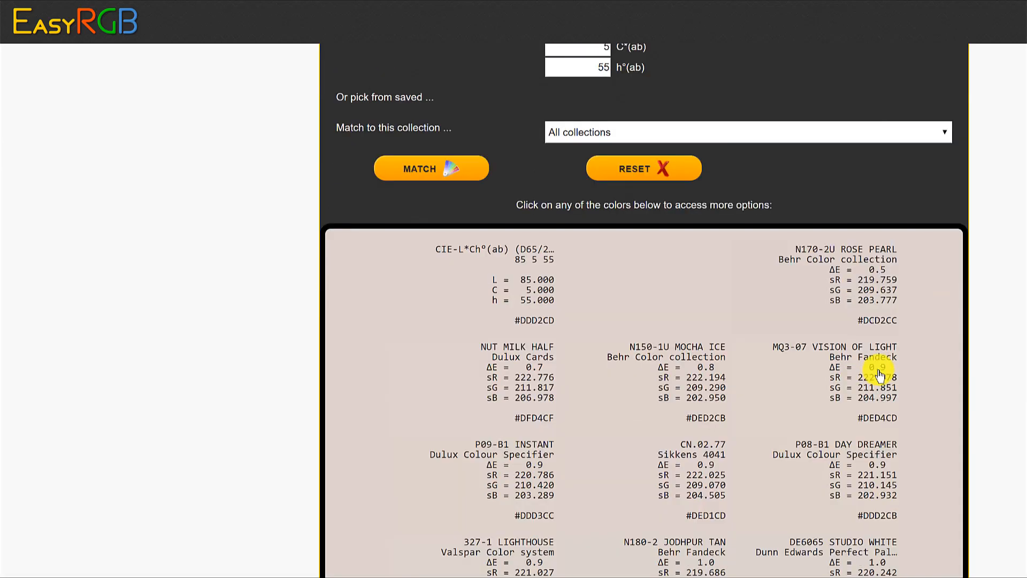
mouse_move(880, 345)
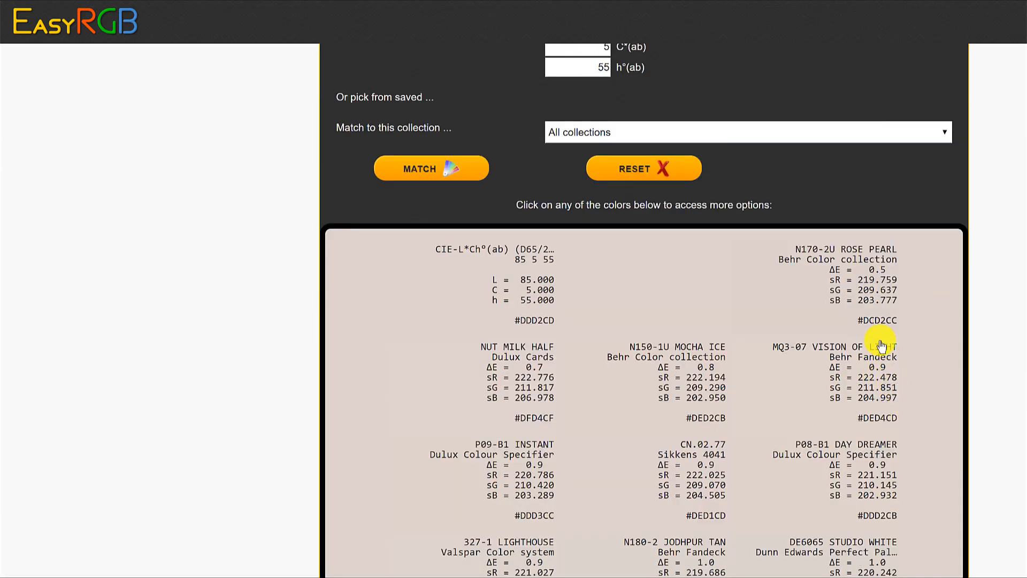
mouse_move(877, 259)
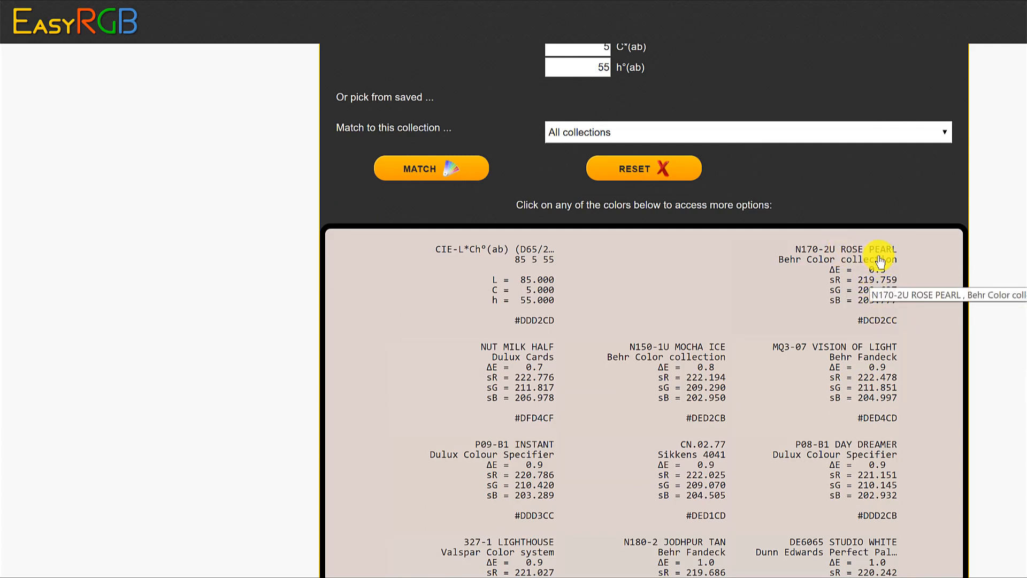
mouse_move(633, 327)
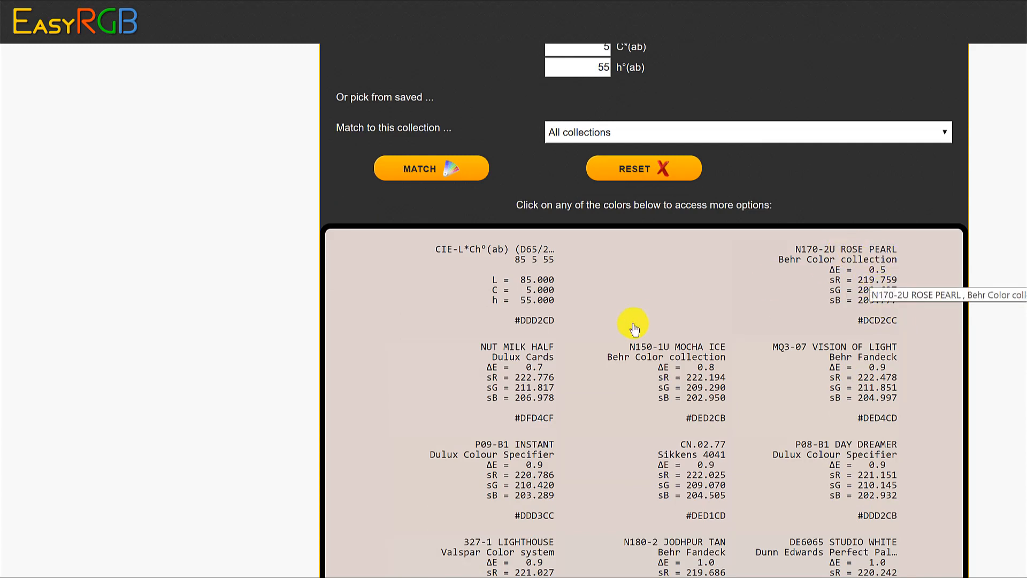
mouse_move(799, 387)
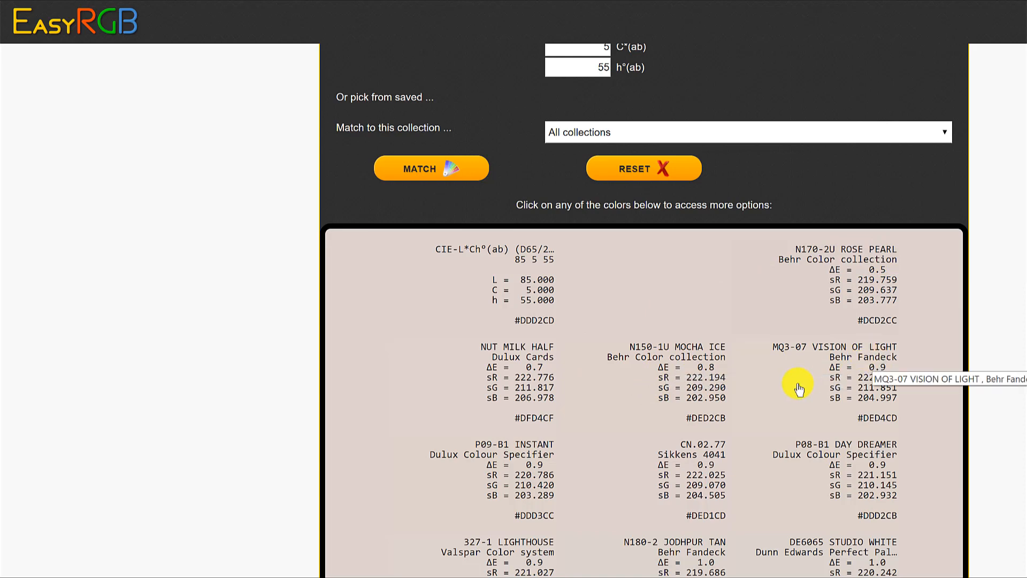
scroll("down", 3)
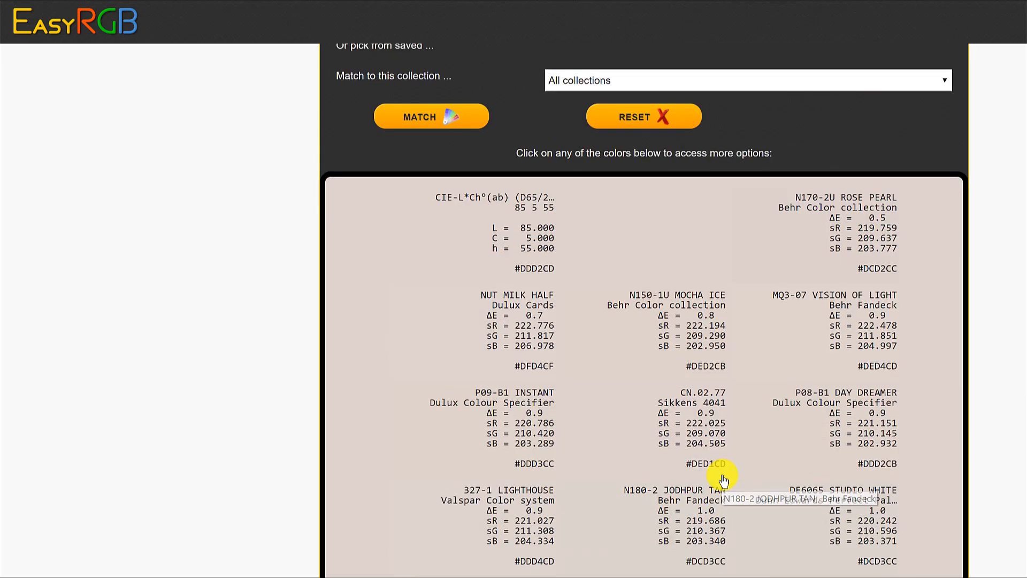
Match 85/5/55 to Benjamin Moore (All collections) and browse results: Kitten Whiskers, Bone China, Lilac Hush
left_click(745, 79)
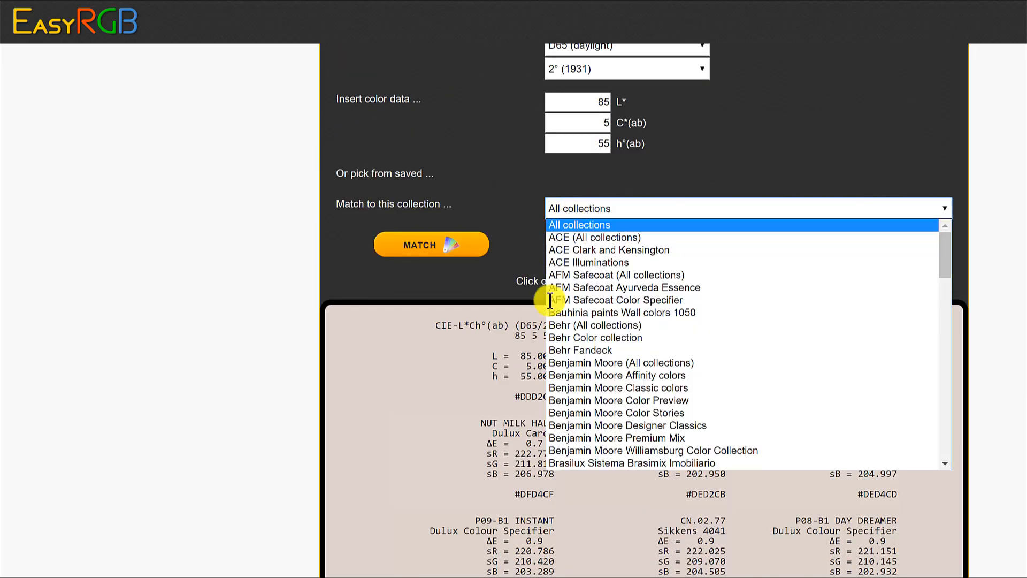
left_click(619, 362)
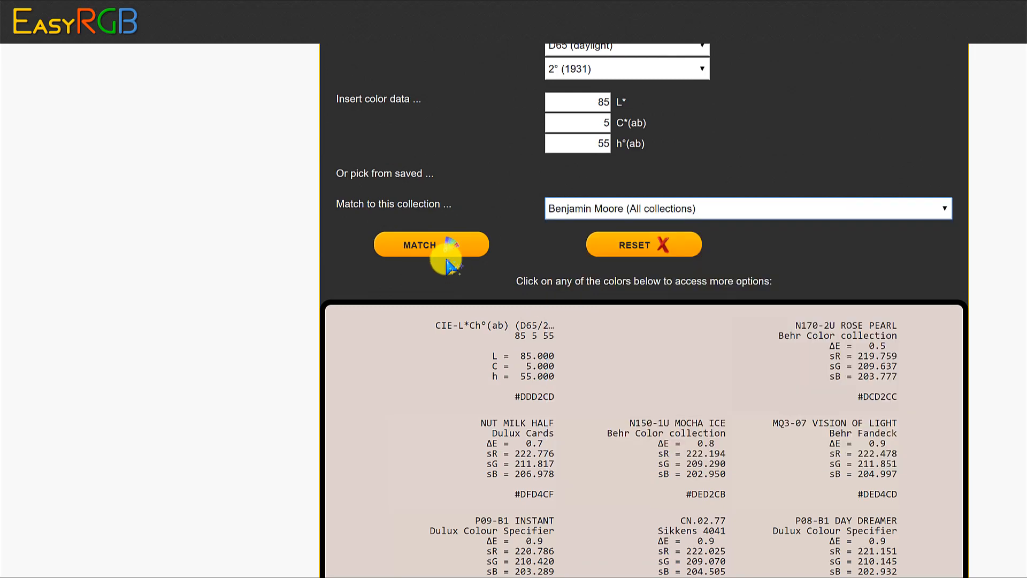
left_click(419, 244)
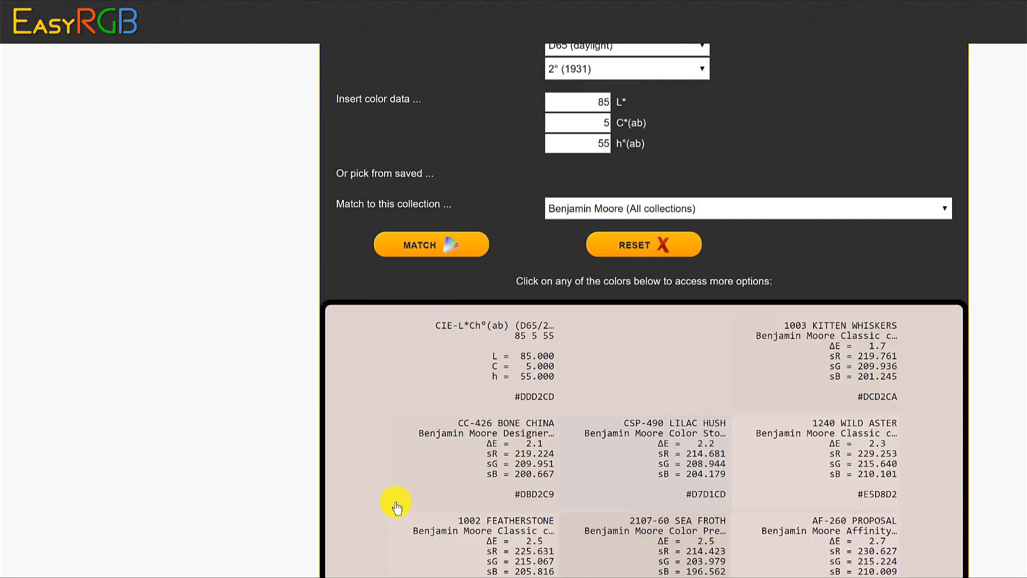
mouse_move(894, 360)
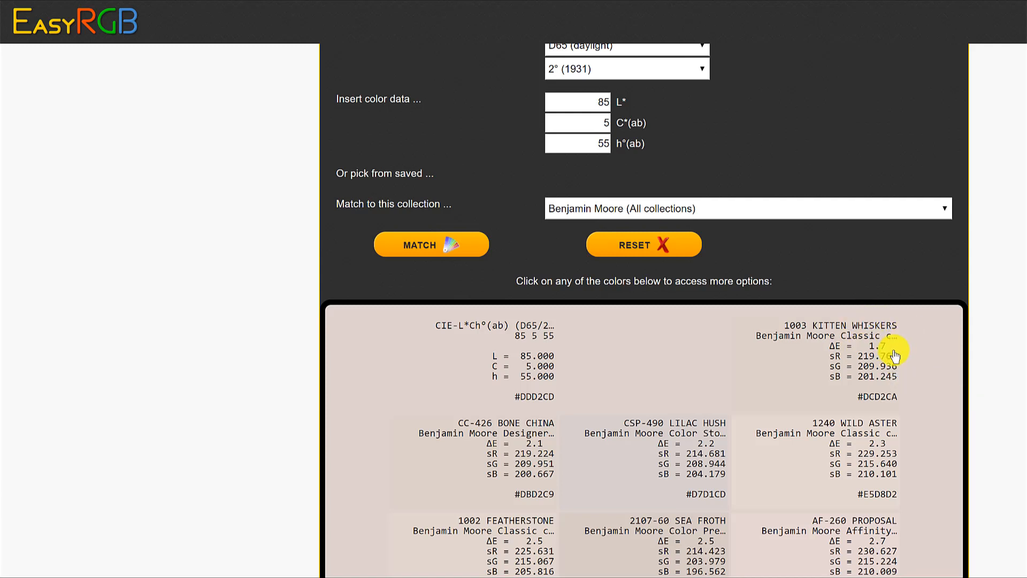
mouse_move(871, 357)
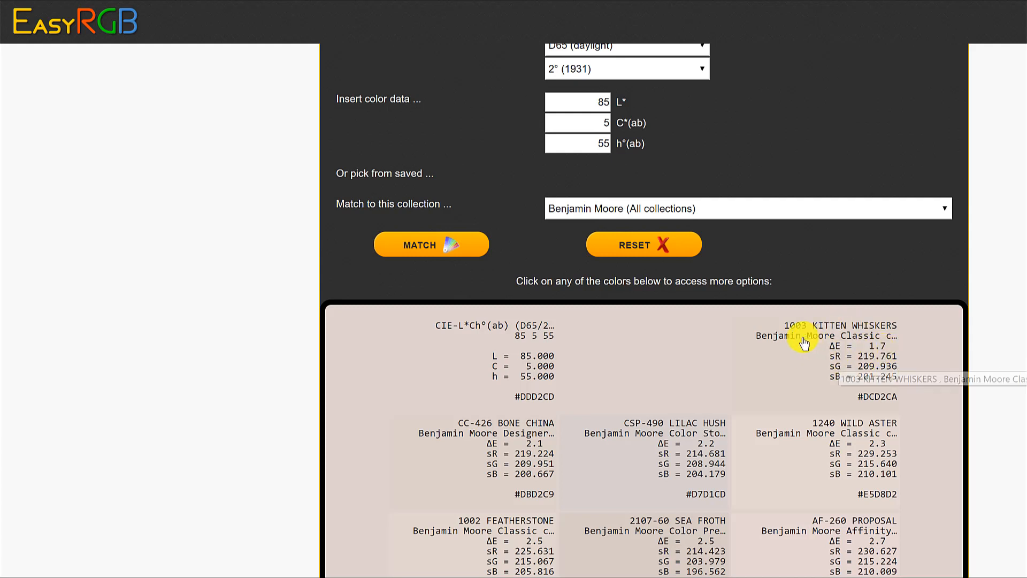
scroll("down", 3)
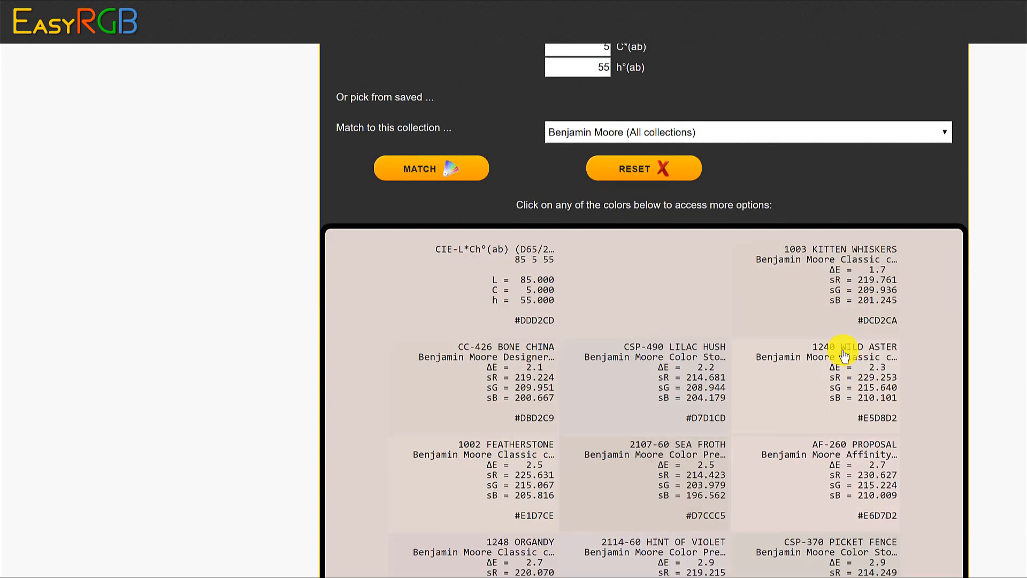
mouse_move(845, 353)
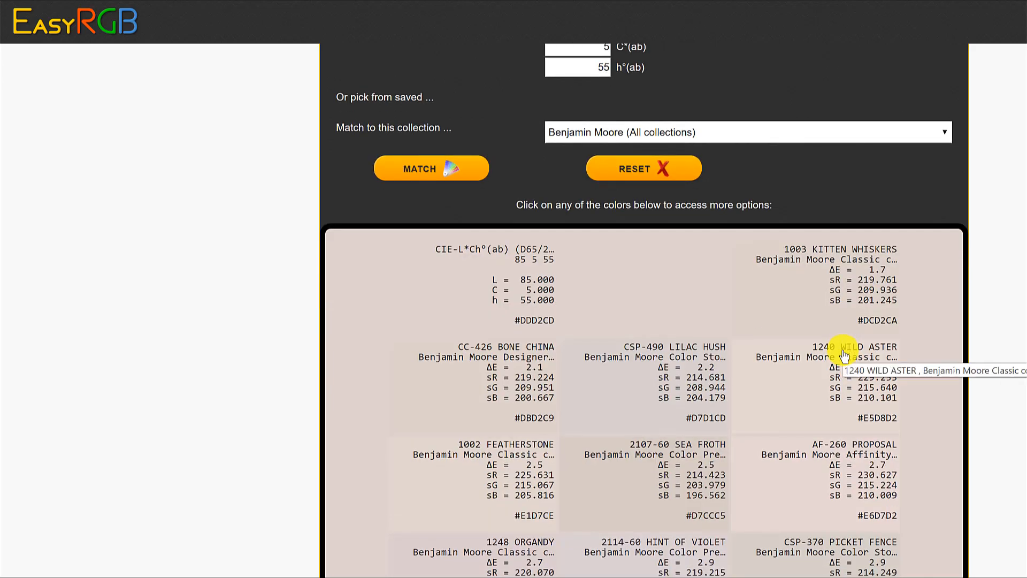
mouse_move(835, 296)
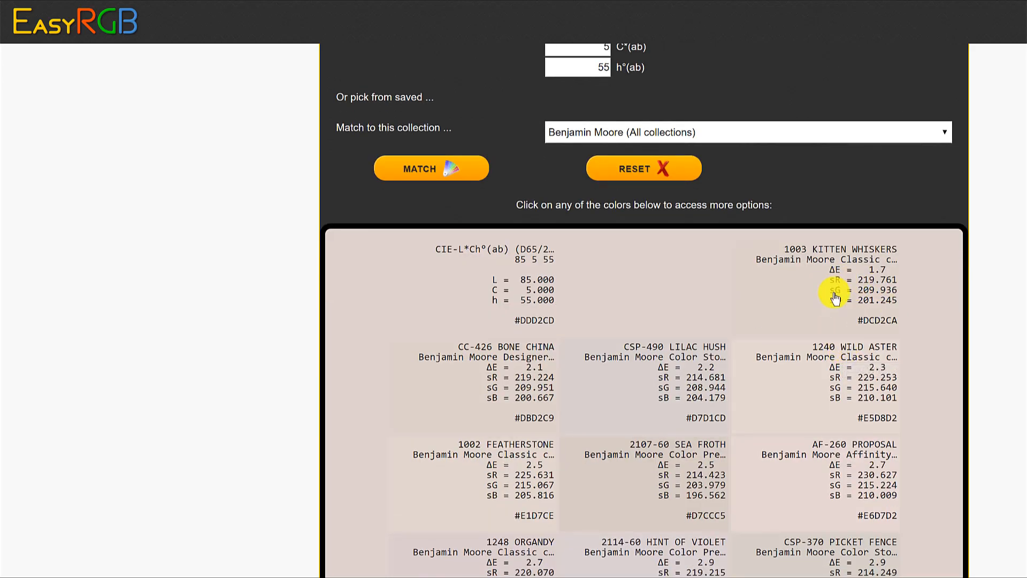
mouse_move(838, 296)
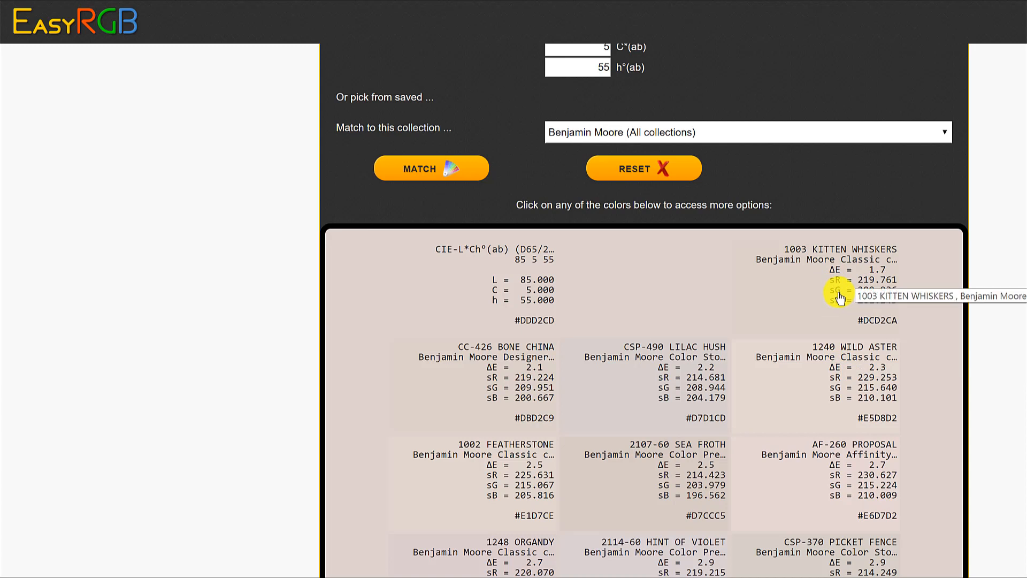
mouse_move(844, 281)
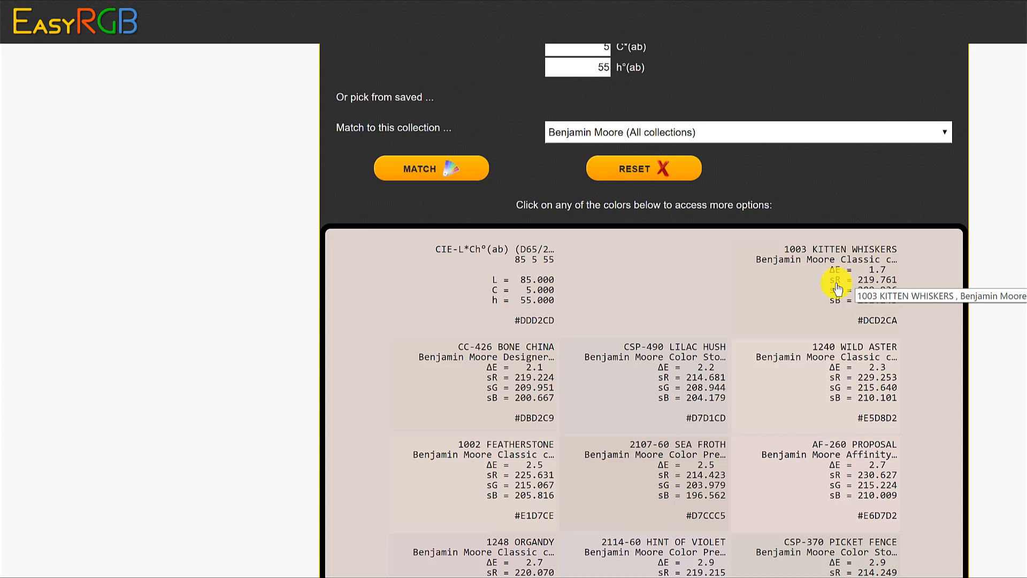
mouse_move(507, 396)
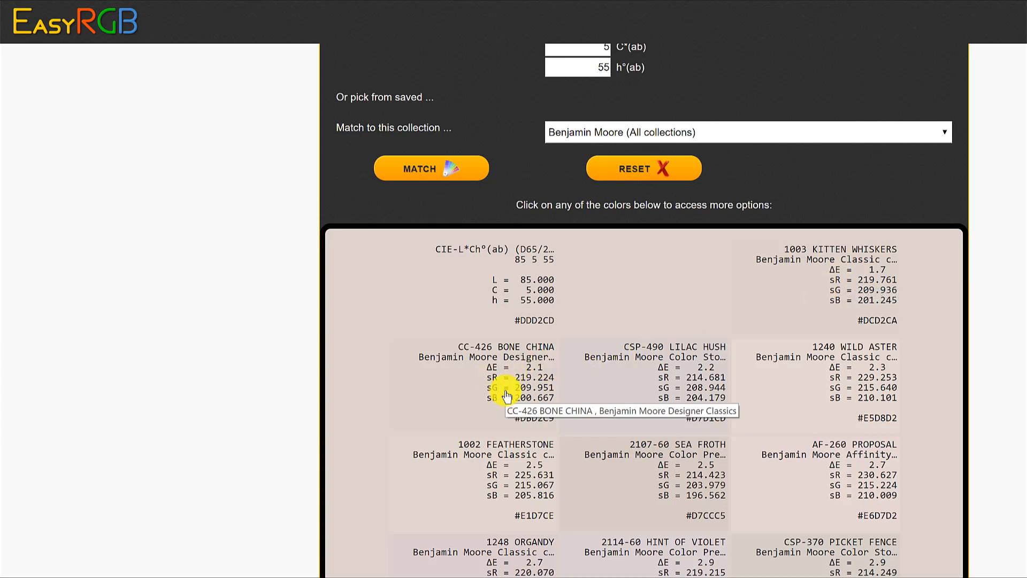
mouse_move(562, 395)
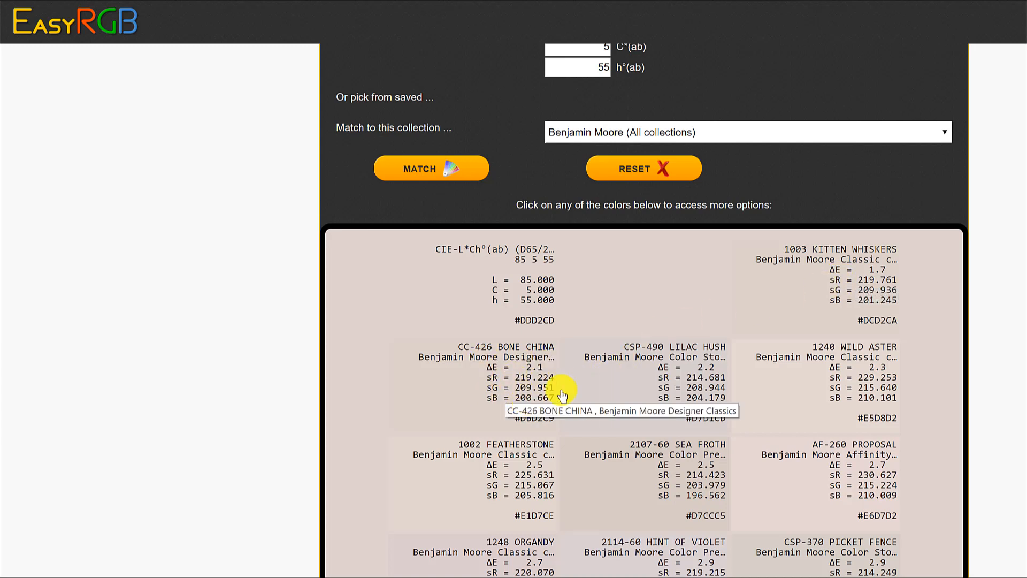
mouse_move(700, 357)
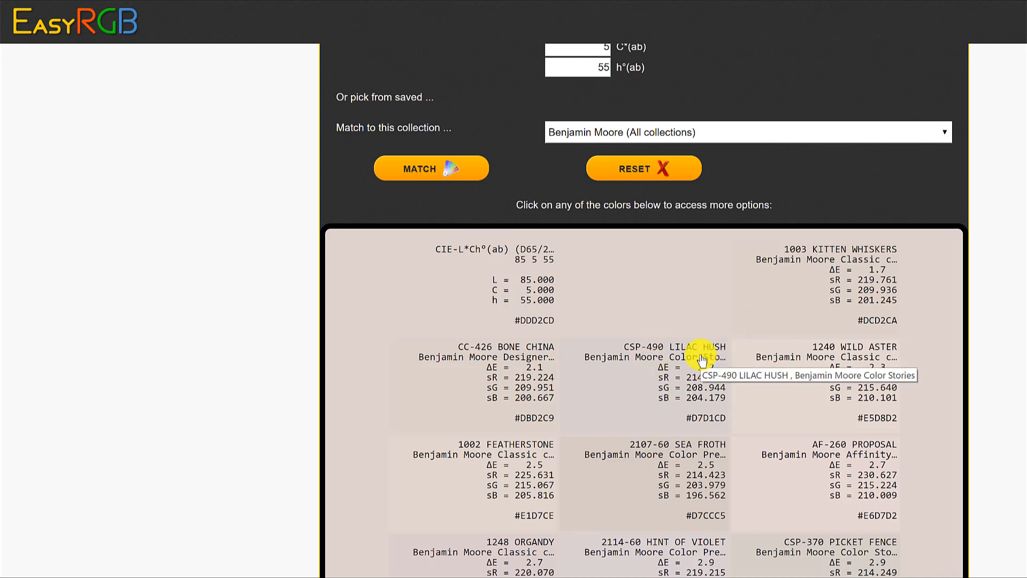
scroll("down", 3)
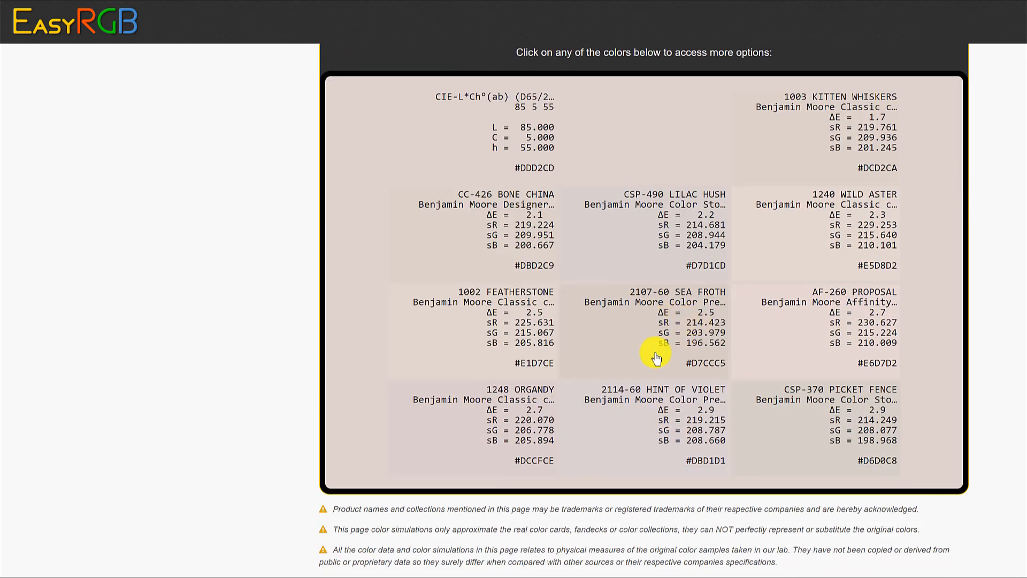
mouse_move(707, 321)
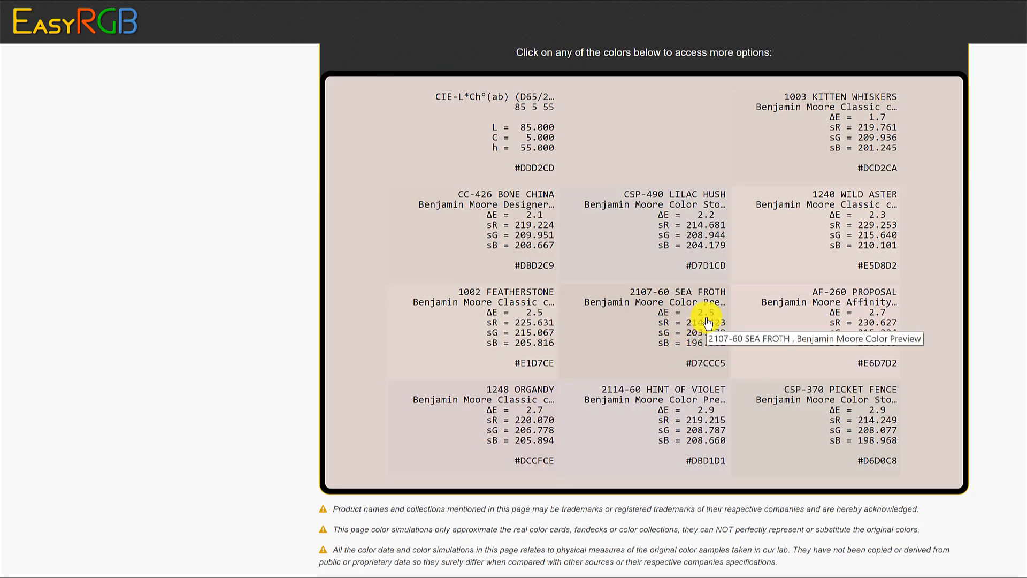
scroll("up", 3)
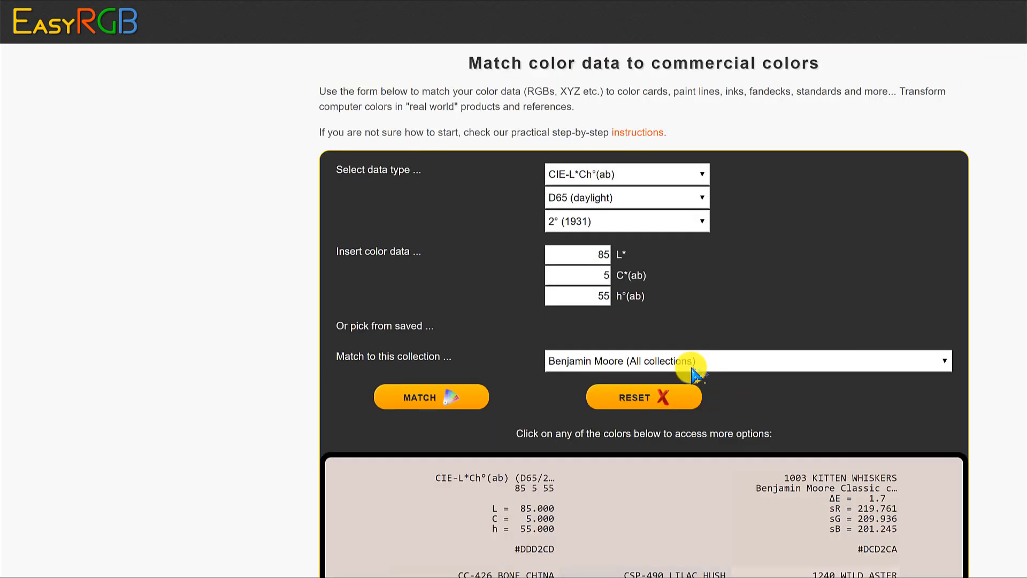
mouse_move(780, 372)
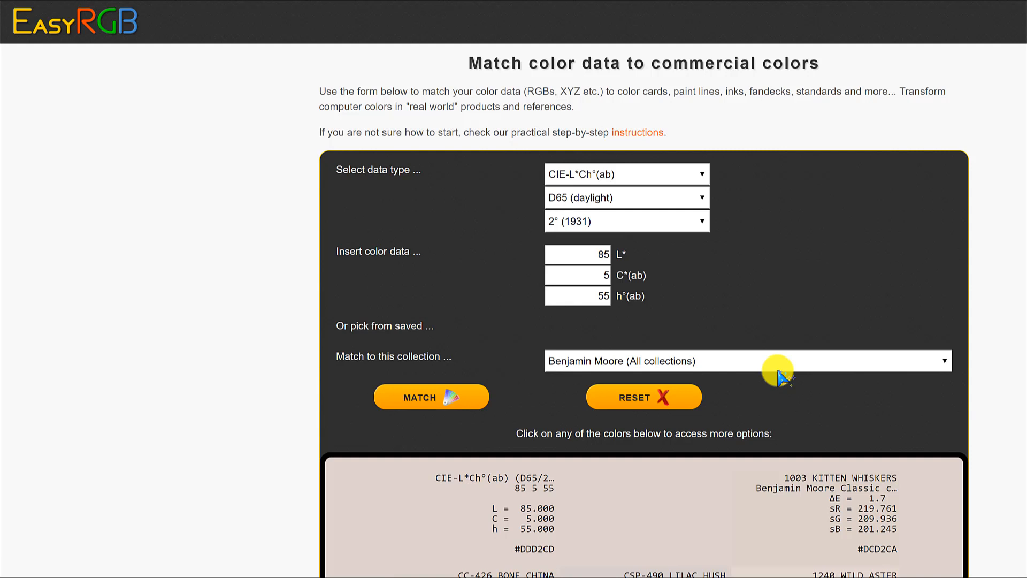
scroll("up", 3)
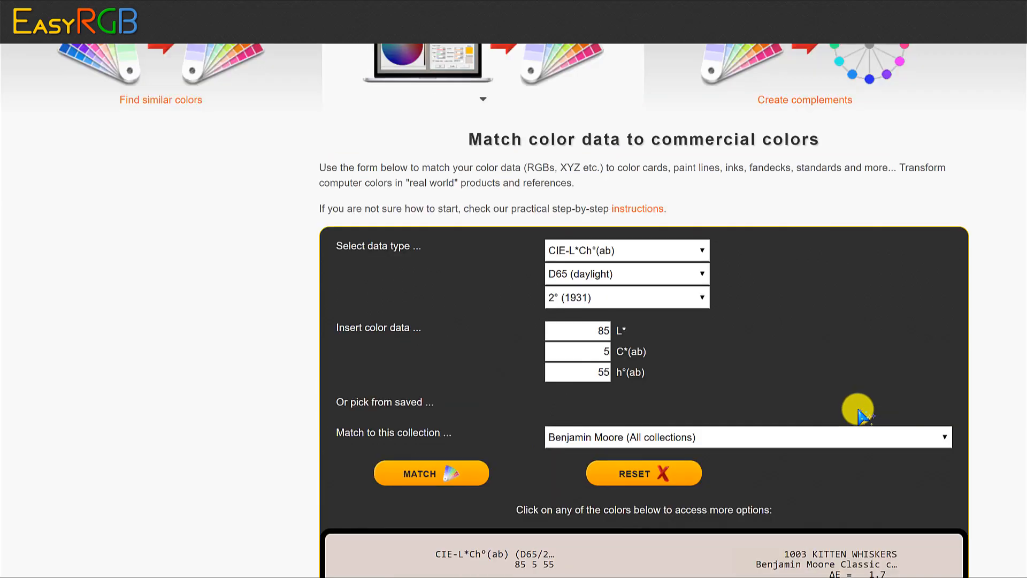
scroll("up", 3)
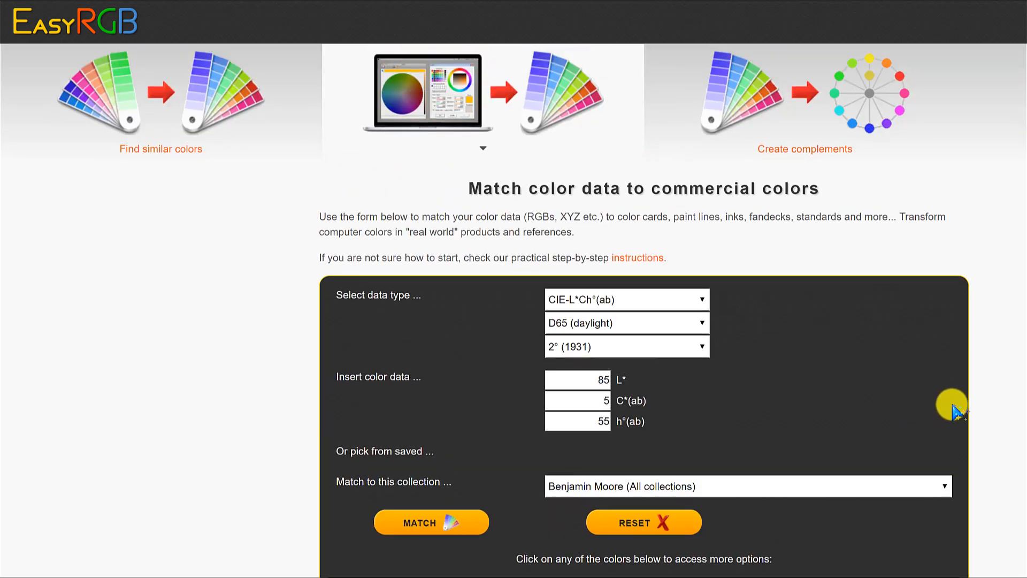
mouse_move(994, 401)
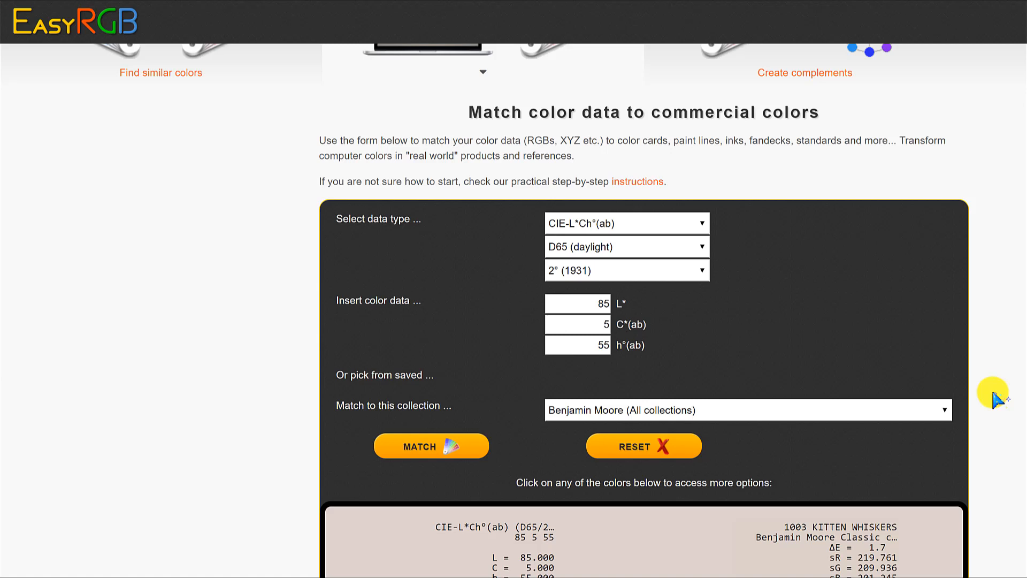
scroll("up", 3)
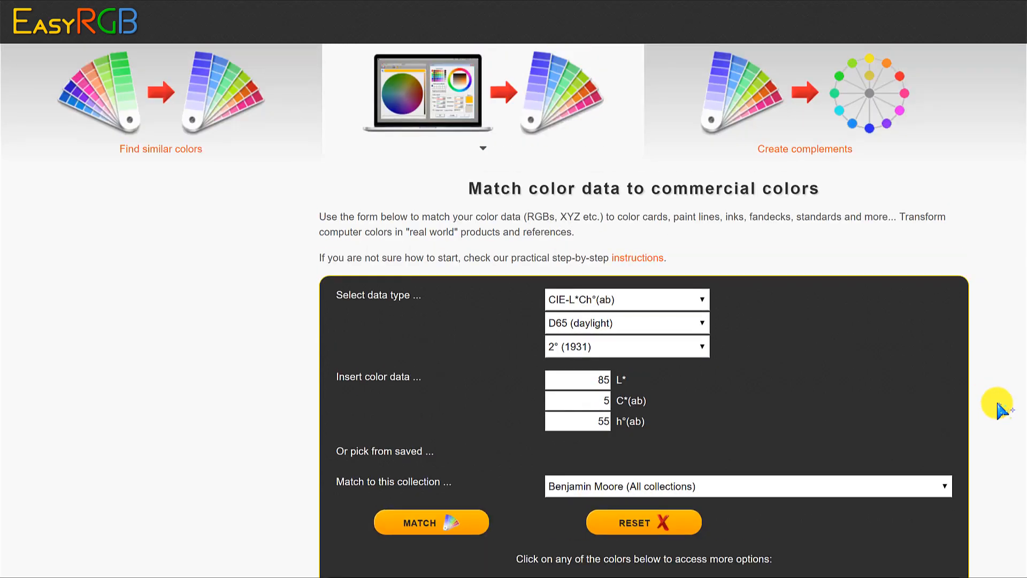
mouse_move(653, 431)
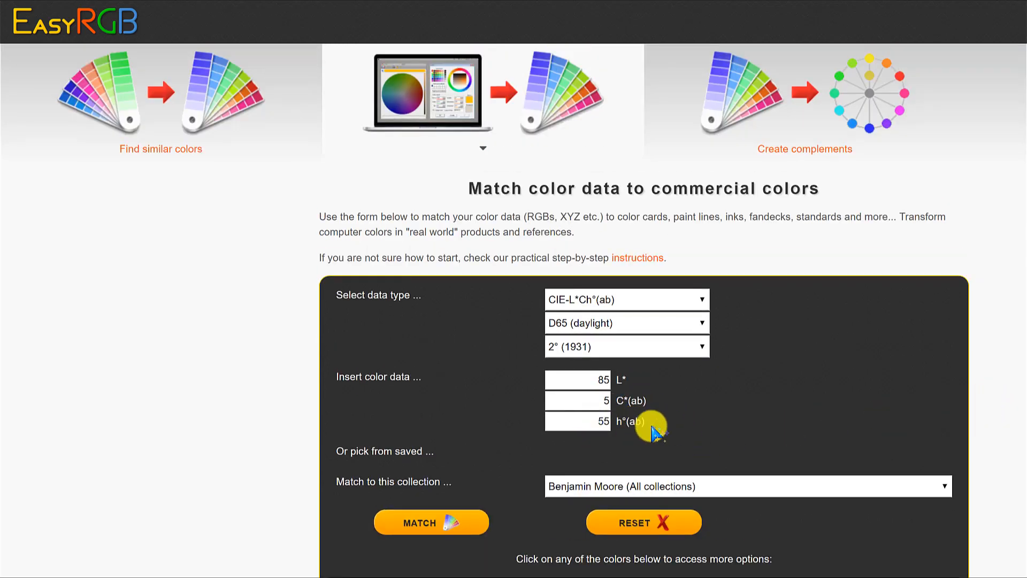
mouse_move(186, 285)
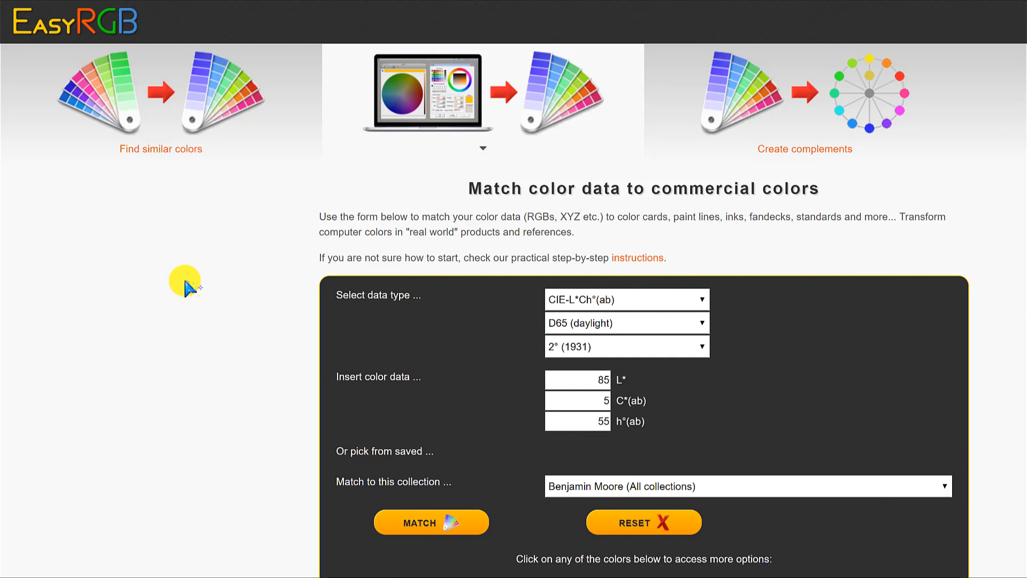
mouse_move(465, 339)
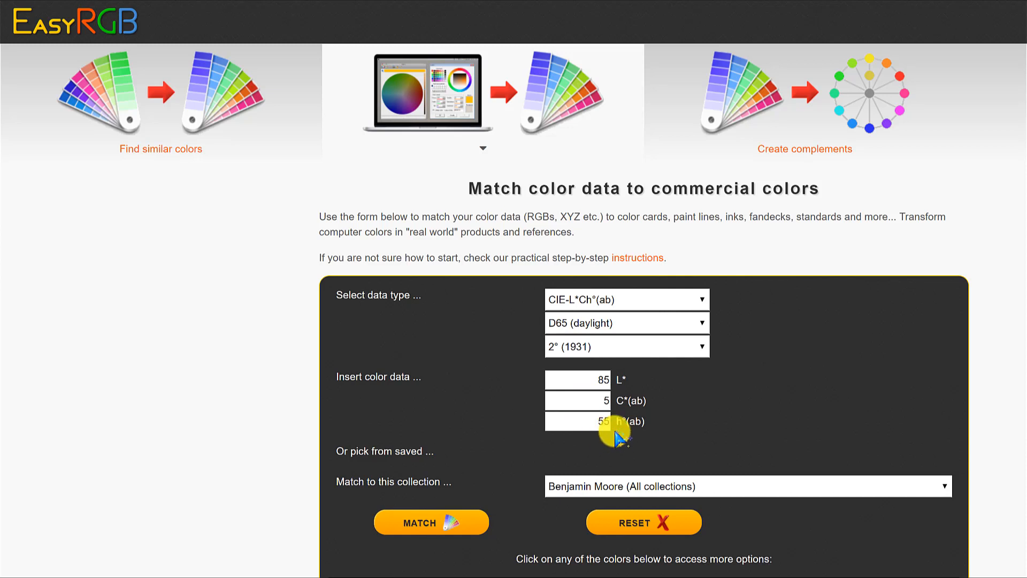
mouse_move(930, 254)
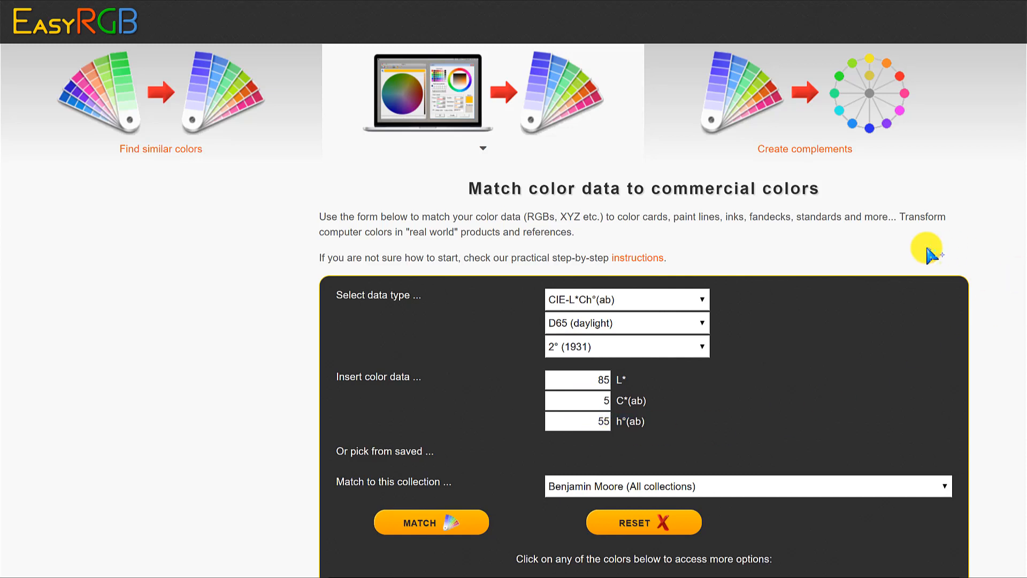